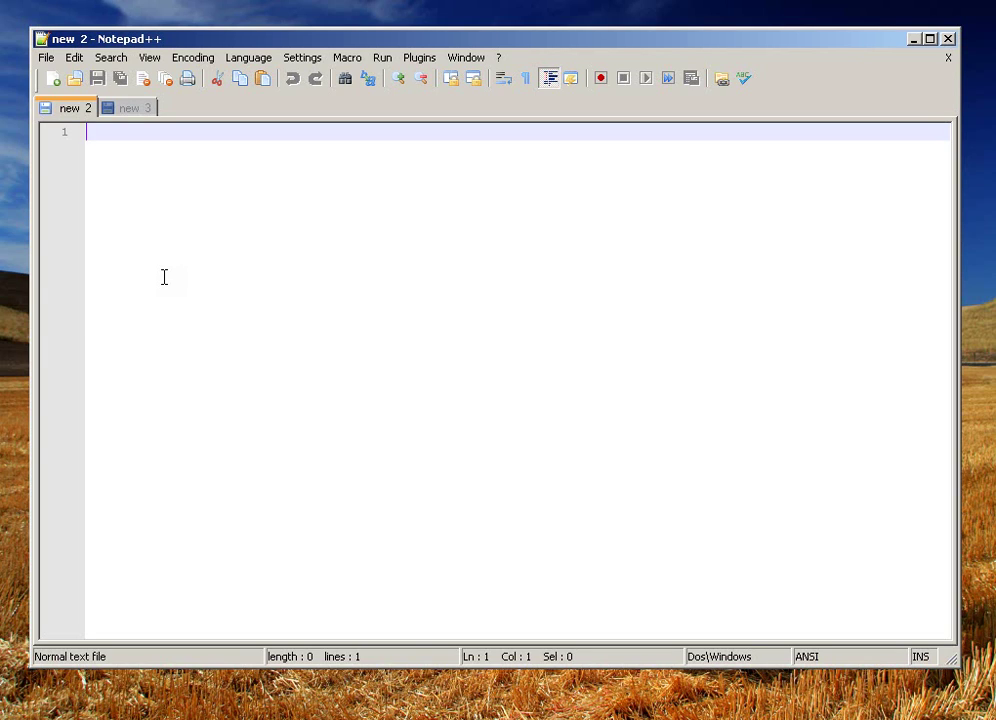
mouse_move(242, 218)
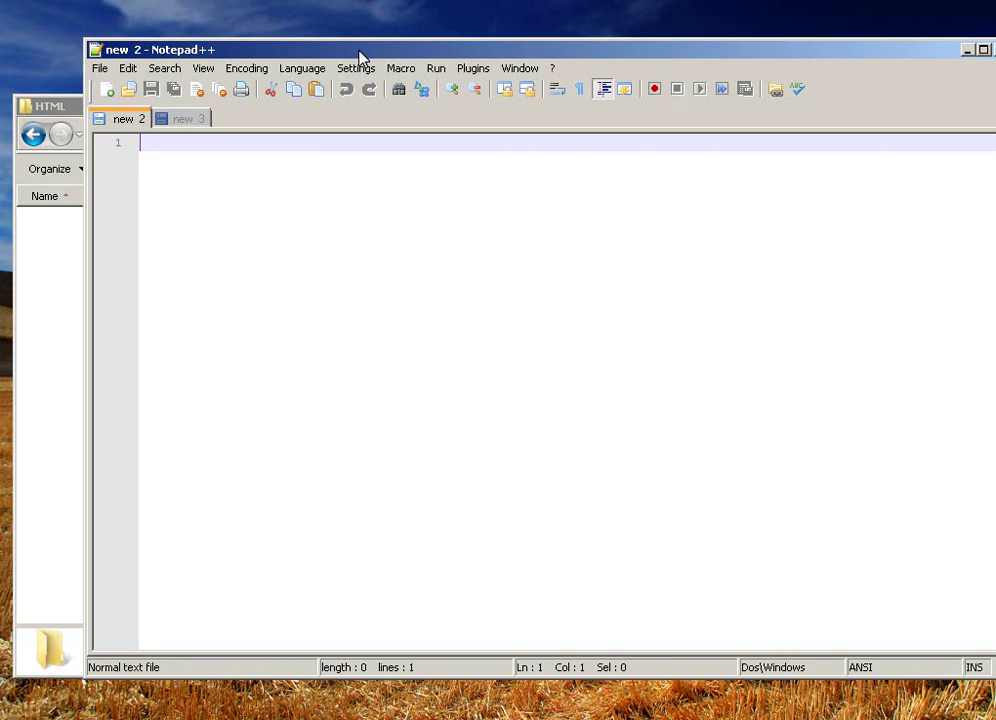
Step: Move the Notepad++ window aside to show the empty HTML folder in Explorer
drag(360, 49, 92, 29)
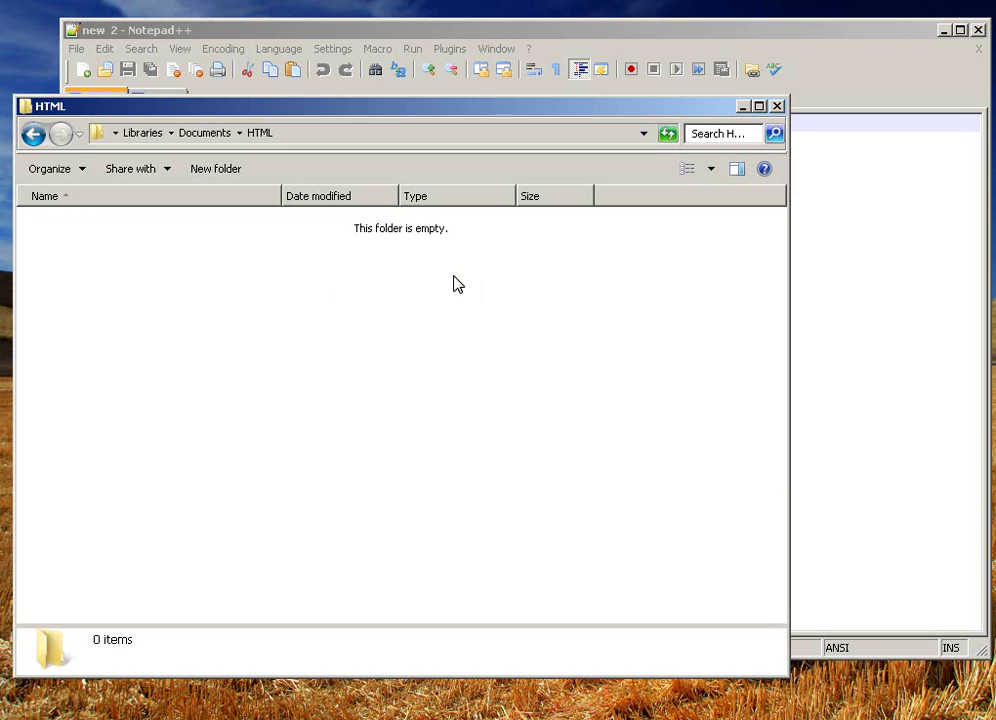
mouse_move(55, 301)
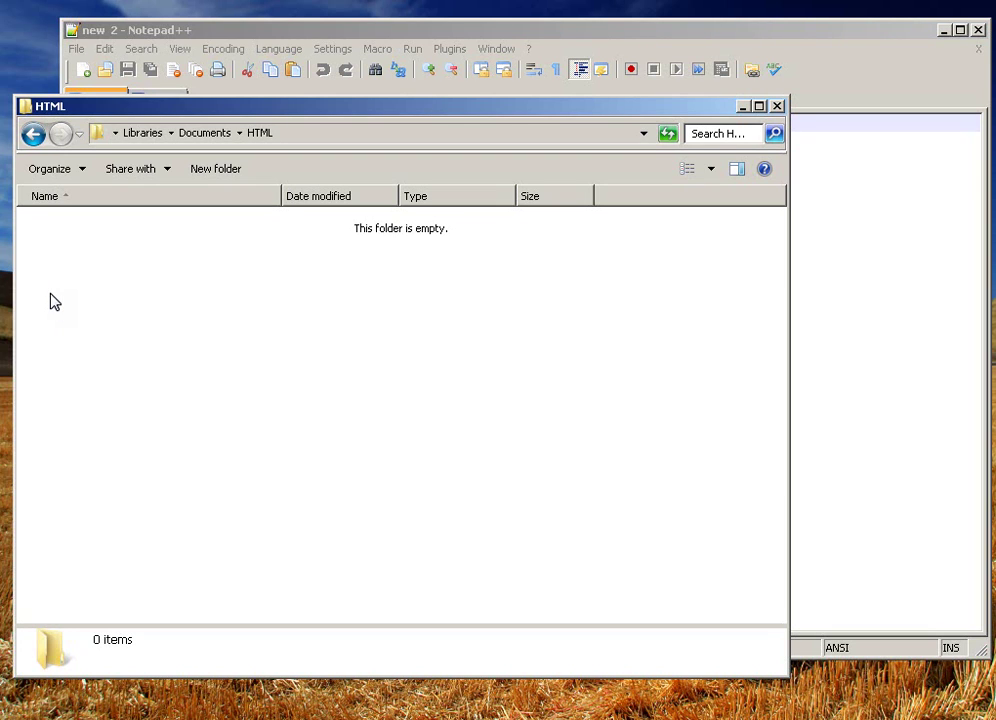
click(130, 29)
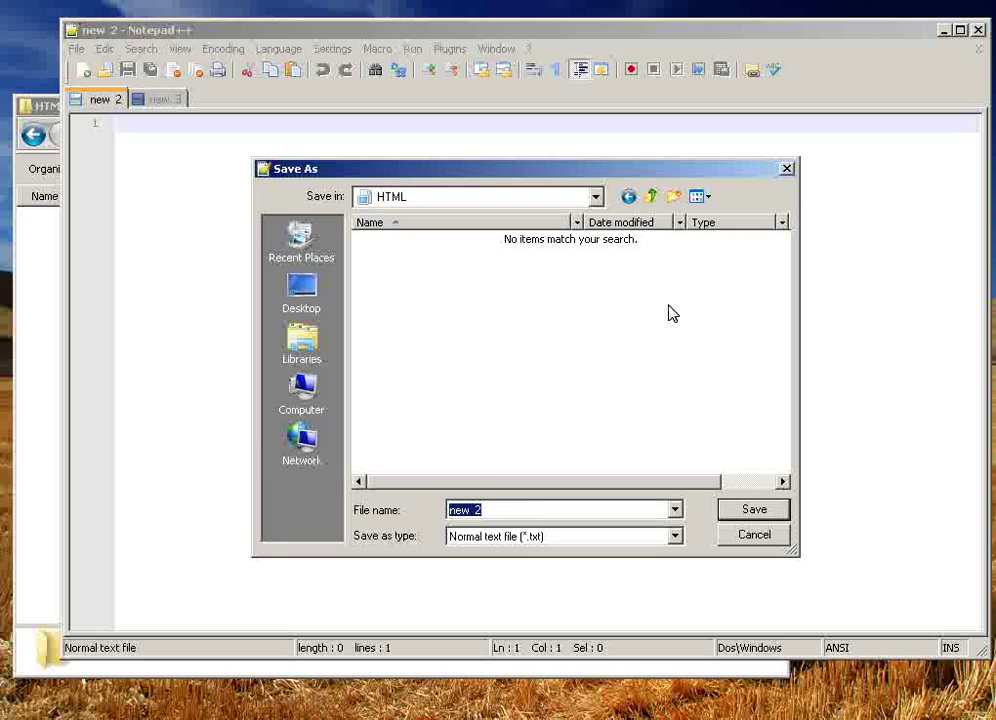
Step: Save blank document new 2 as index.htm and new 3 as style.css
text(ind)
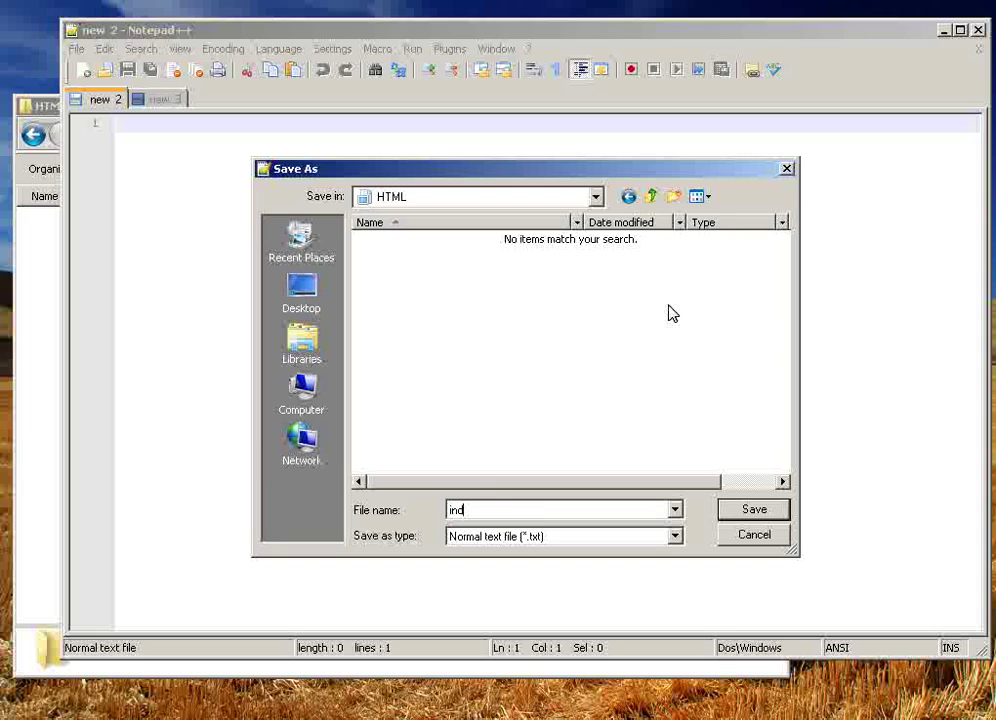
click(753, 509)
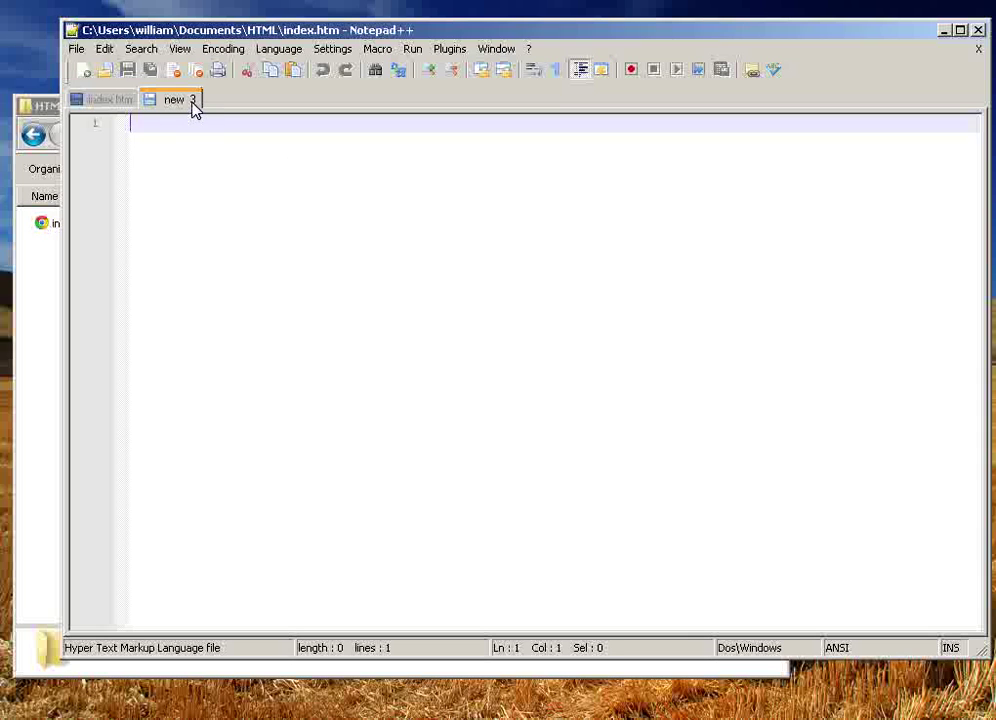
click(76, 48)
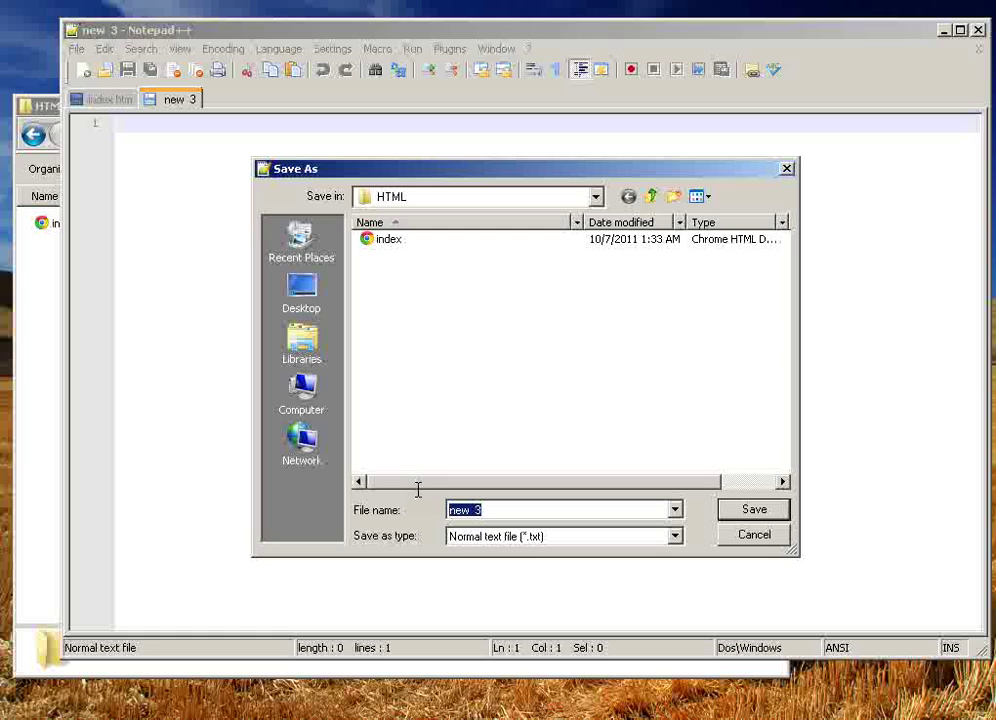
text(style.css)
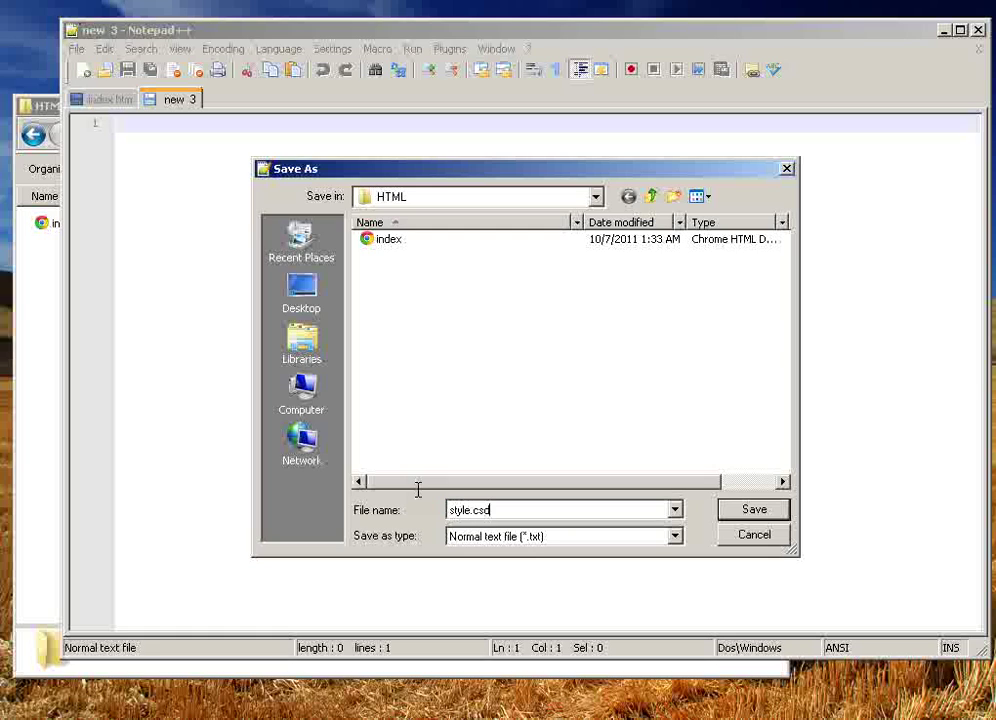
click(753, 509)
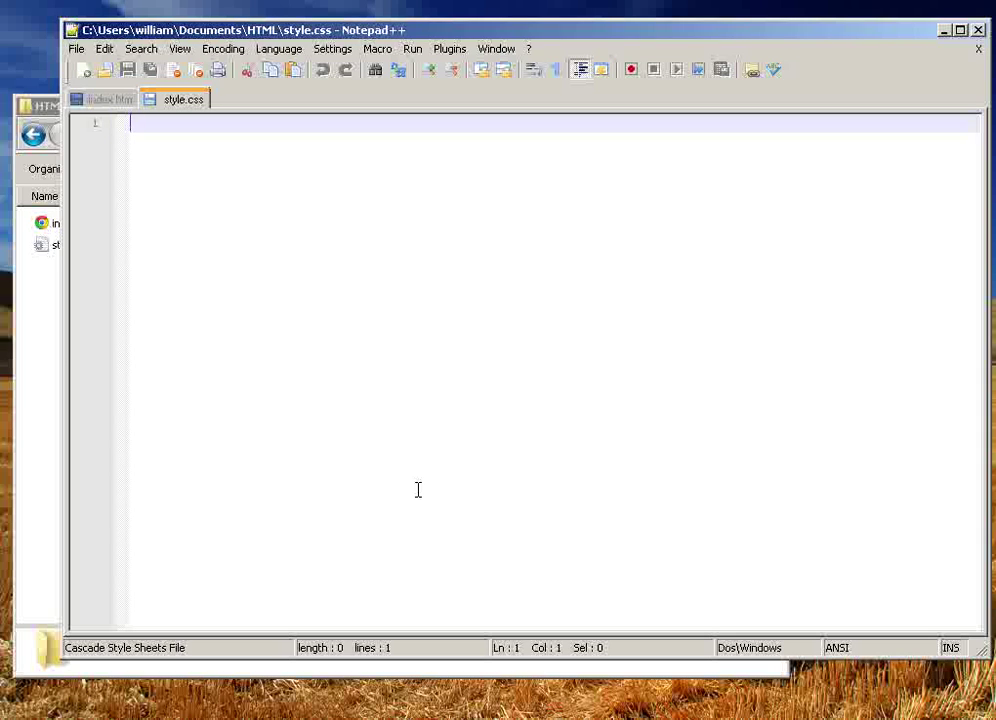
click(112, 99)
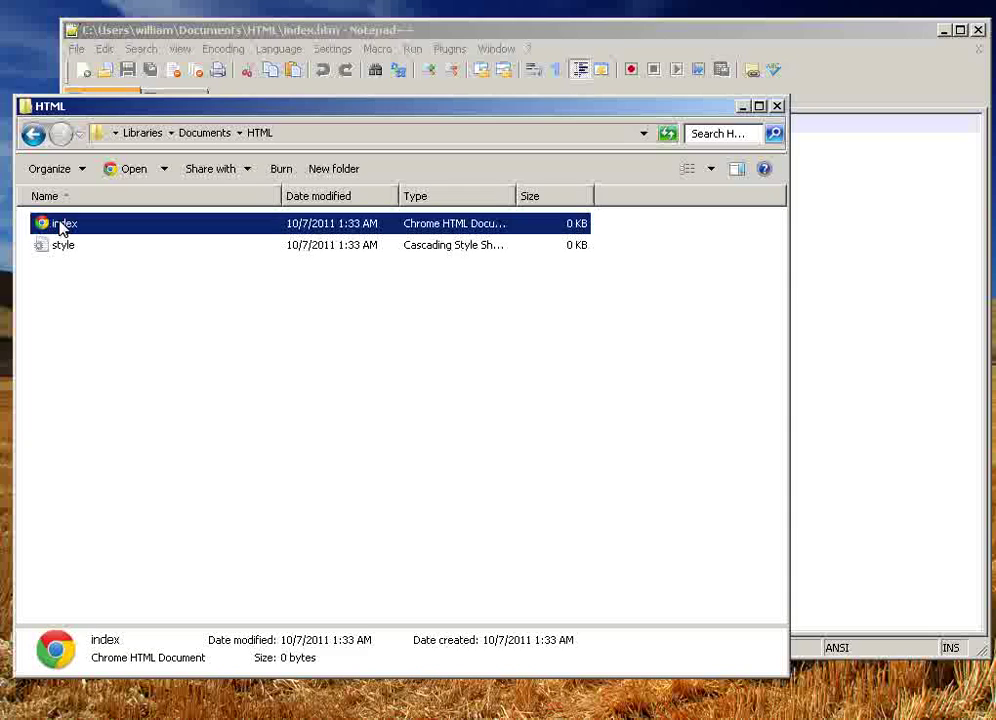
Step: Double-click index.htm in the HTML folder to reopen it in Notepad++
double_click(64, 223)
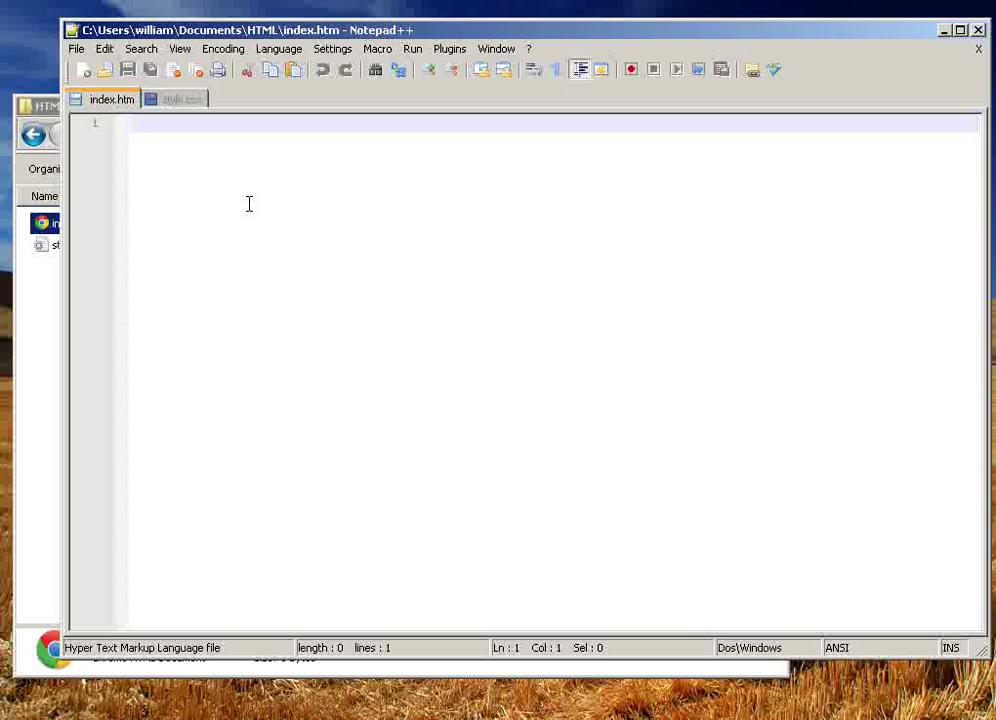
Step: Type the opening <html> and <head> tags into index.htm
text(<>)
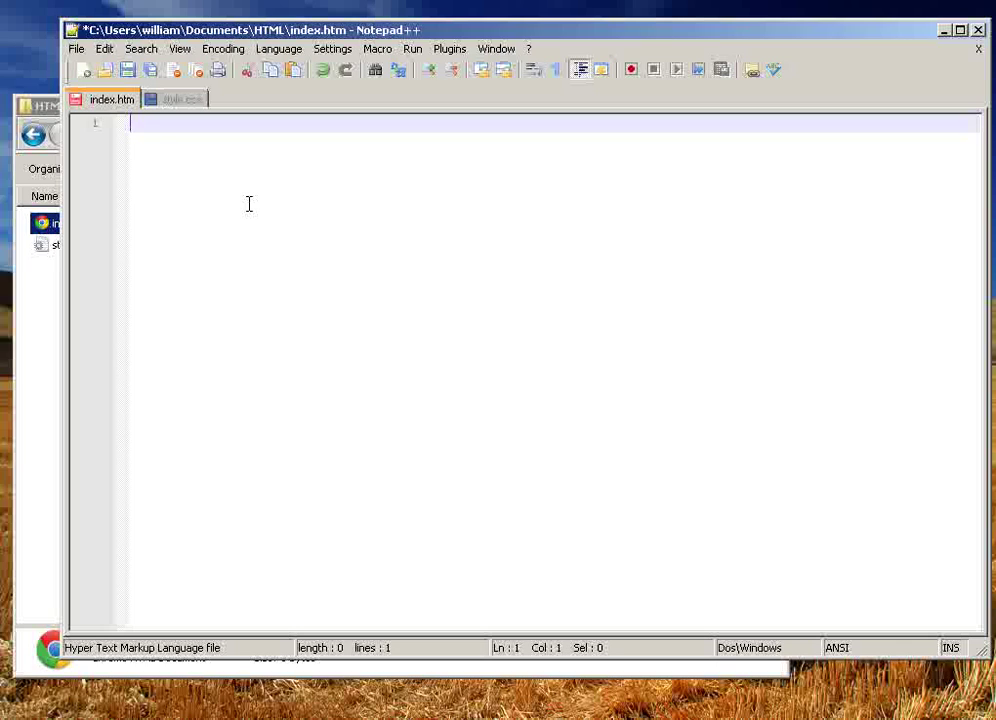
text(<)
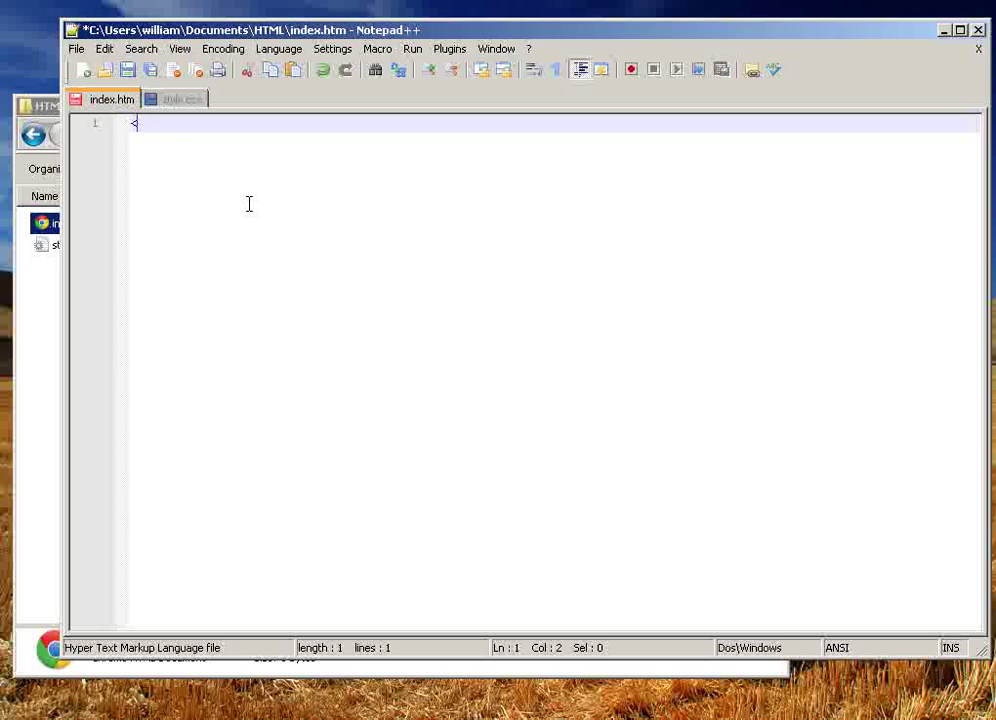
text(html>)
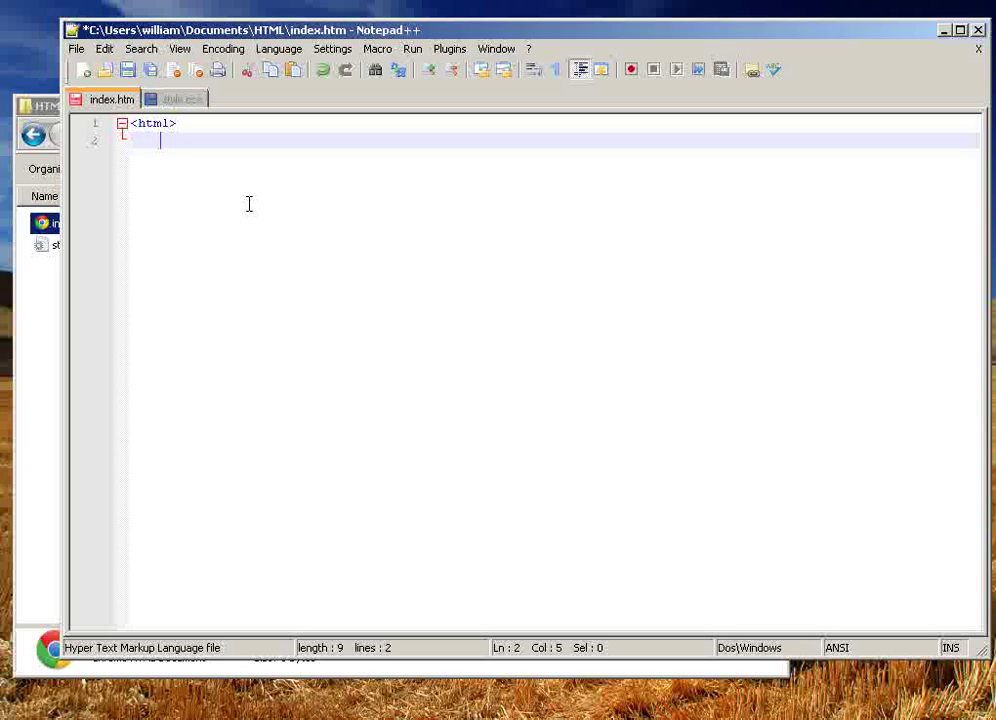
text(<head>)
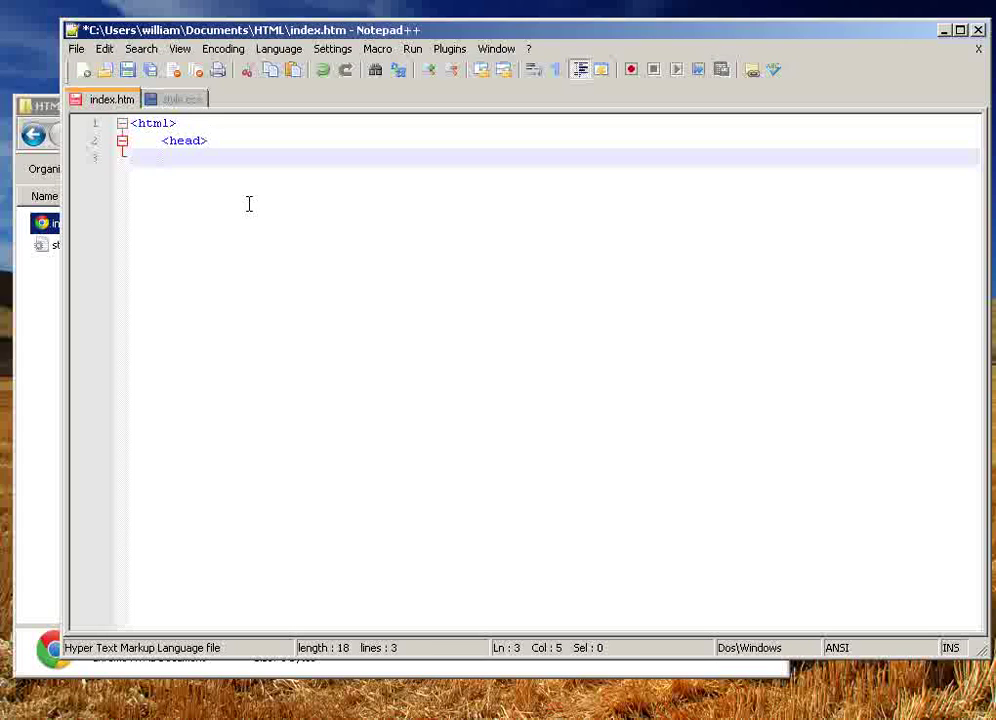
Step: Add the title 'My HTML Document', fixing the closing tag, and save
text(<title>)
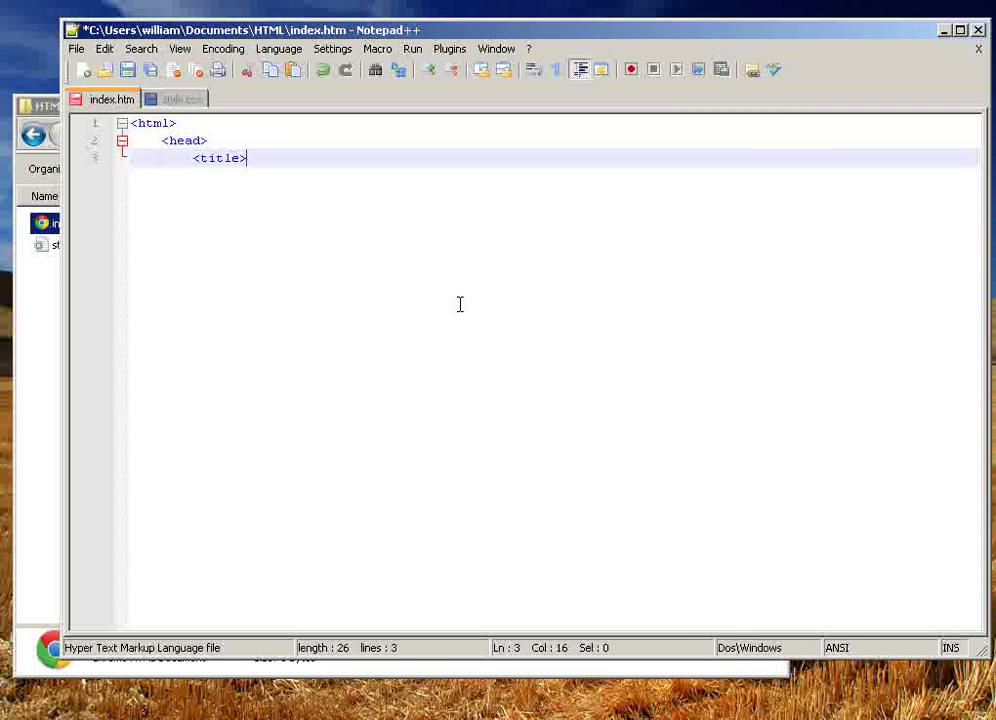
mouse_move(455, 324)
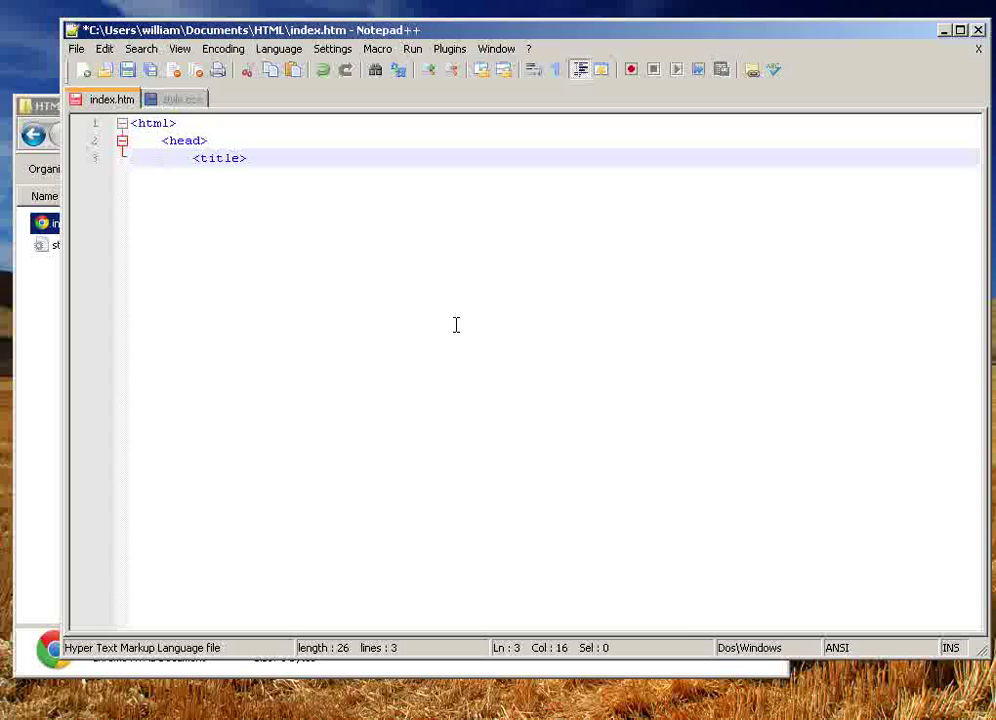
text(My HTML D)
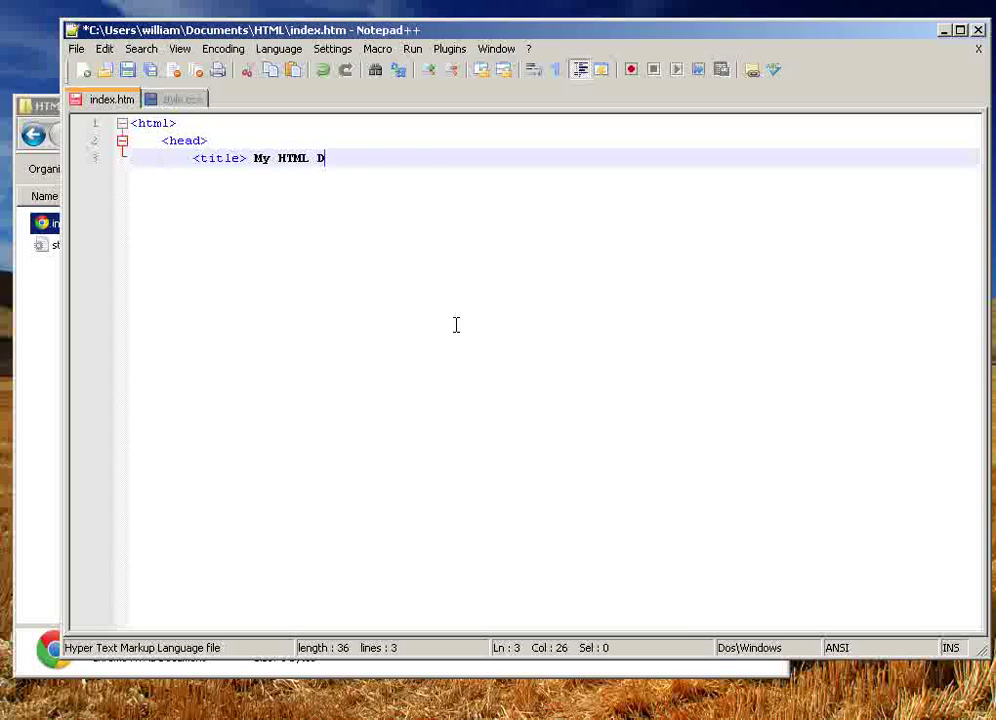
text(ocument <?)
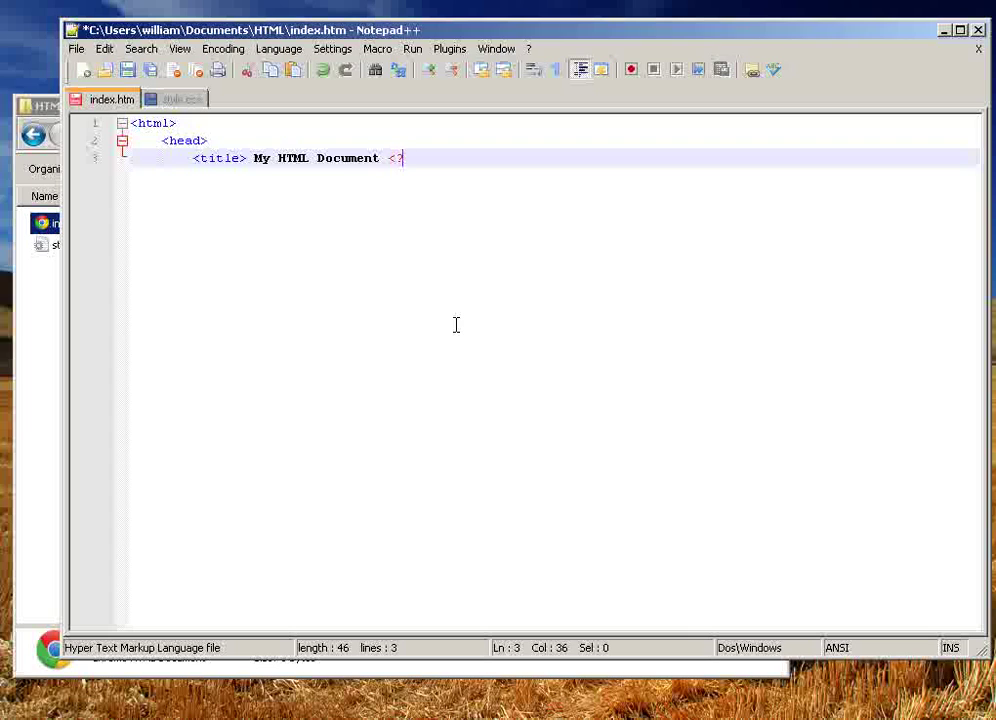
text(/html>)
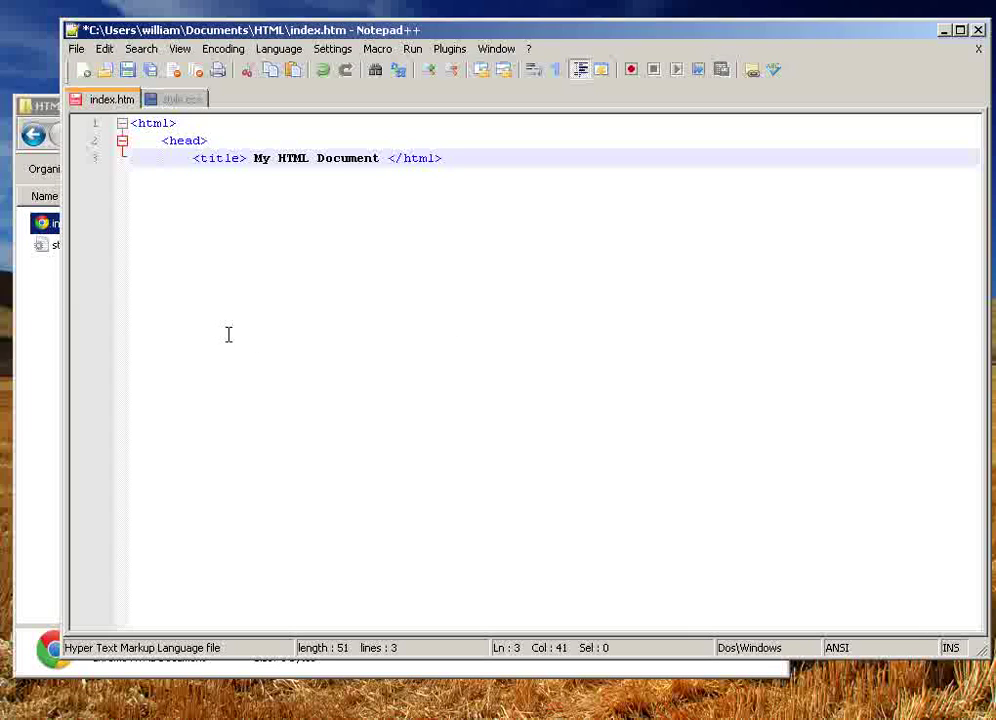
key(BackSpace)
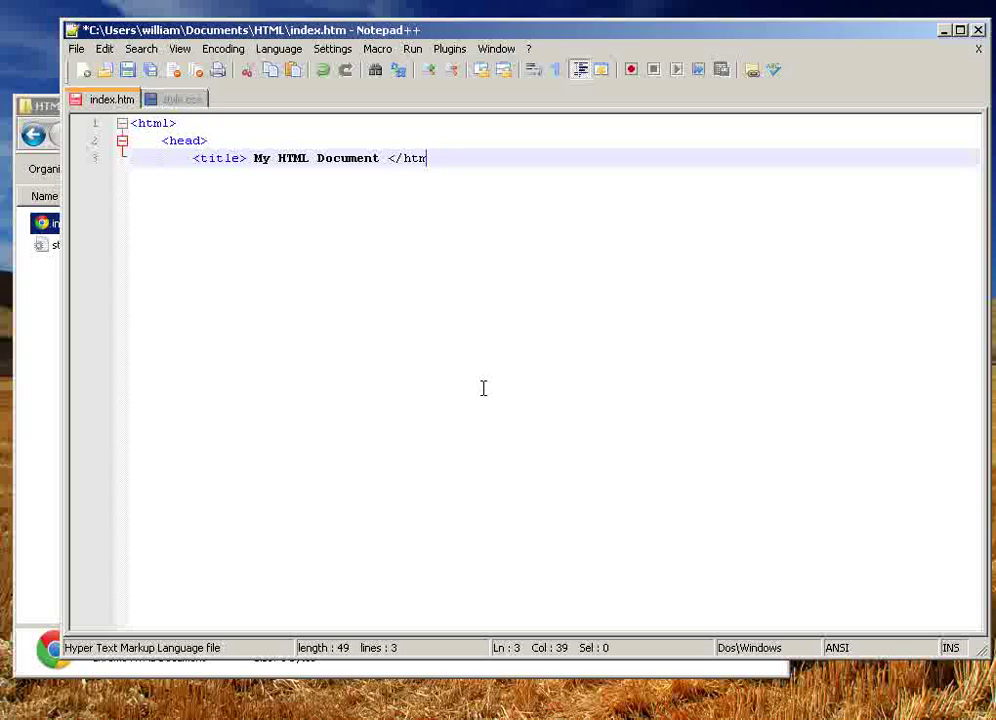
text(le)
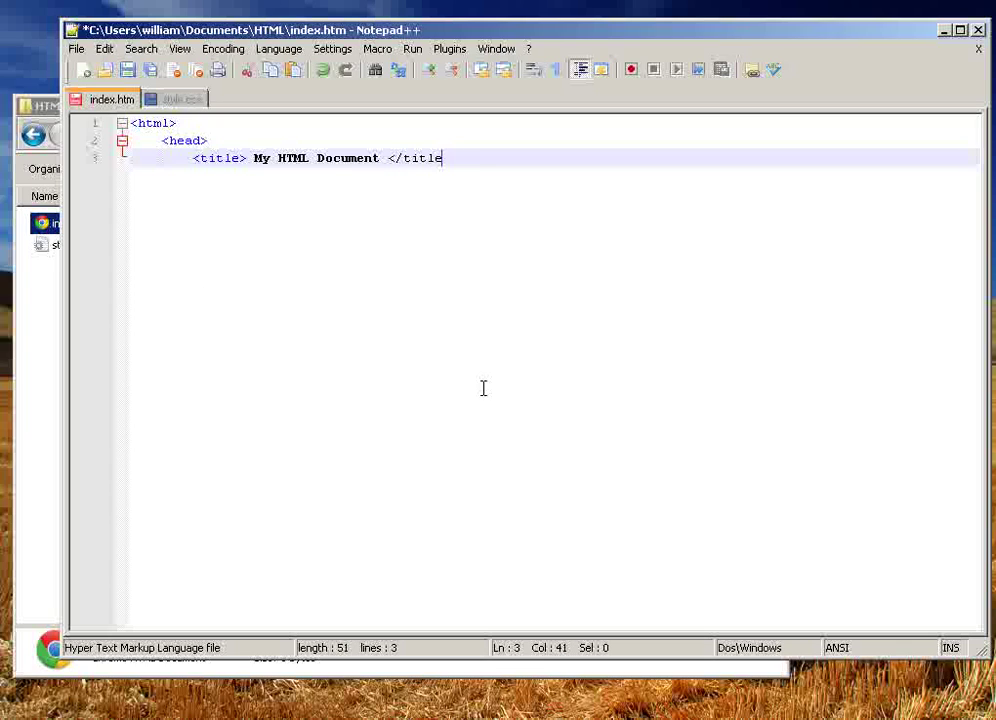
text(>)
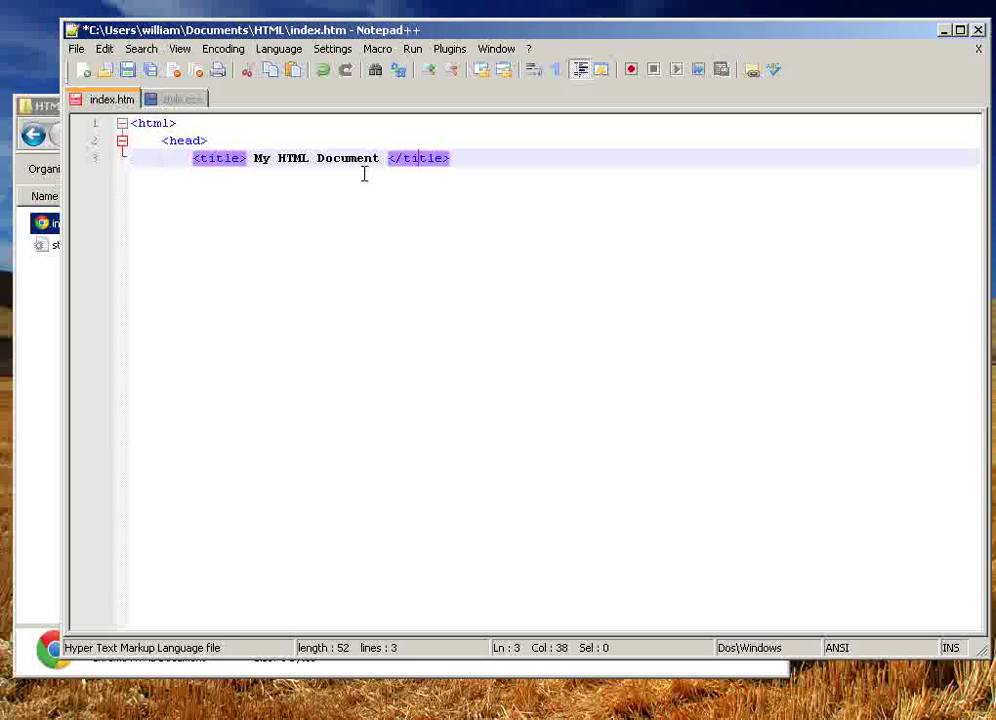
click(388, 158)
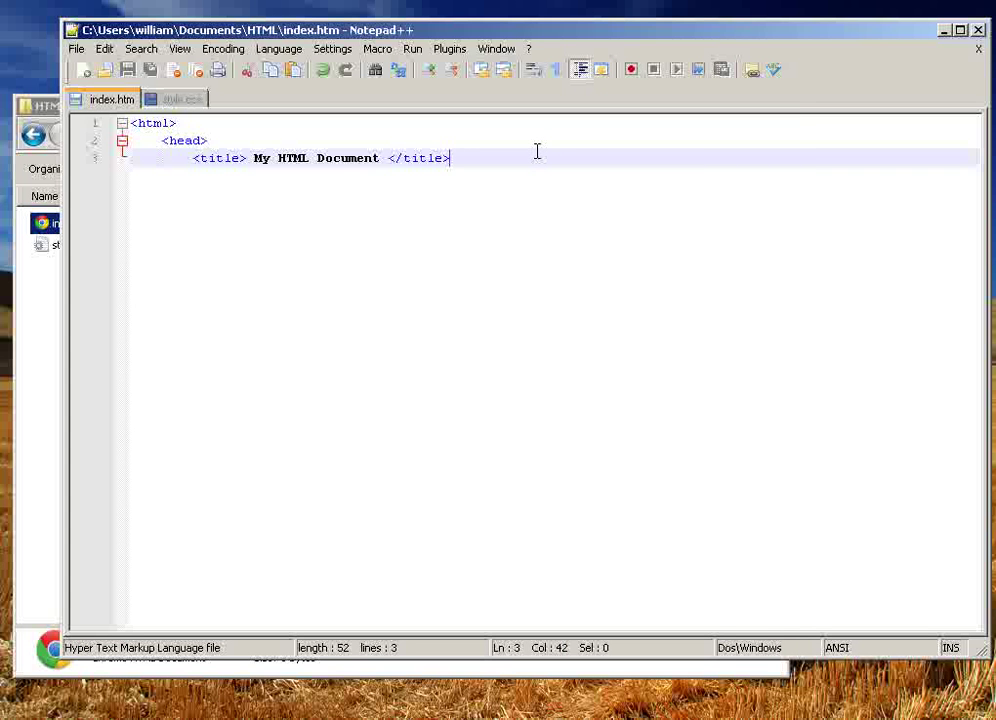
mouse_move(575, 144)
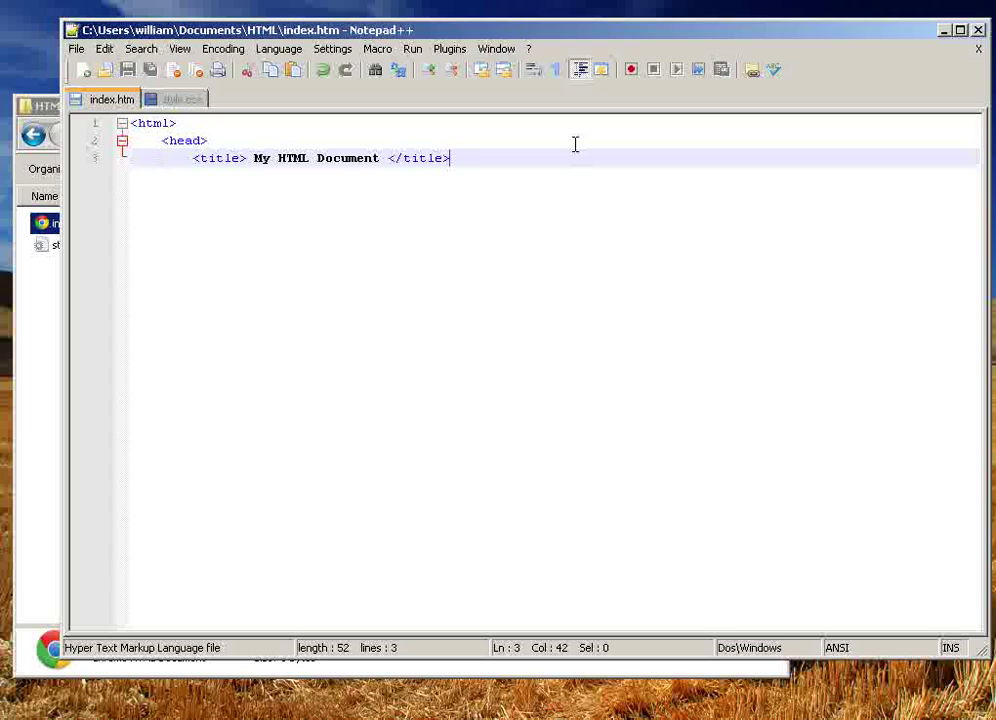
Step: Add a LINK tag to style.css with rel='stylesheet' and type='text/css'
key(Enter)
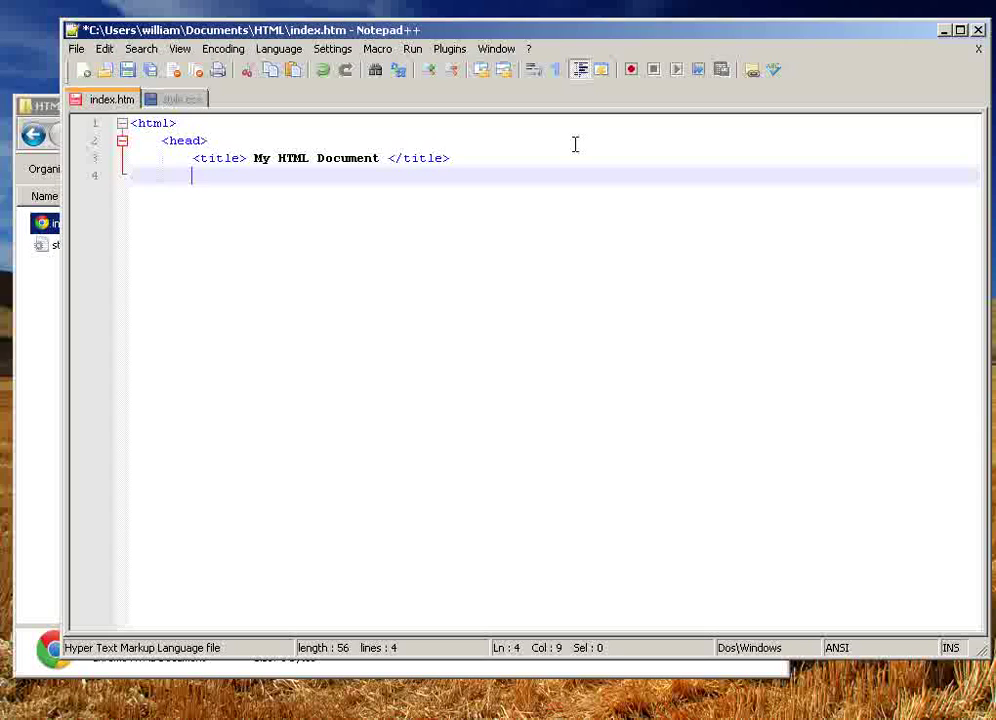
text(<)
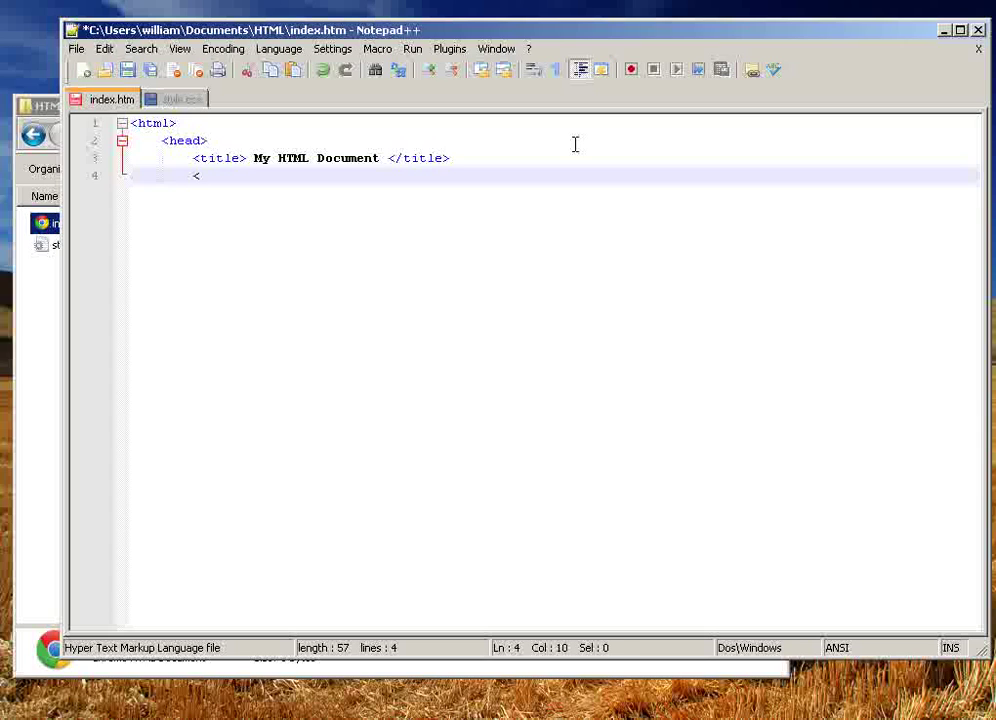
text(LINK rel=)
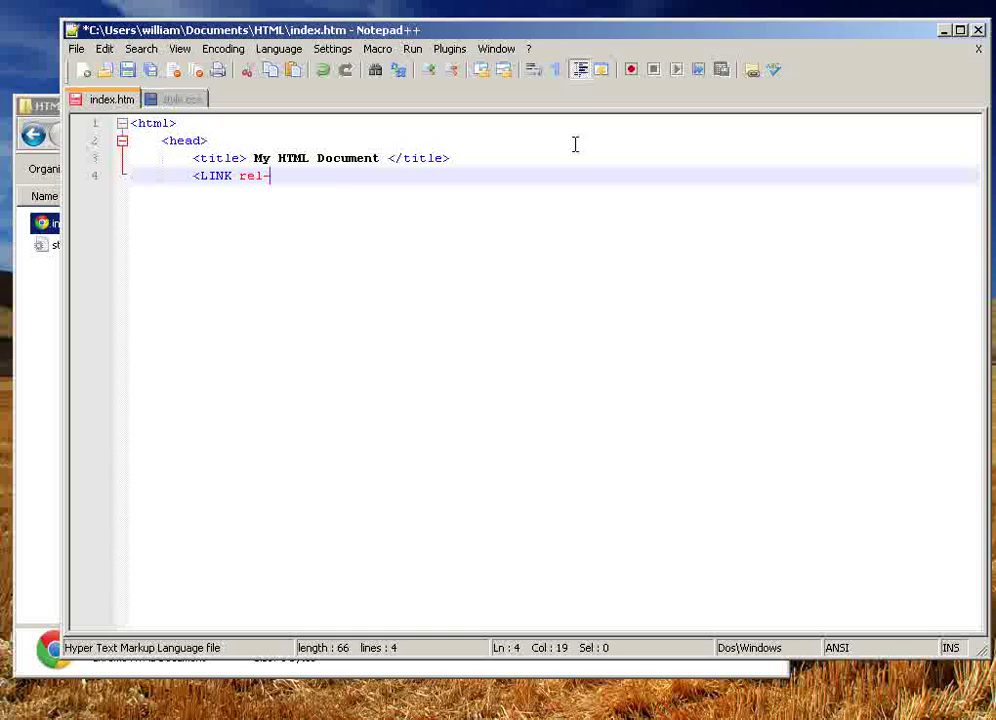
text(='s)
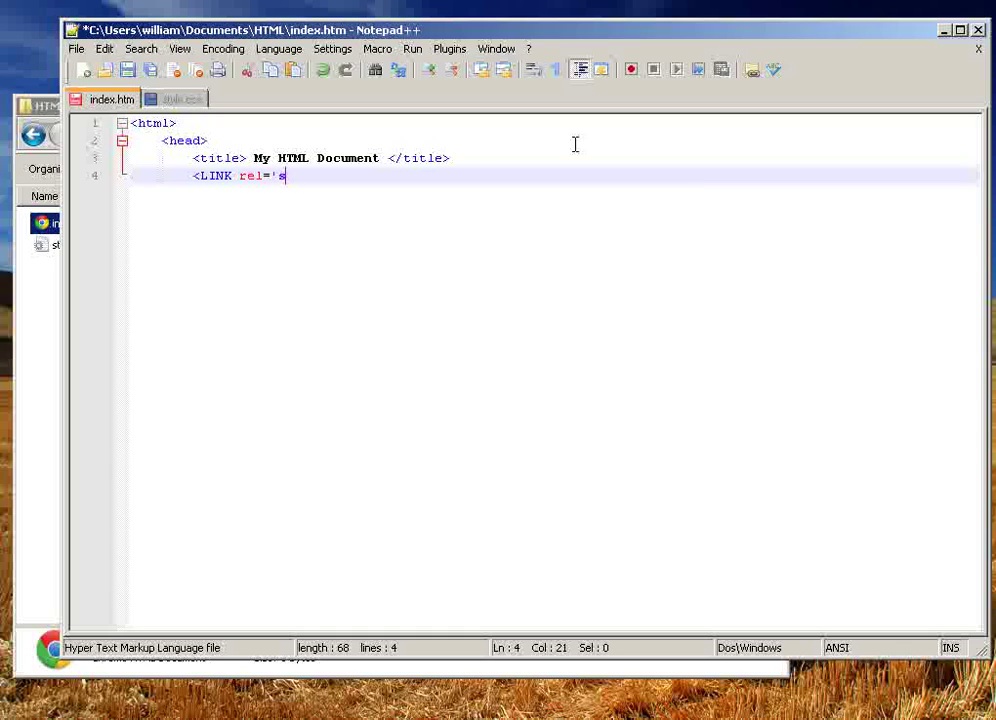
text(tylesheet')
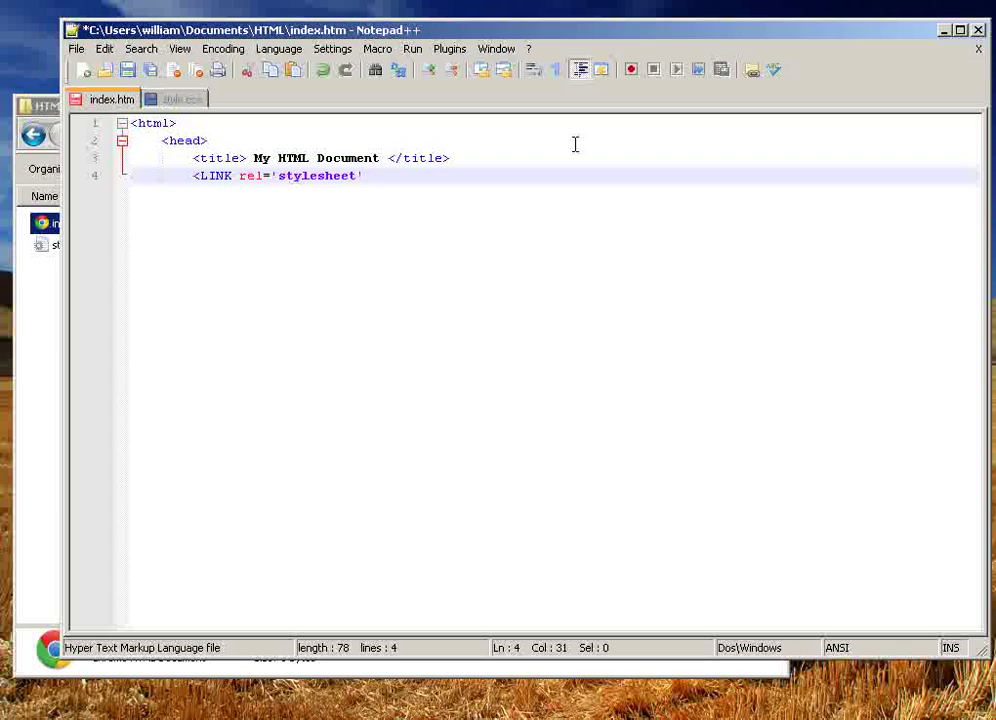
text(type=)
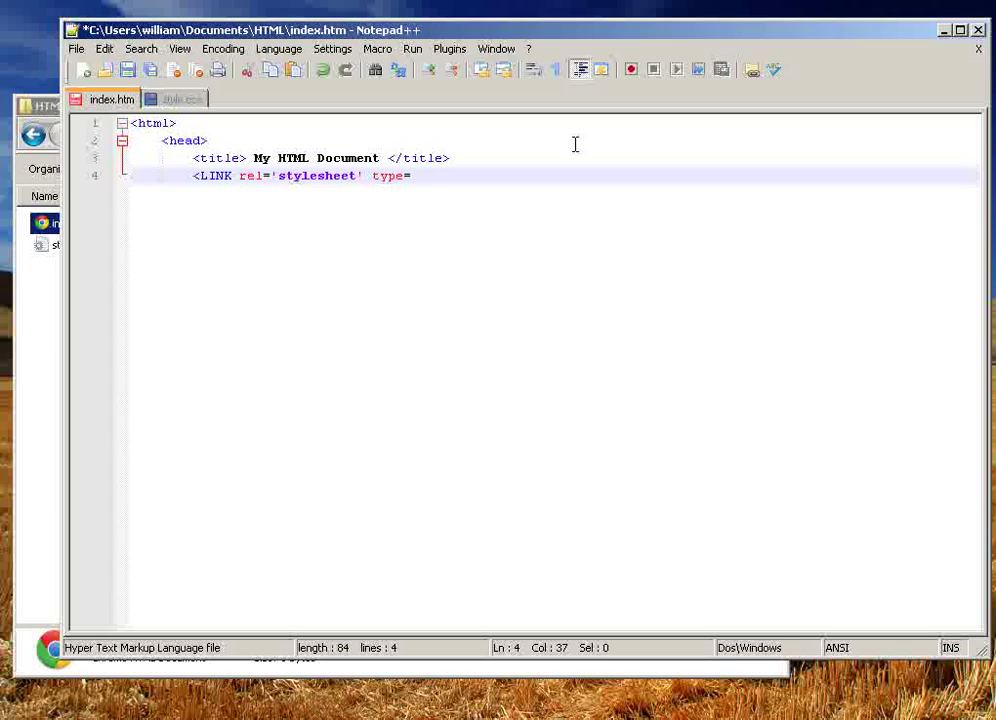
text('text/css')
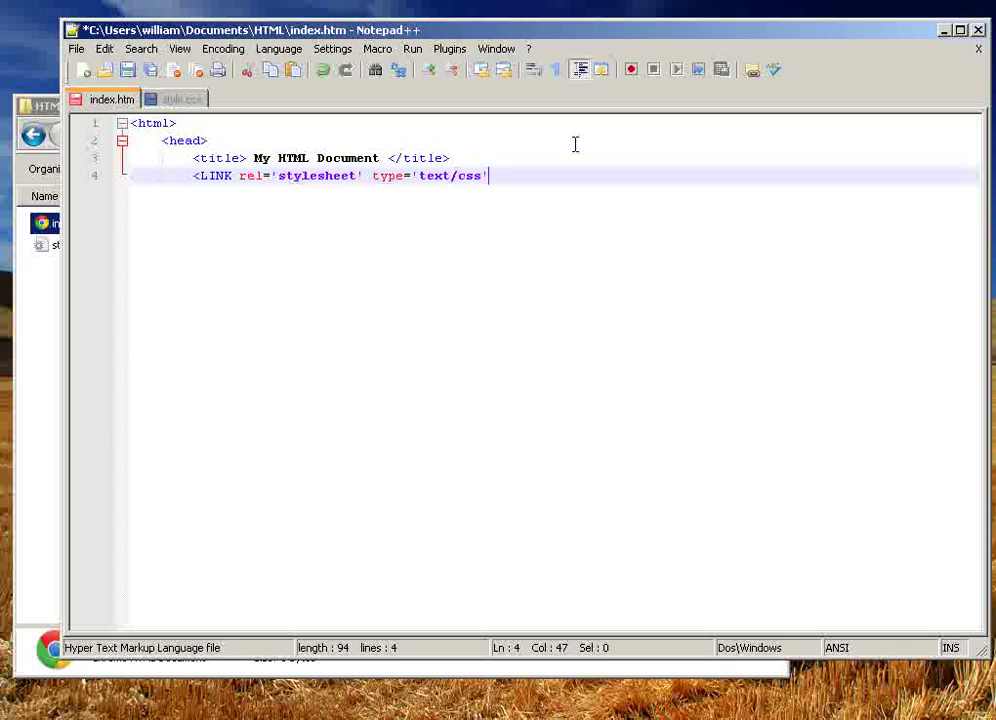
text(')
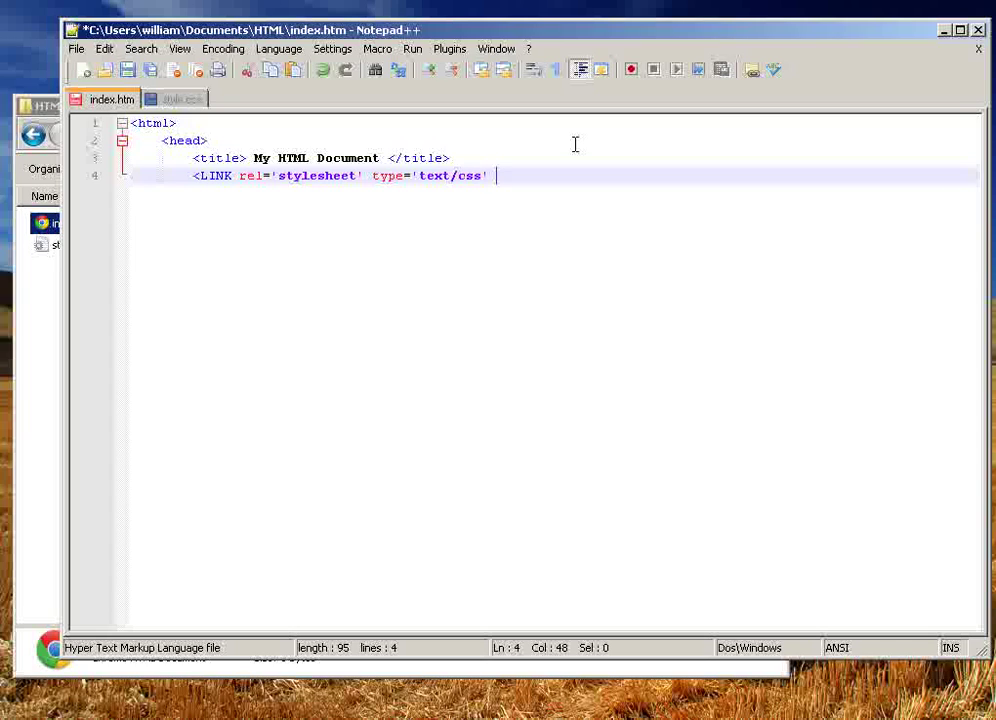
text(href=)
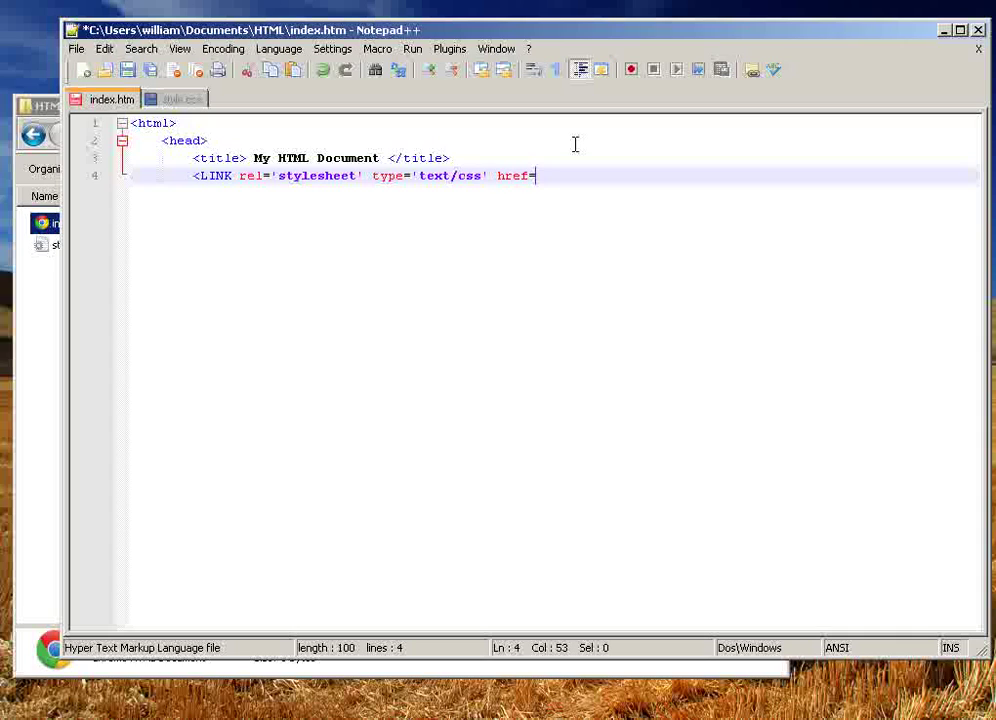
text(')
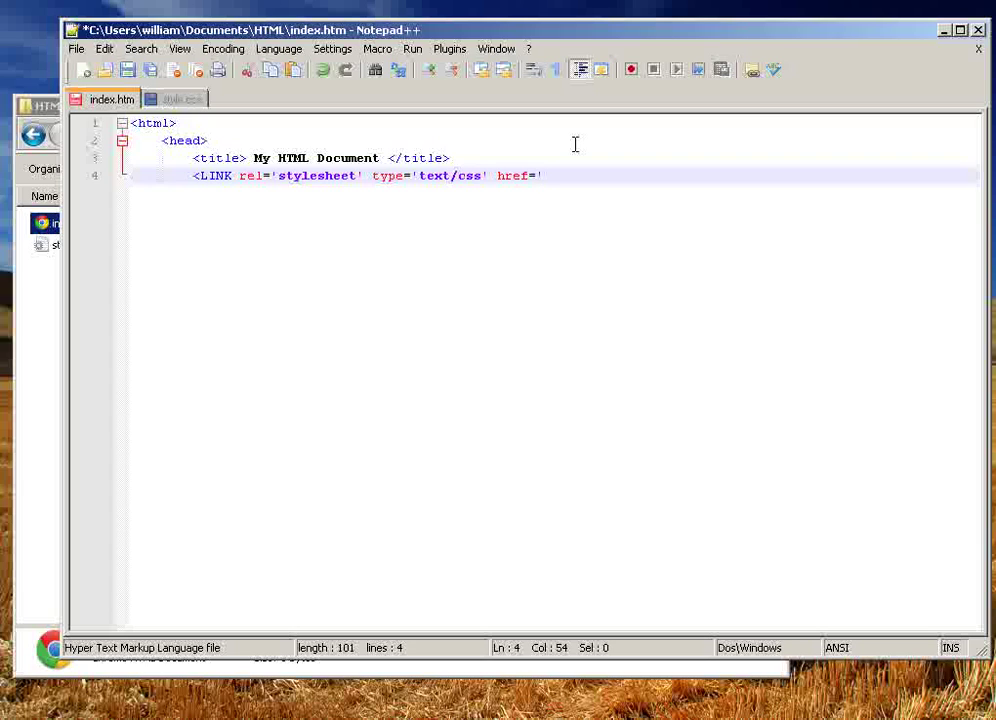
text(style.c)
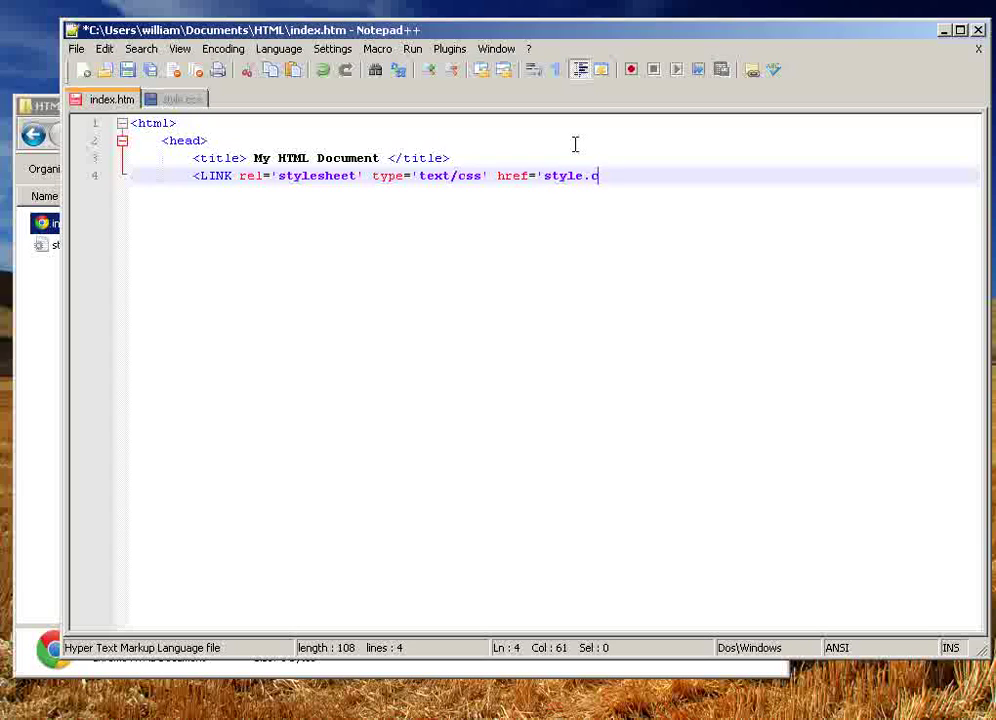
text(ss'>)
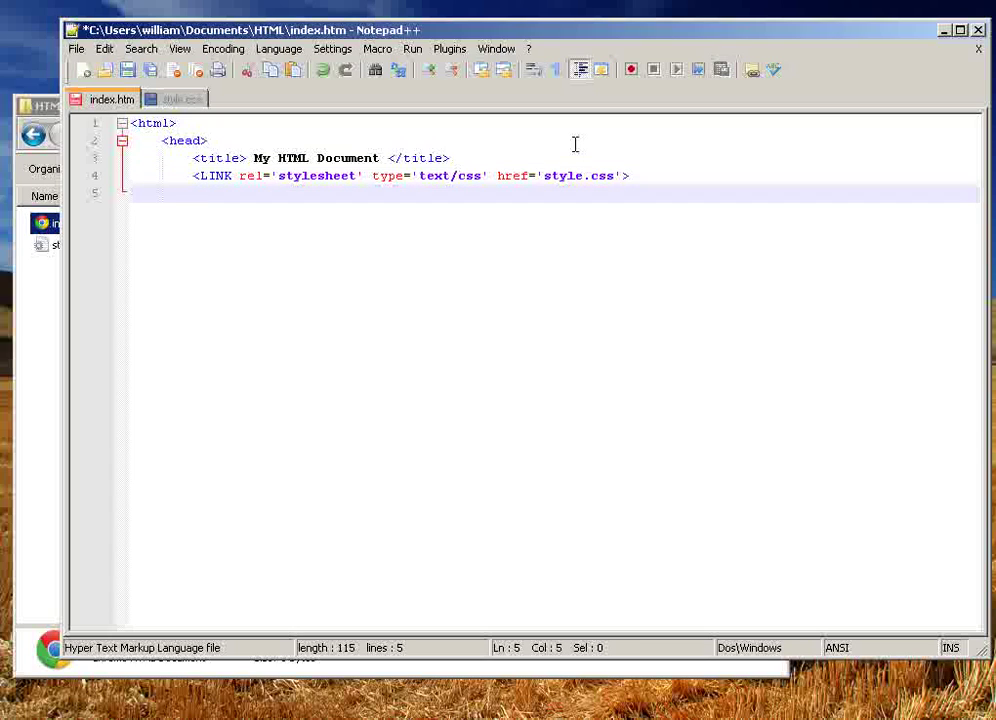
Step: Close head, add a body reading 'My content! YUZ', and close html
text(</head>)
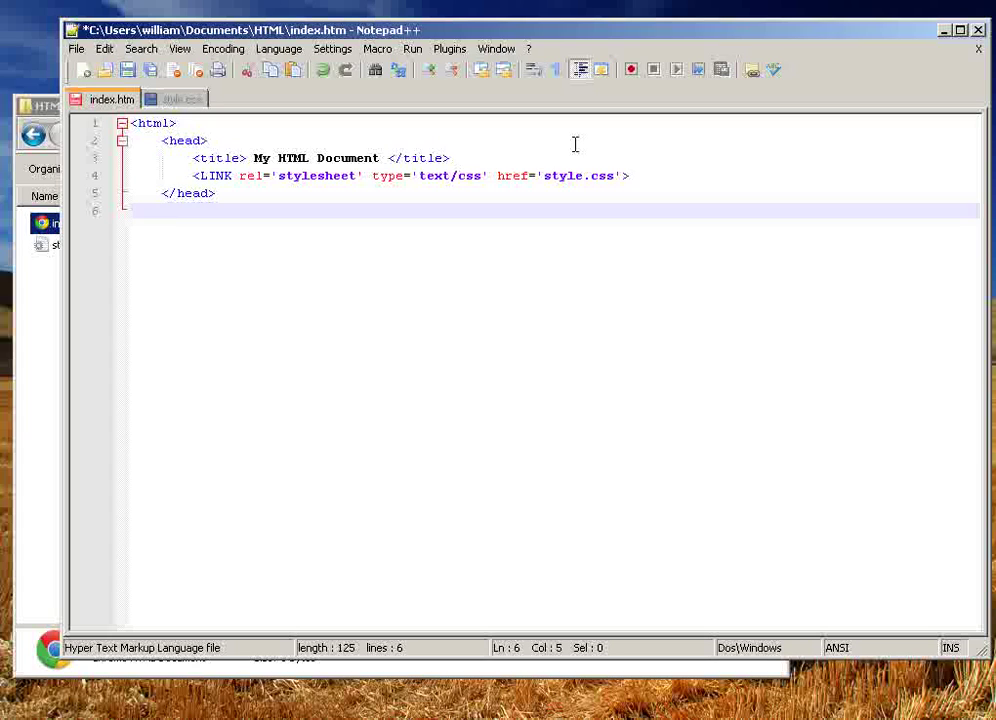
text(<bod)
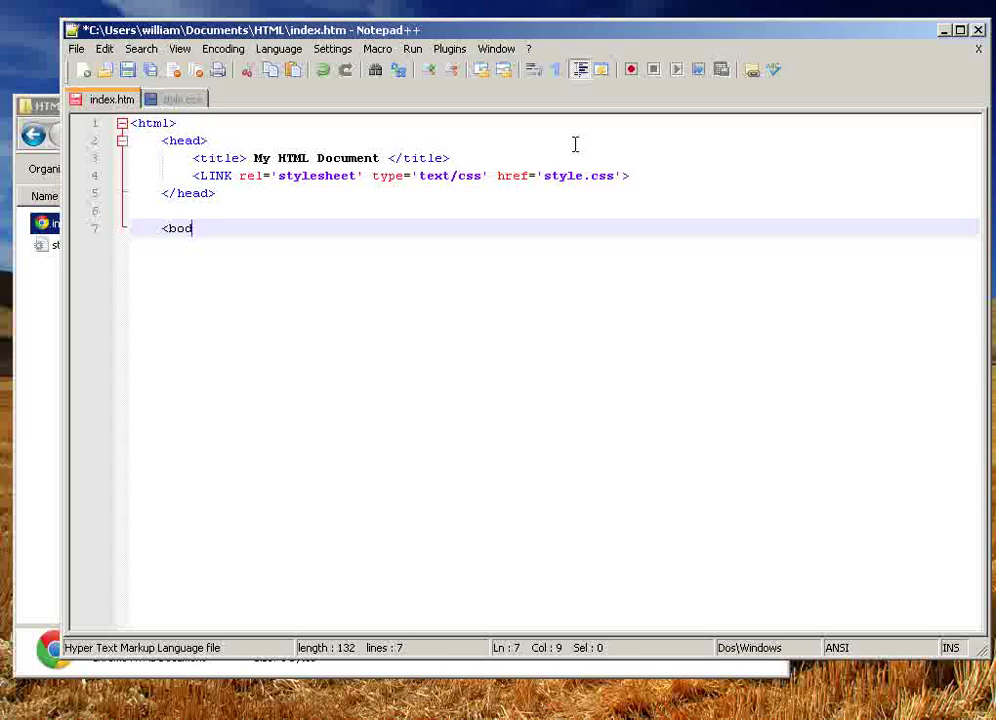
text(dy>)
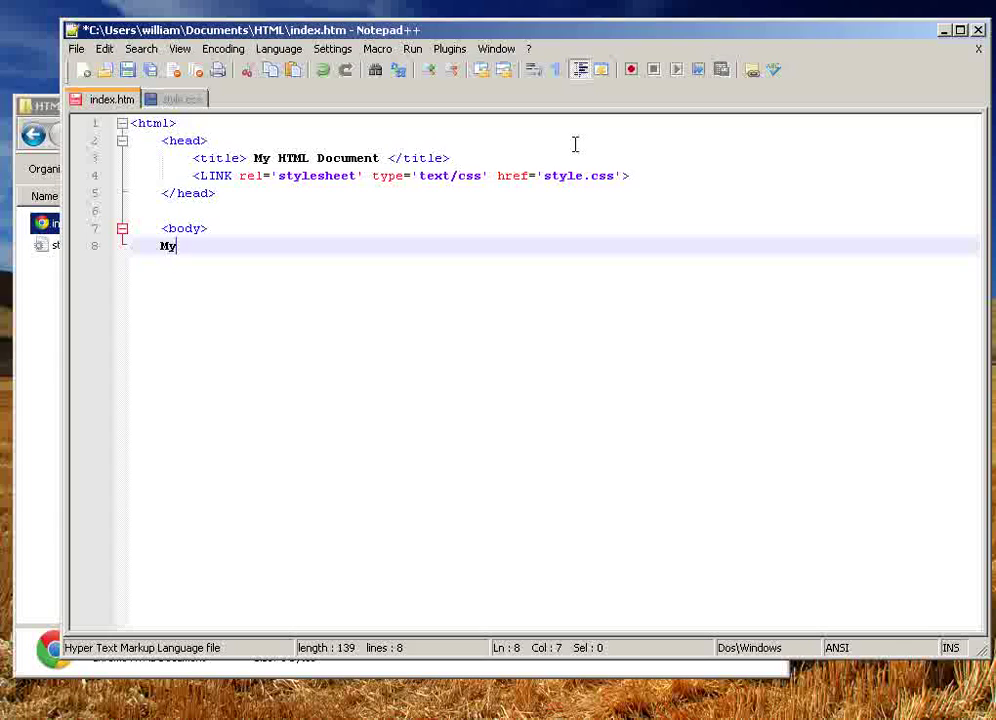
text(content! YUZ)
text(<)
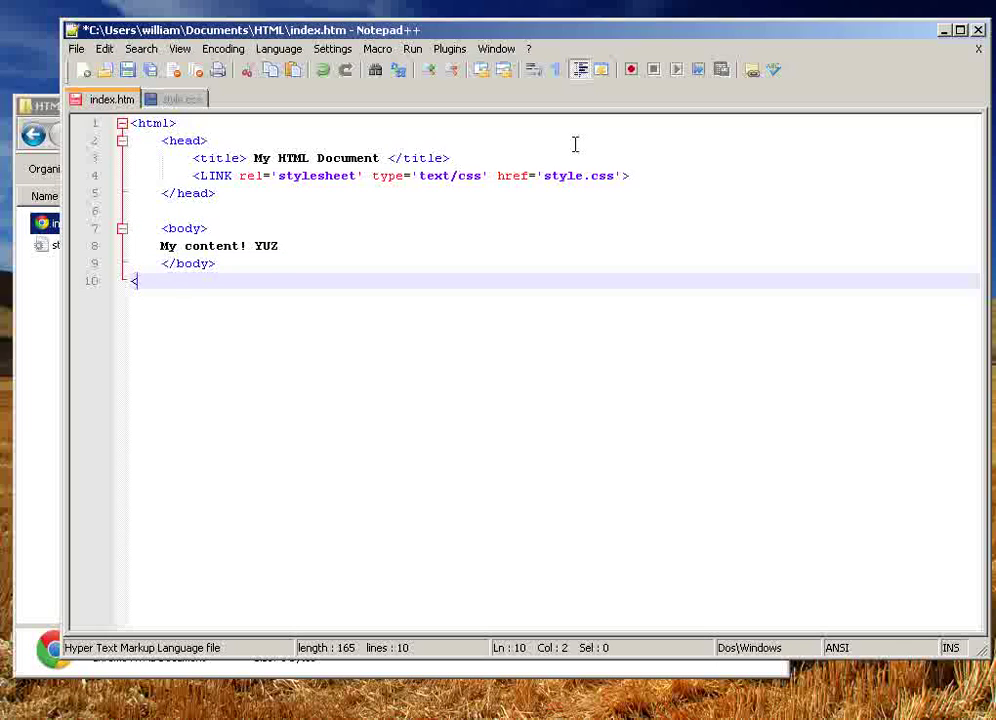
text(html>)
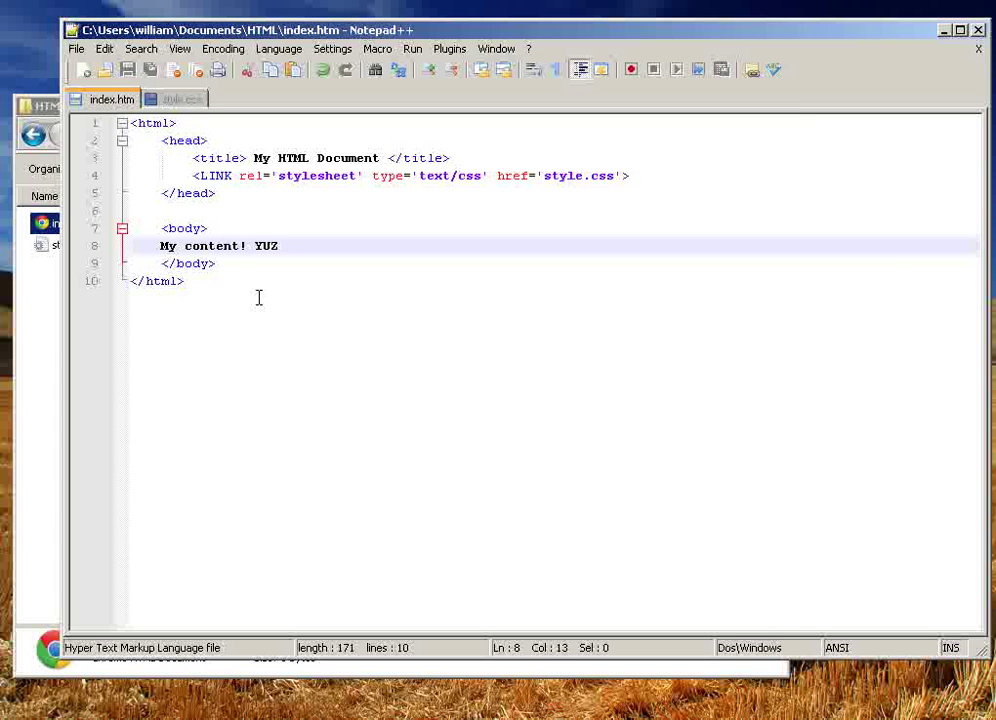
Step: In style.css, write a body rule with color: green;
click(183, 99)
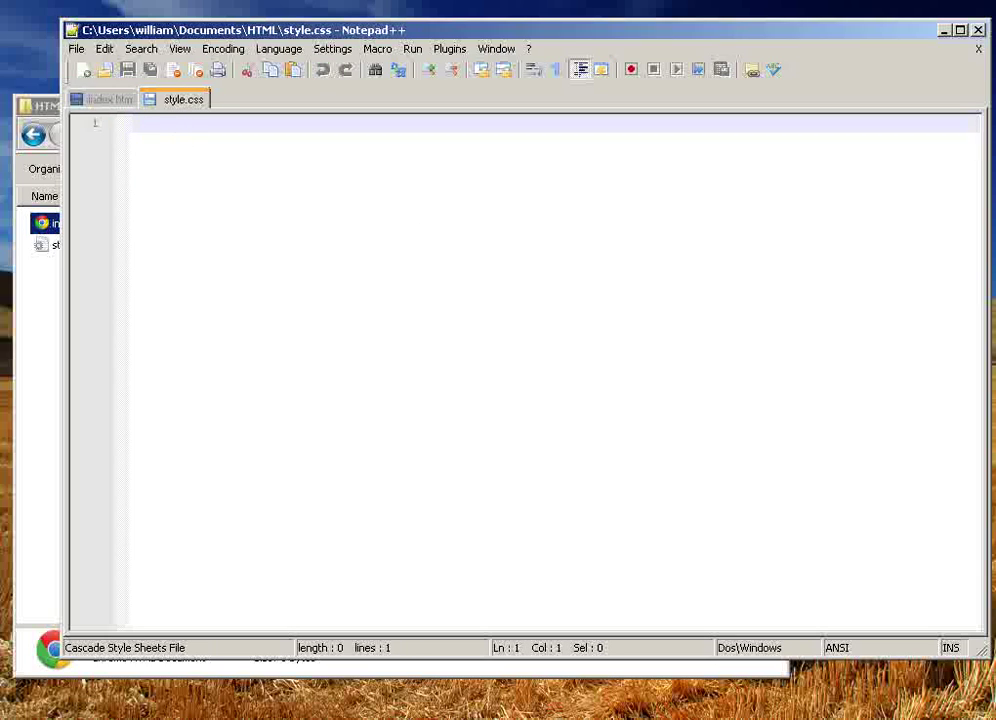
text(body)
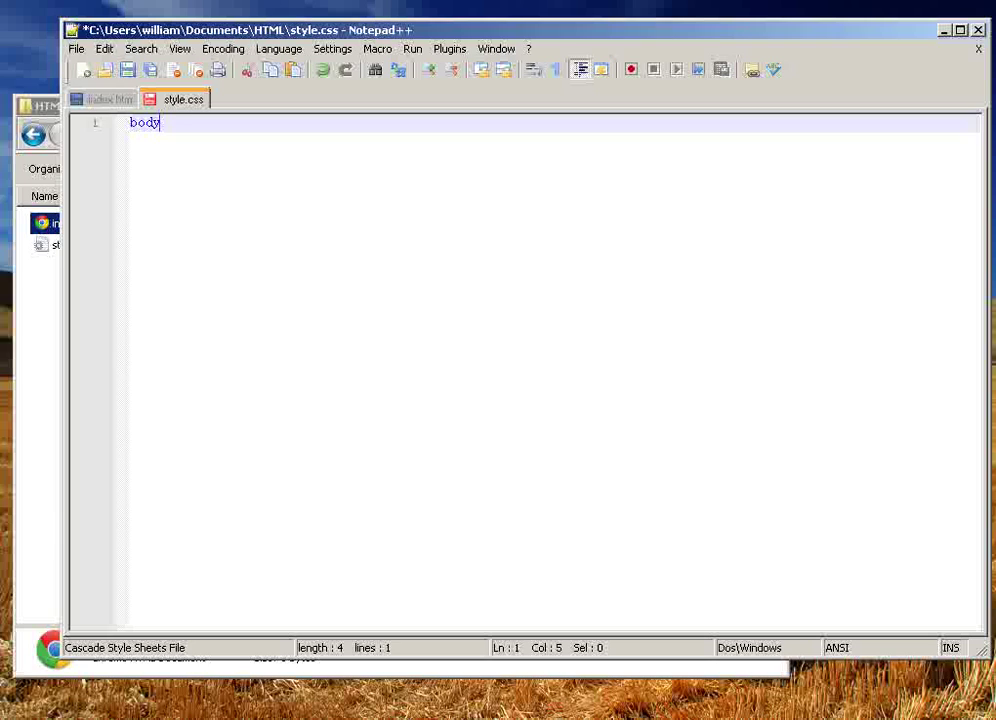
text({)
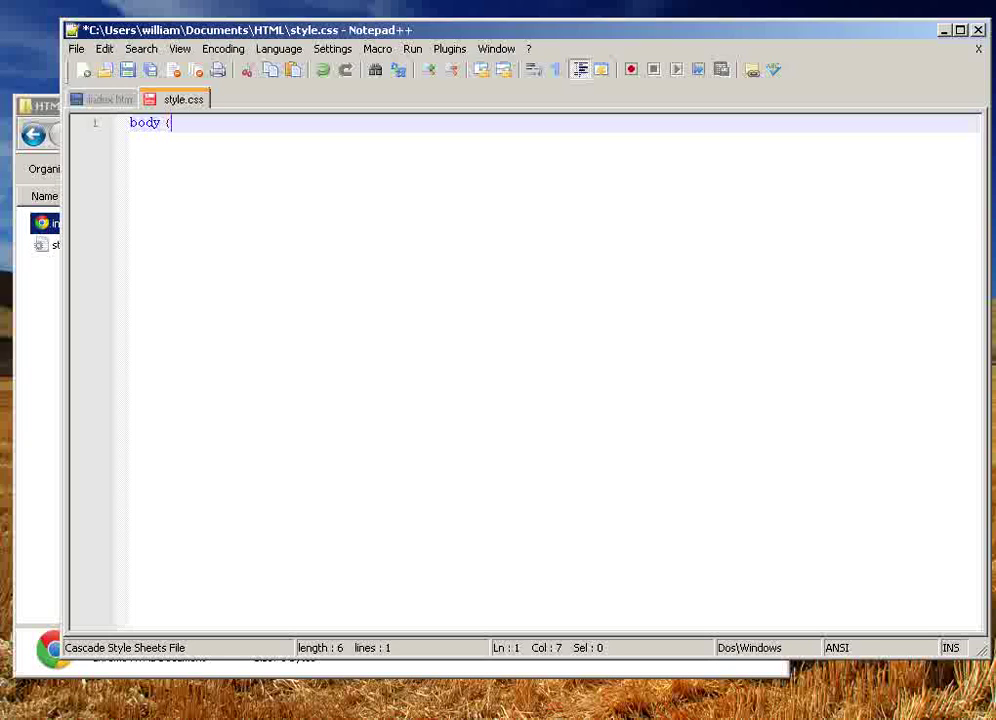
mouse_move(225, 186)
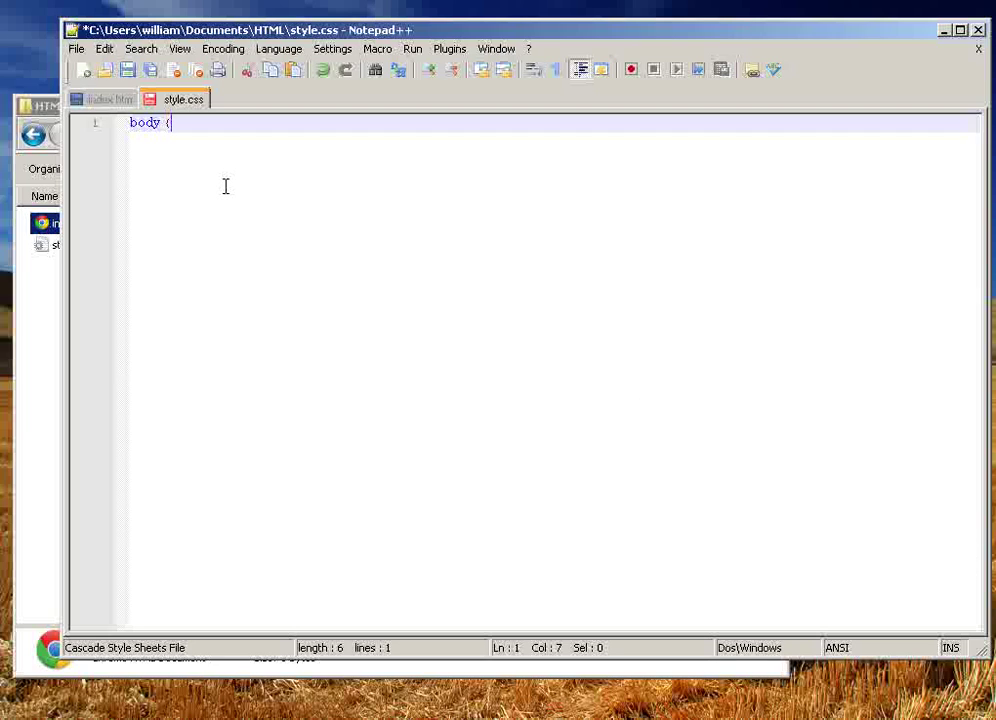
key(enter)
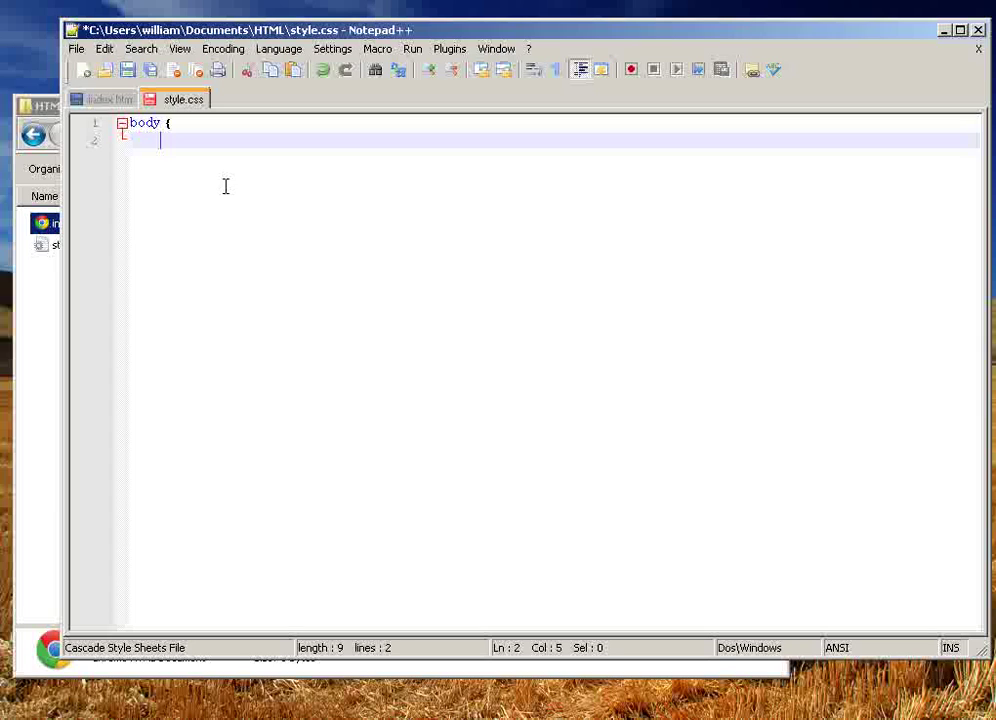
text(color:)
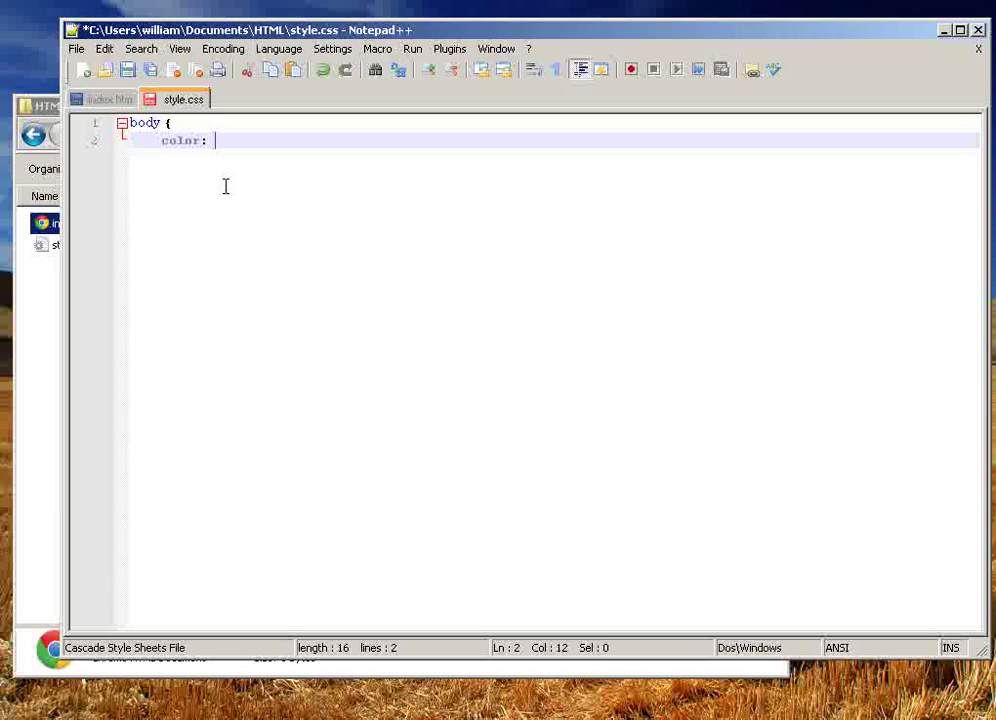
text(green;)
text(})
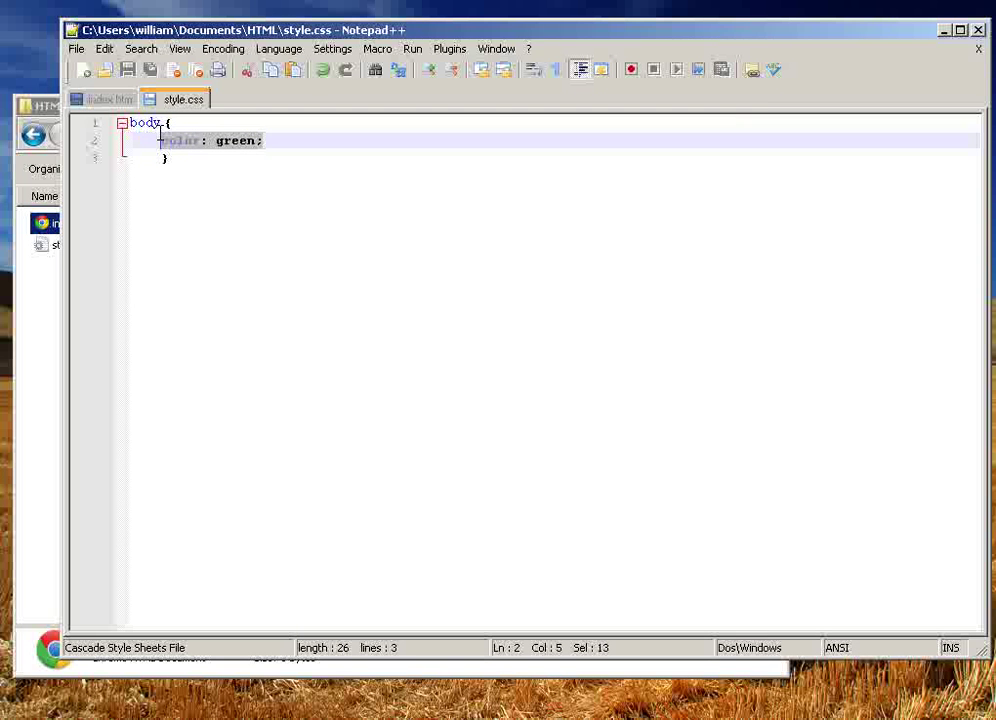
Step: Replace the green colour line with background: #cccccc;, correcting mistyped digits
key(Delete)
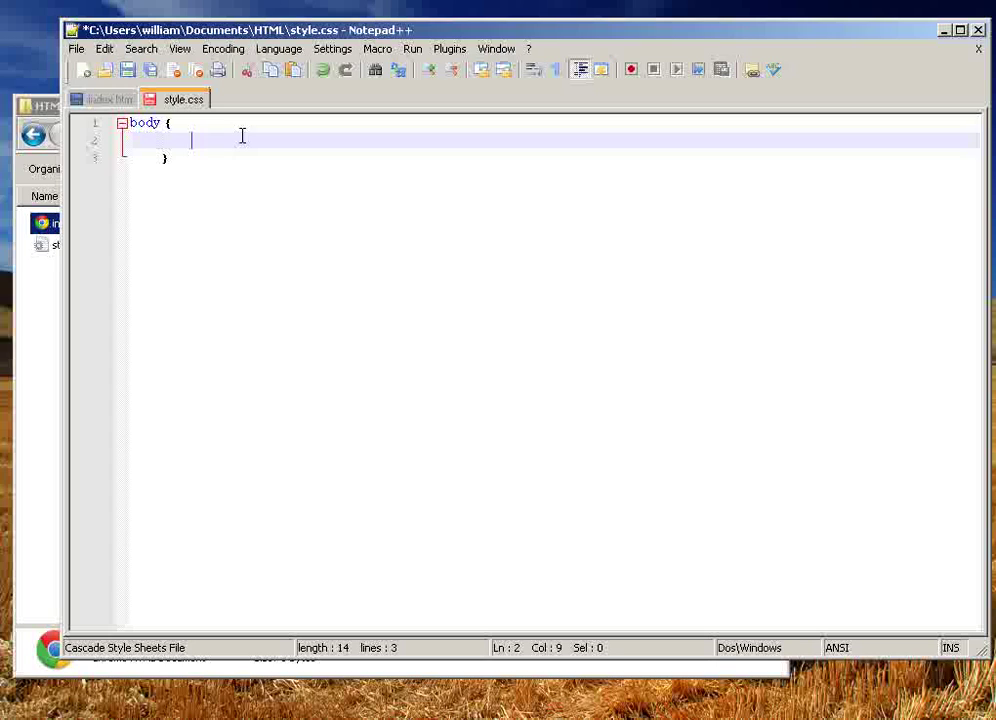
text(background:)
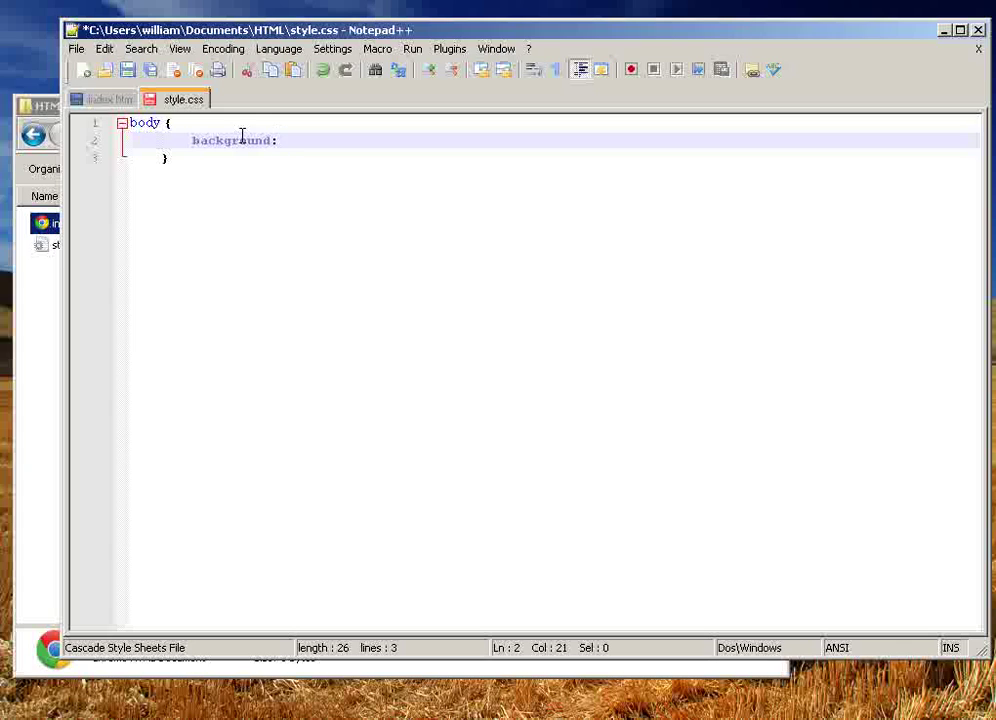
text(#)
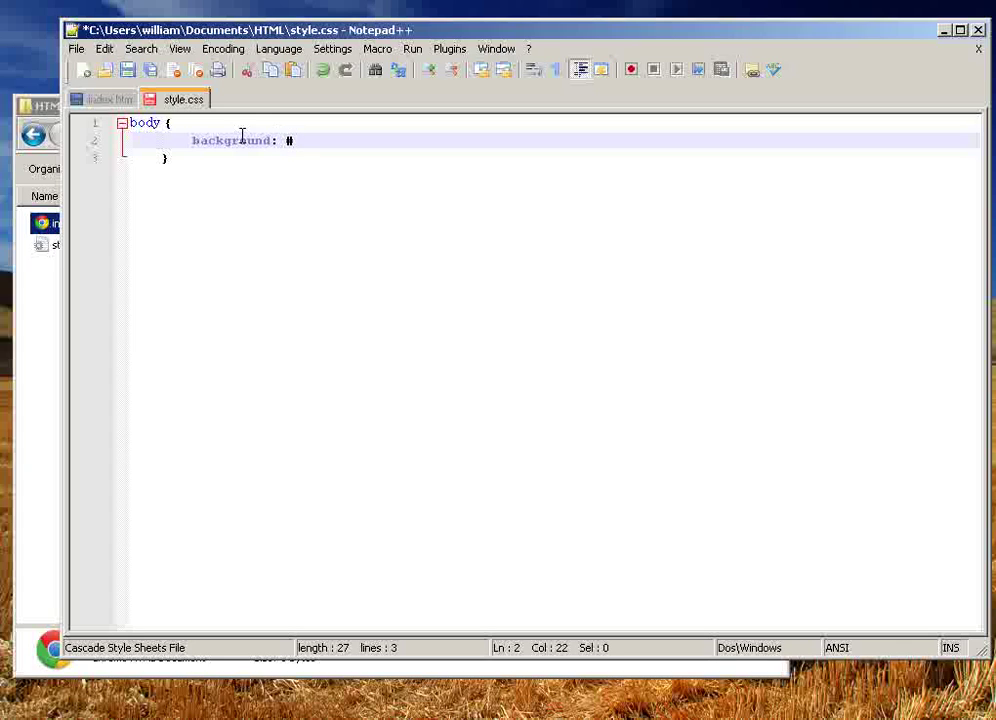
text(295925)
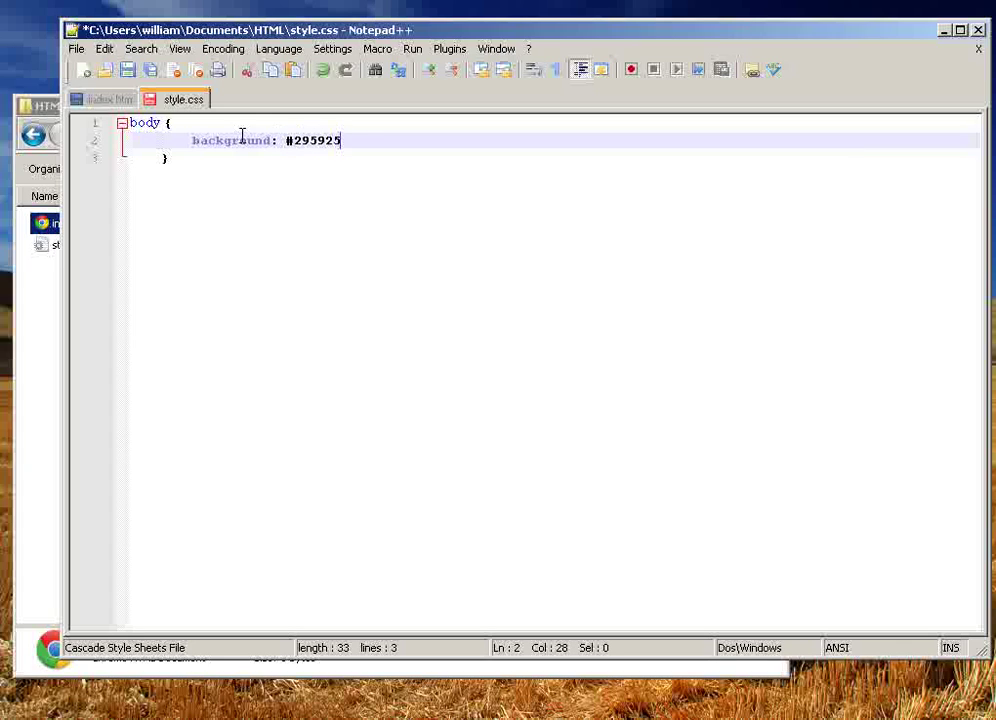
key(BackSpace)
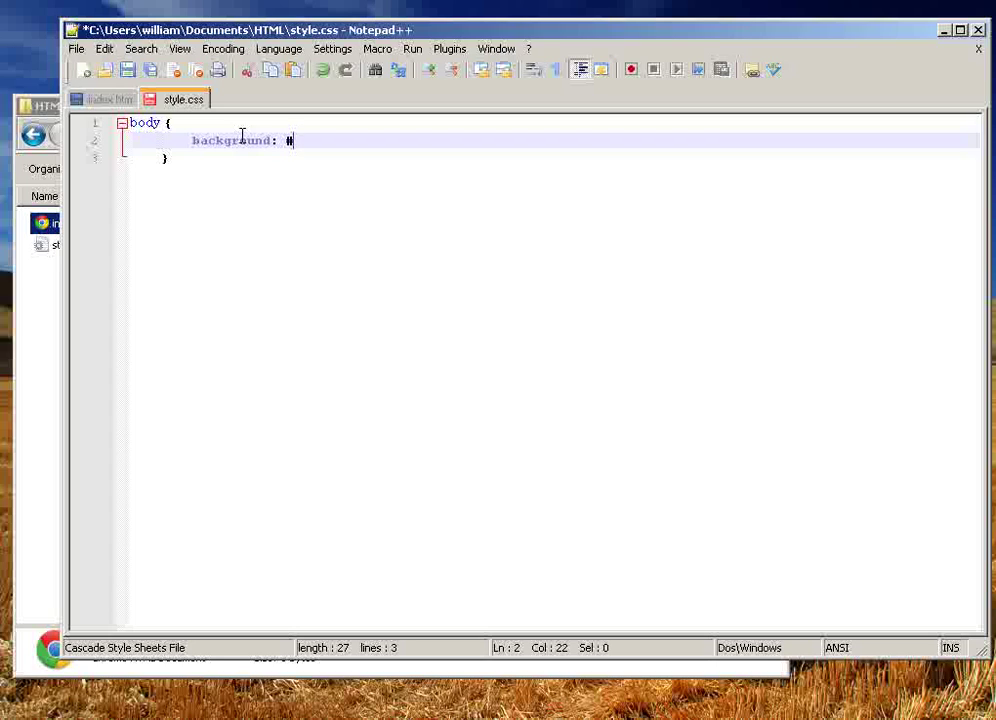
text(f)
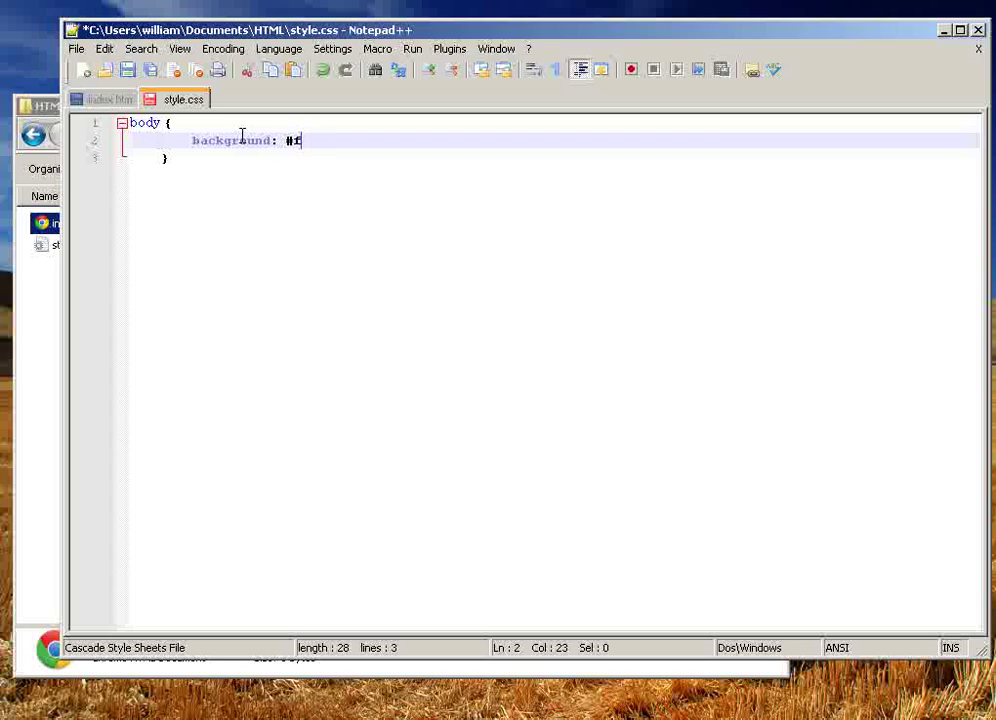
key(backspace)
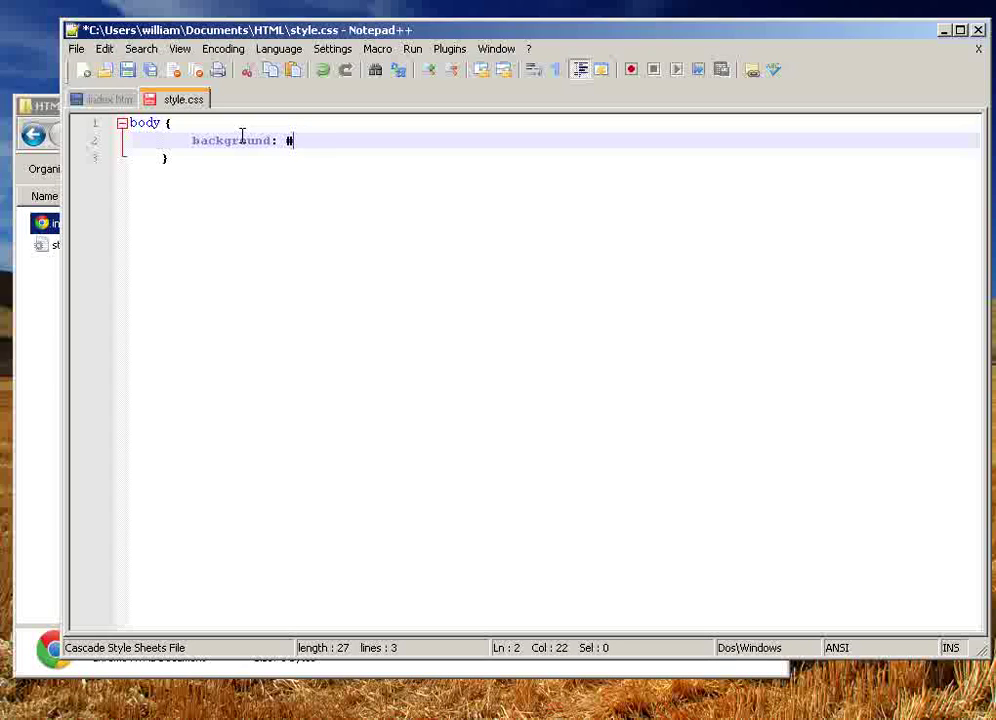
text(ff)
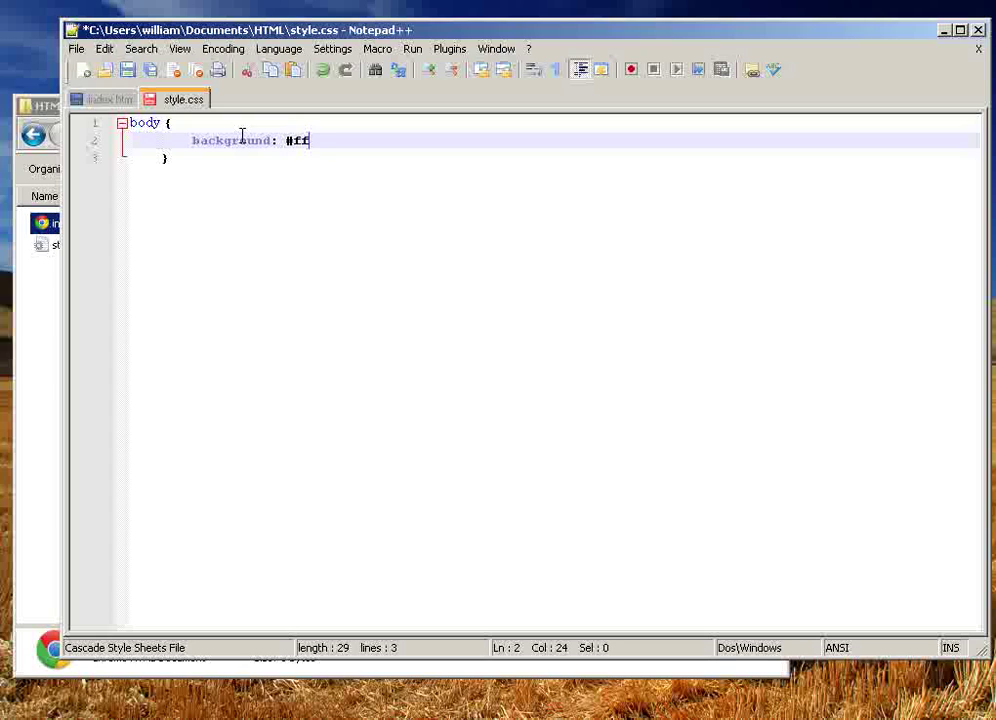
text(ff)
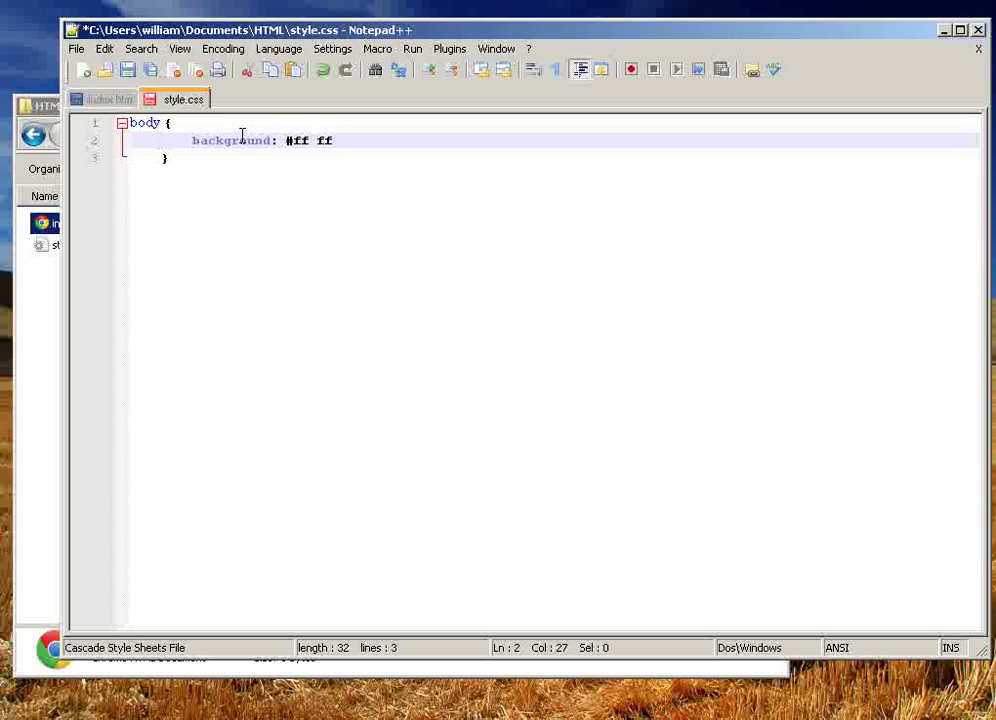
text(ff)
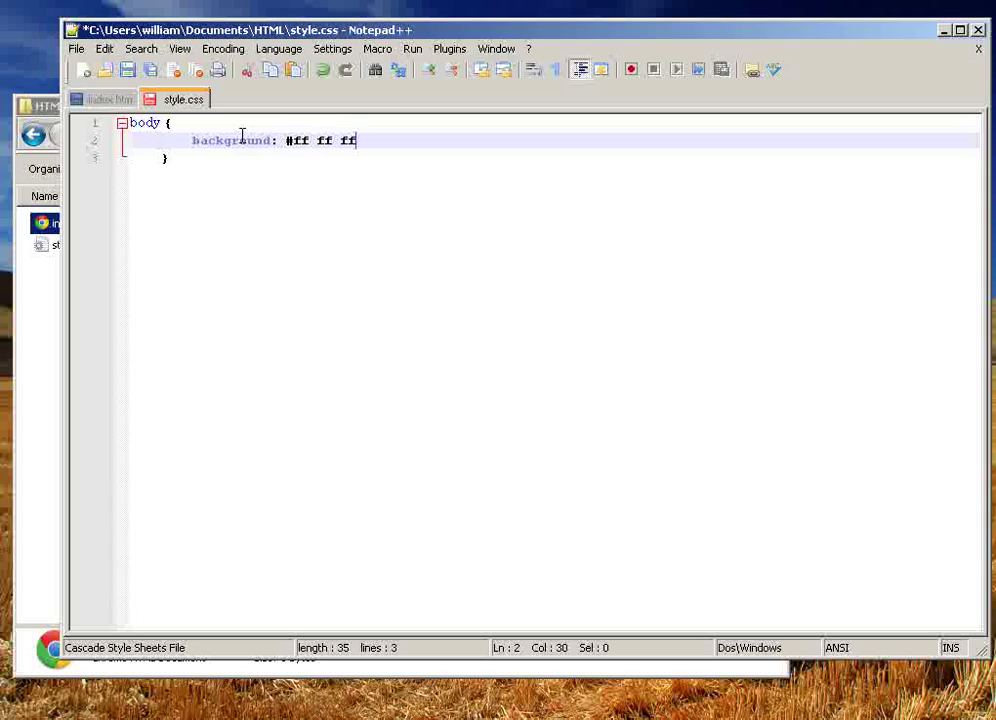
key(BackSpace)
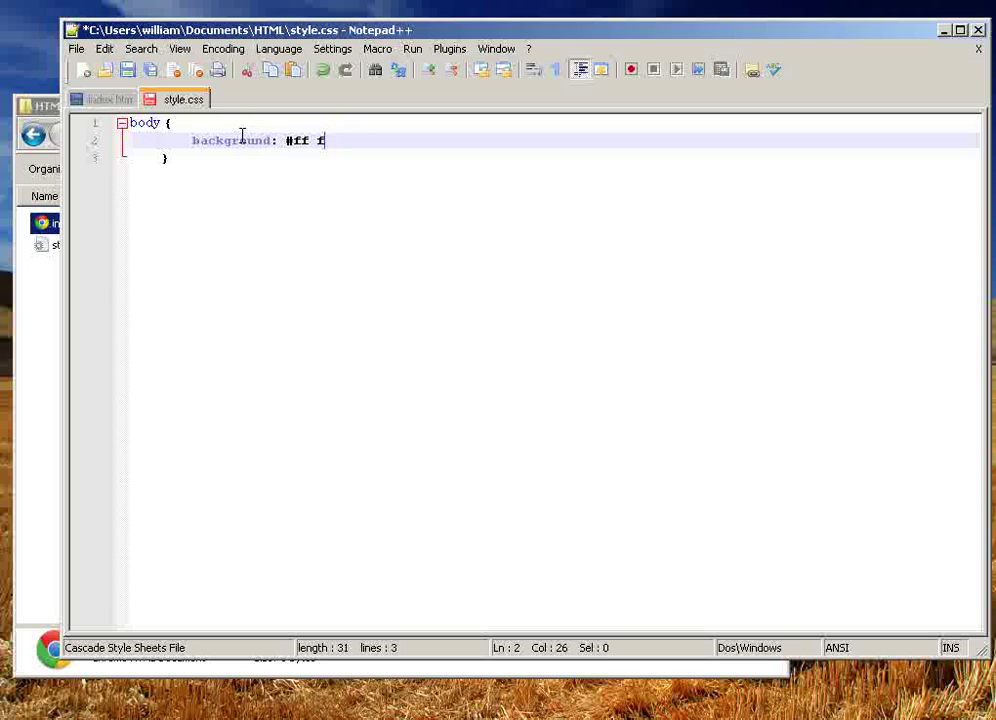
key(BackSpace)
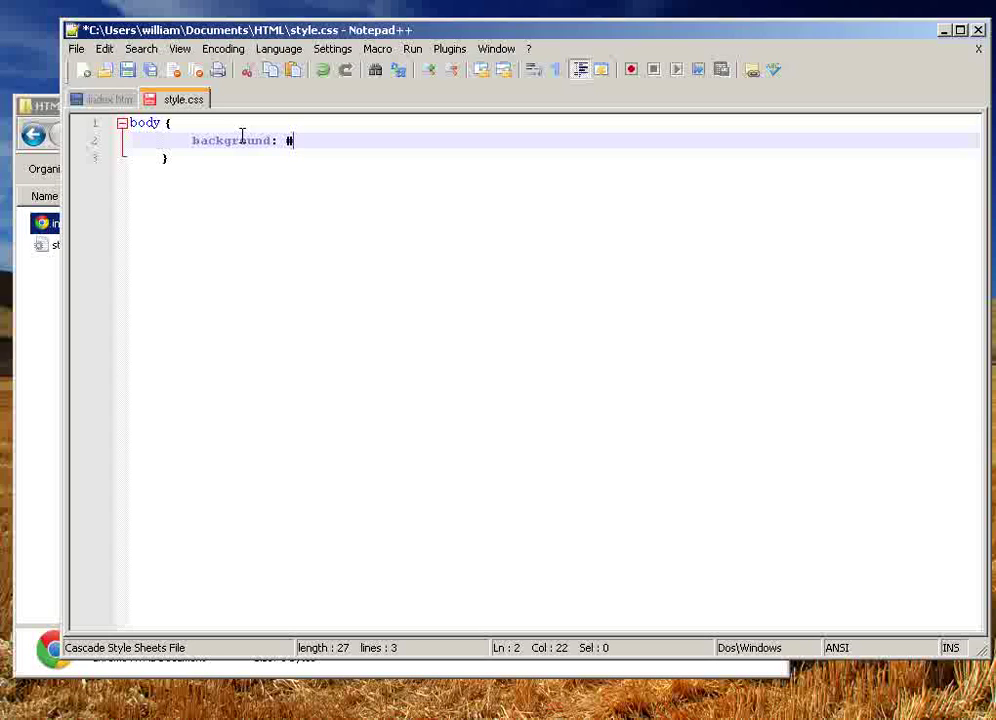
text(cccccc)
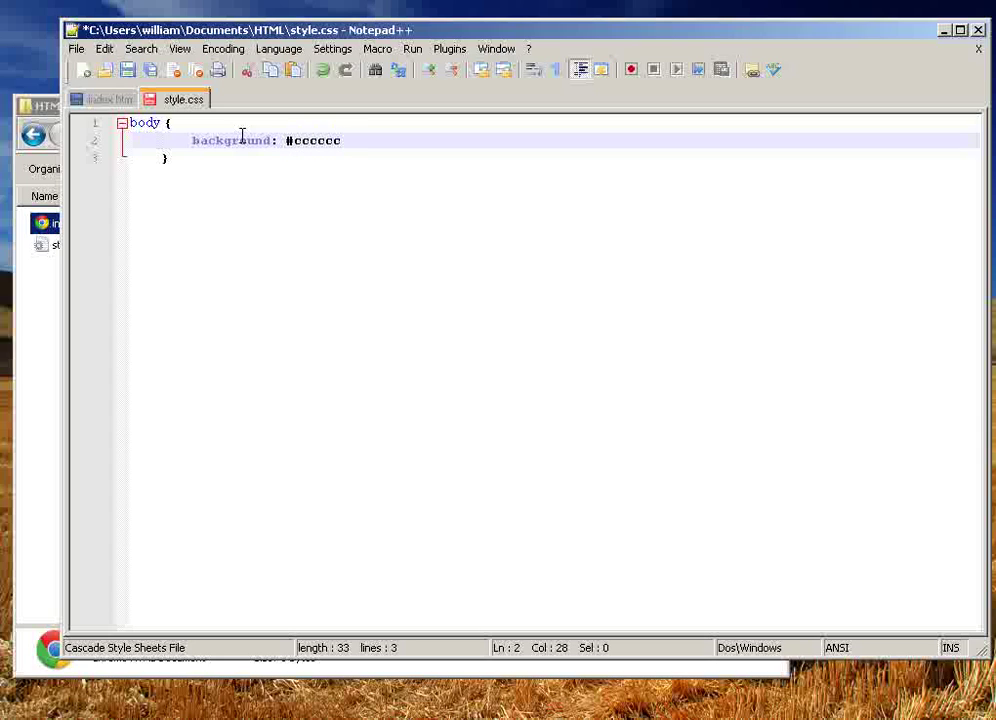
text(;)
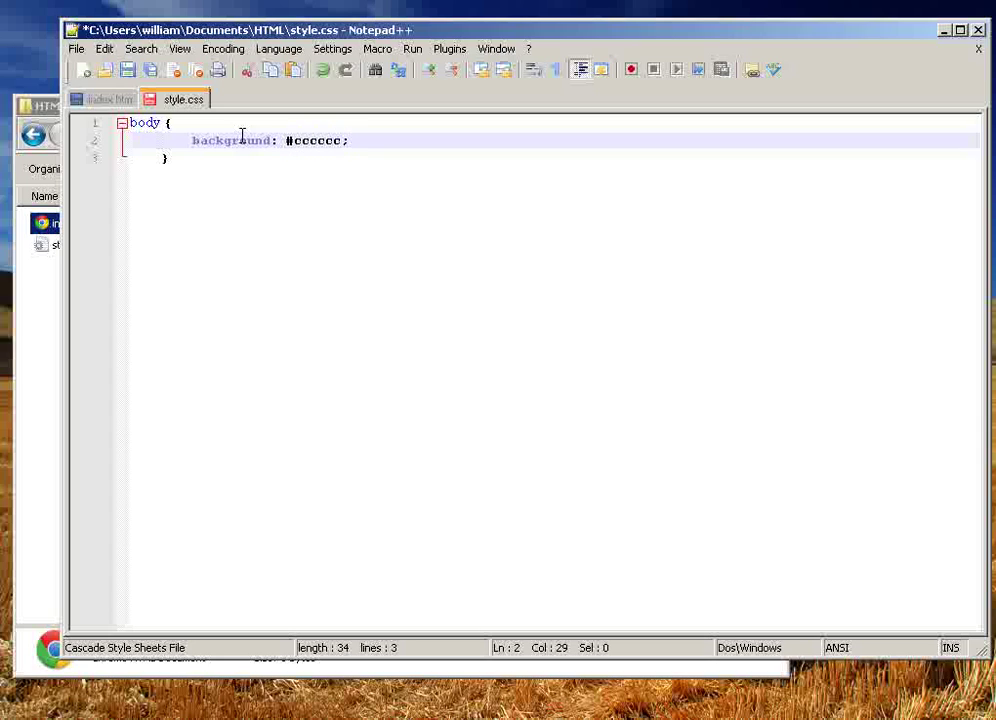
Step: Add color: #222222; to the body rule and save style.css
text(coo)
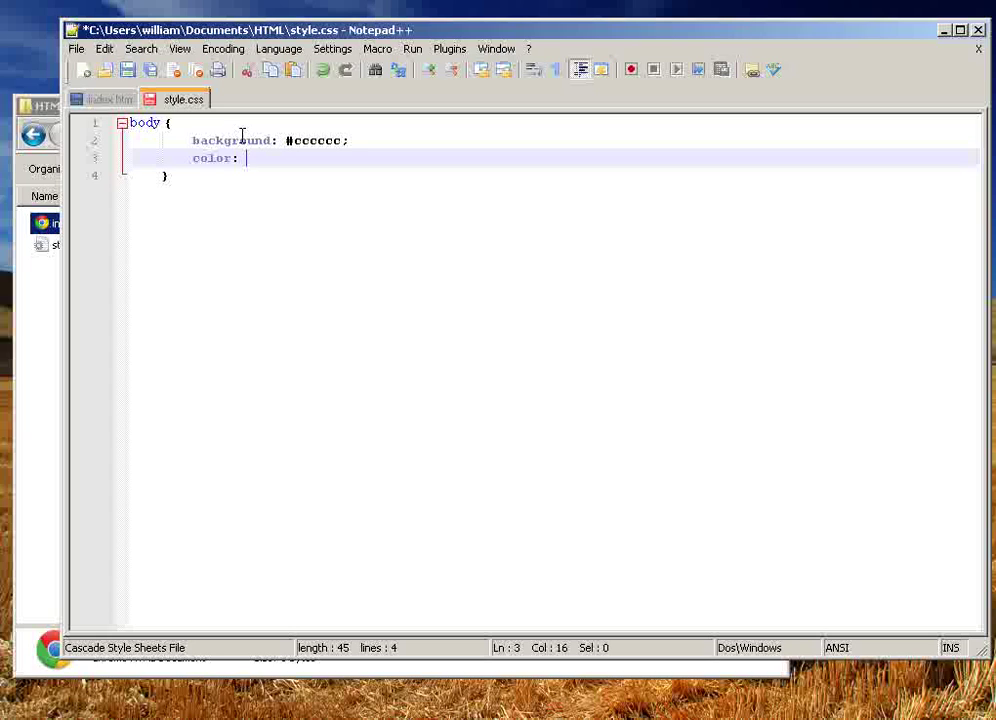
text(2222)
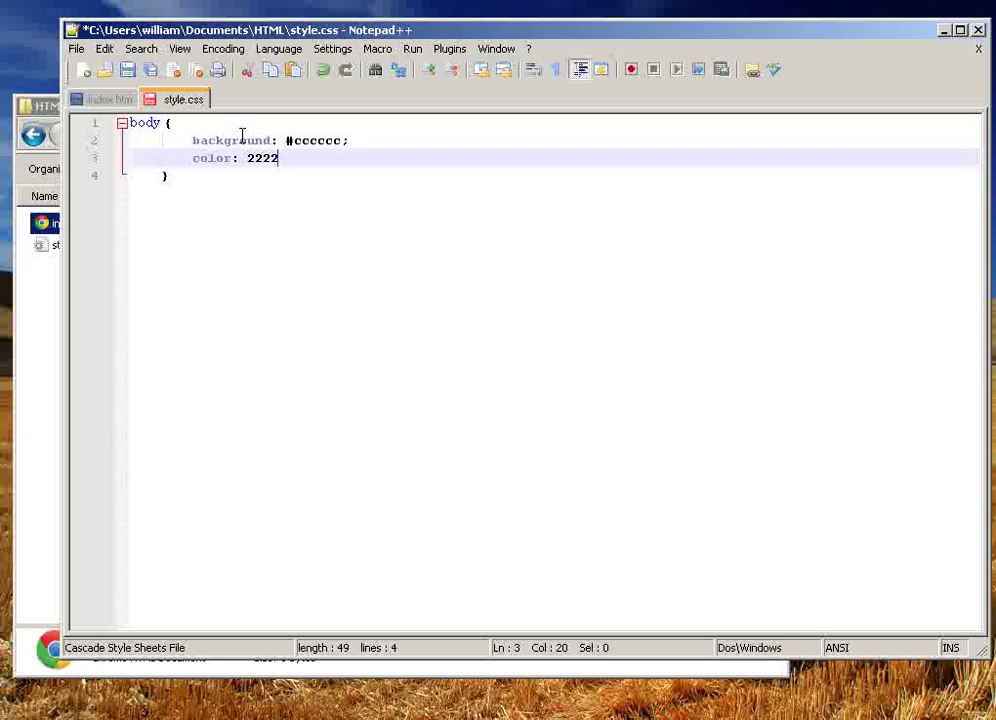
text(22;)
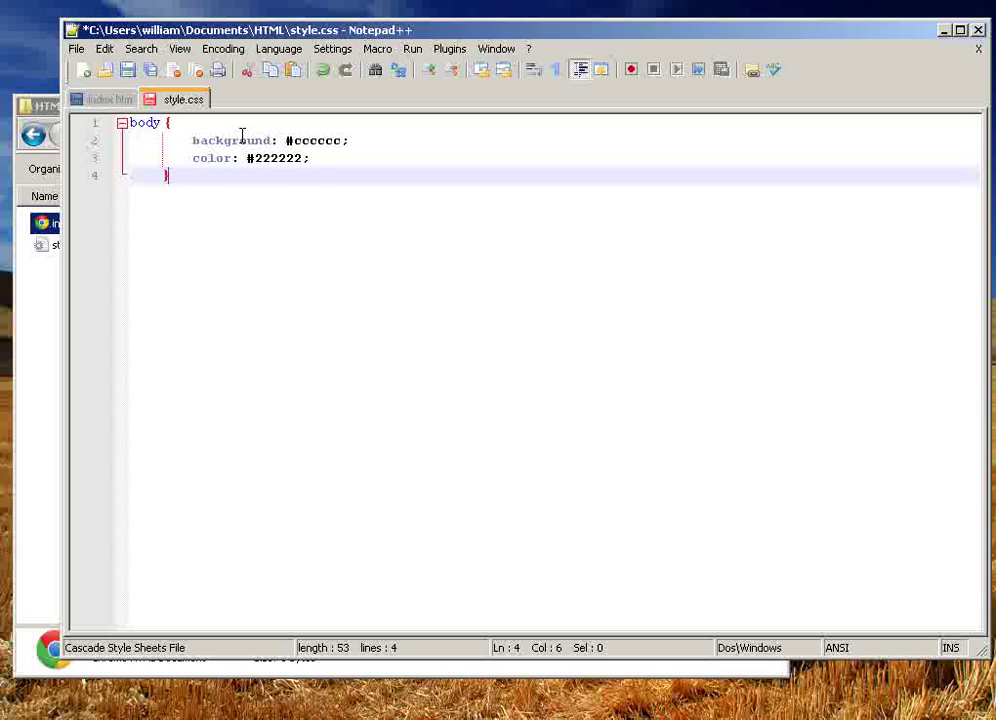
key(enter)
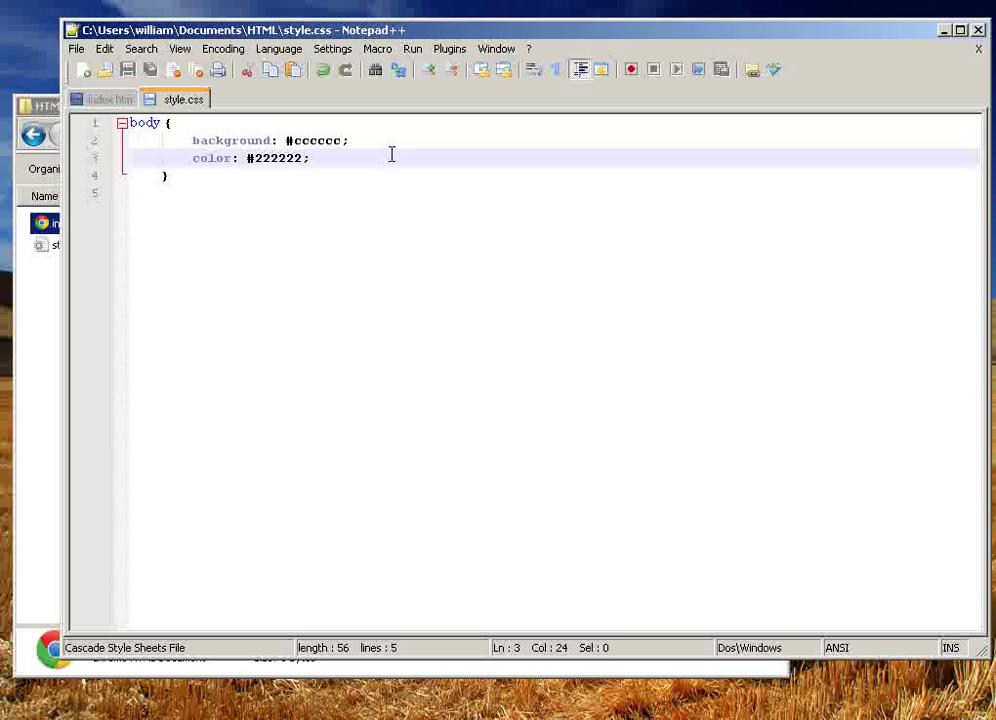
Step: Type a text-shadow property on a new line, then delete it
key(enter)
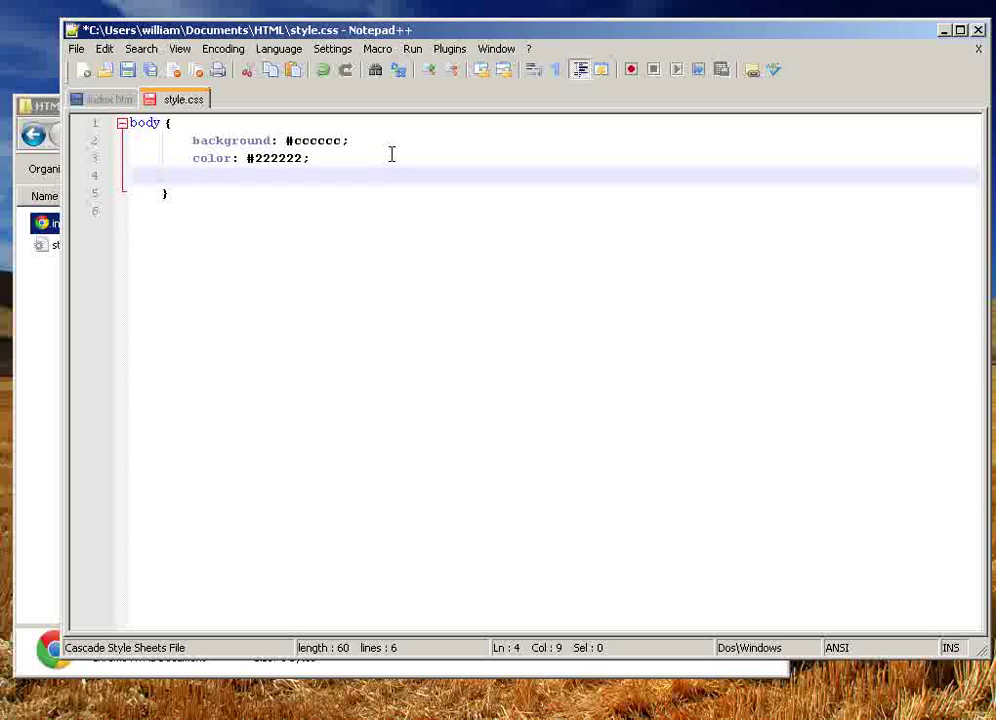
text(text-)
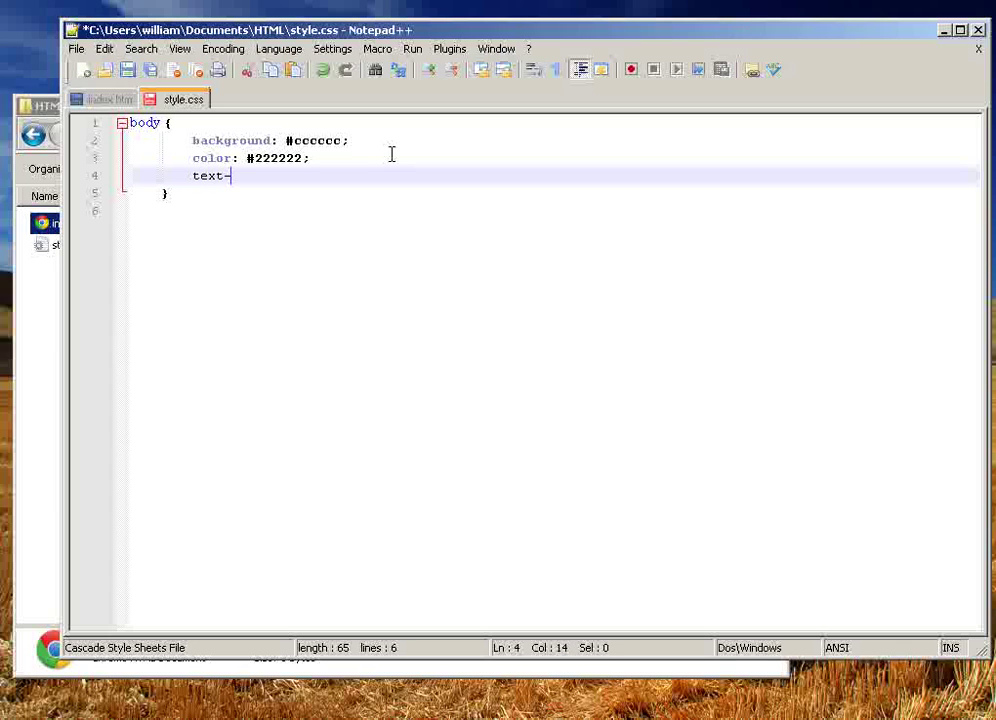
text(shadow)
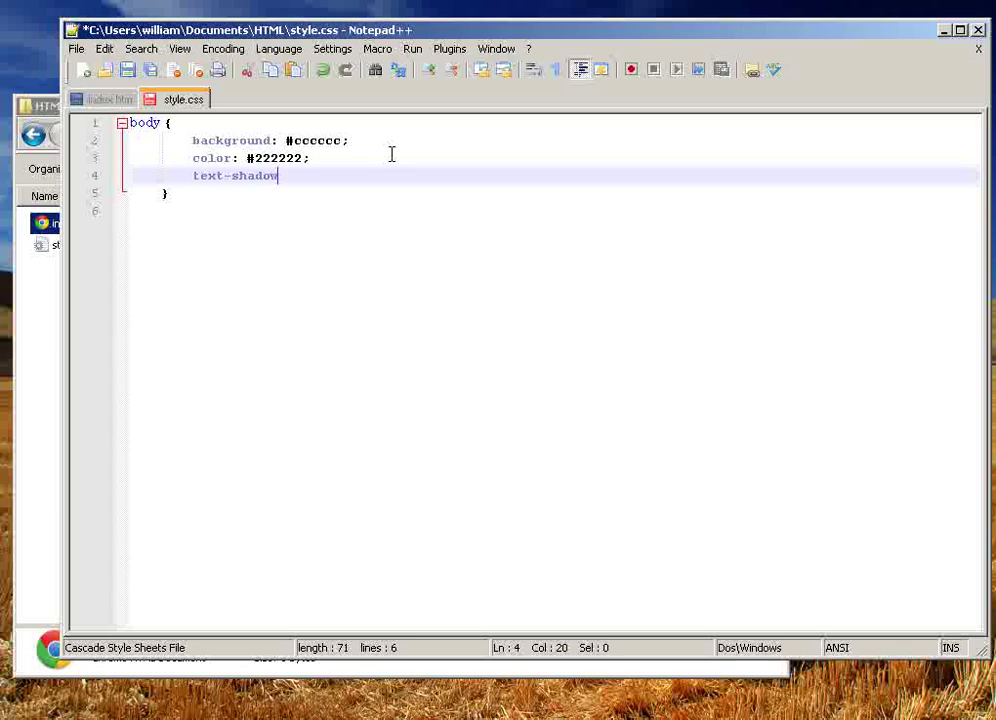
key(BackSpace)
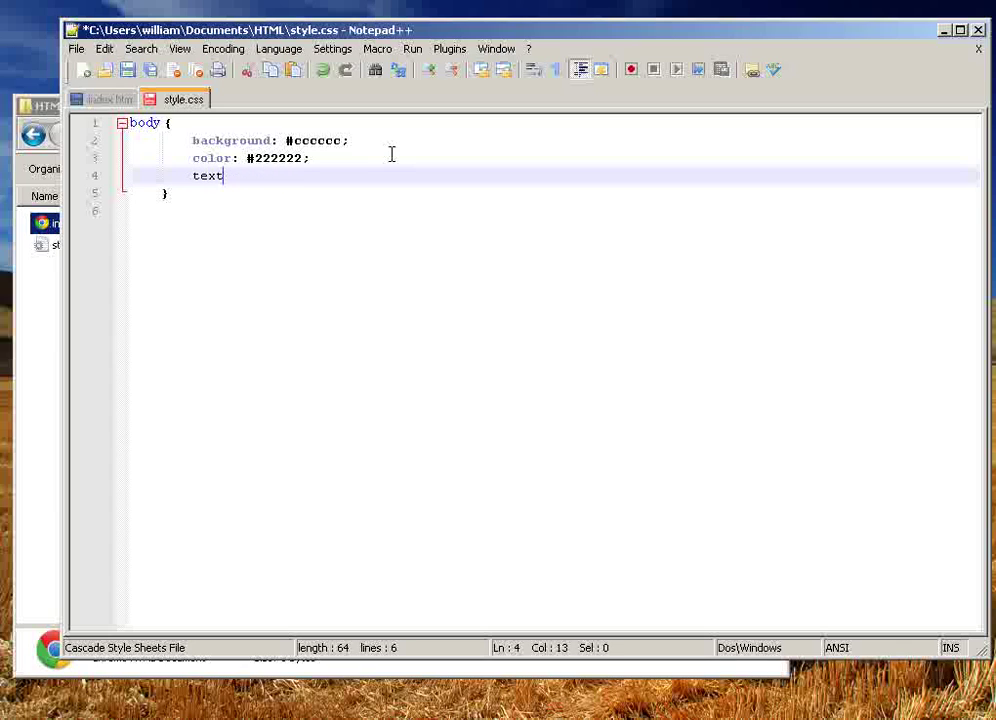
key(backspace)
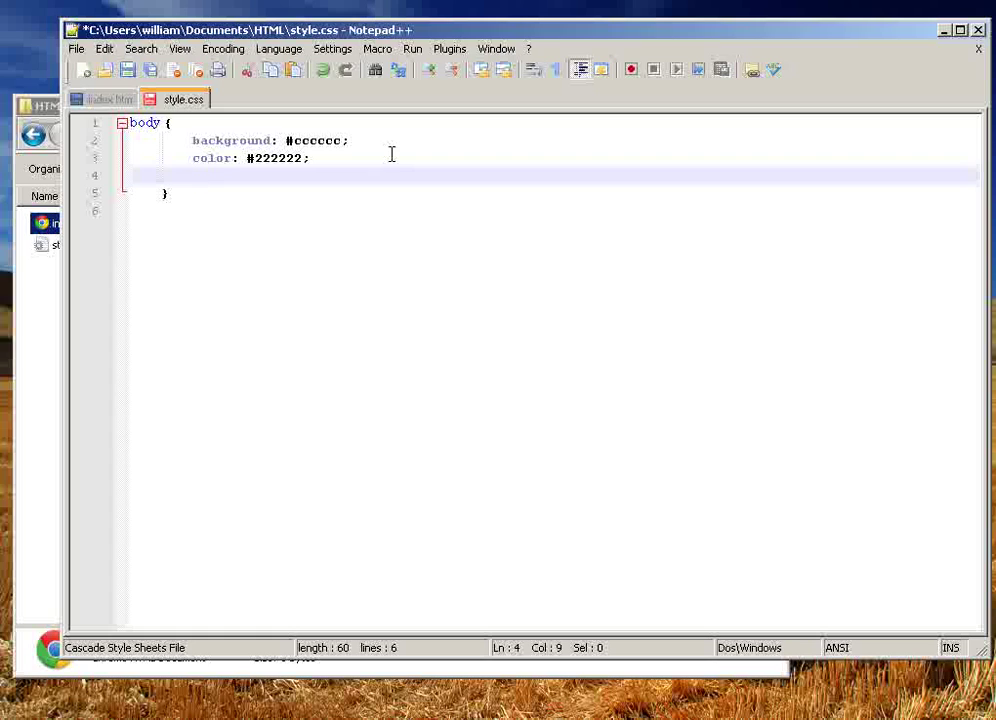
mouse_move(388, 187)
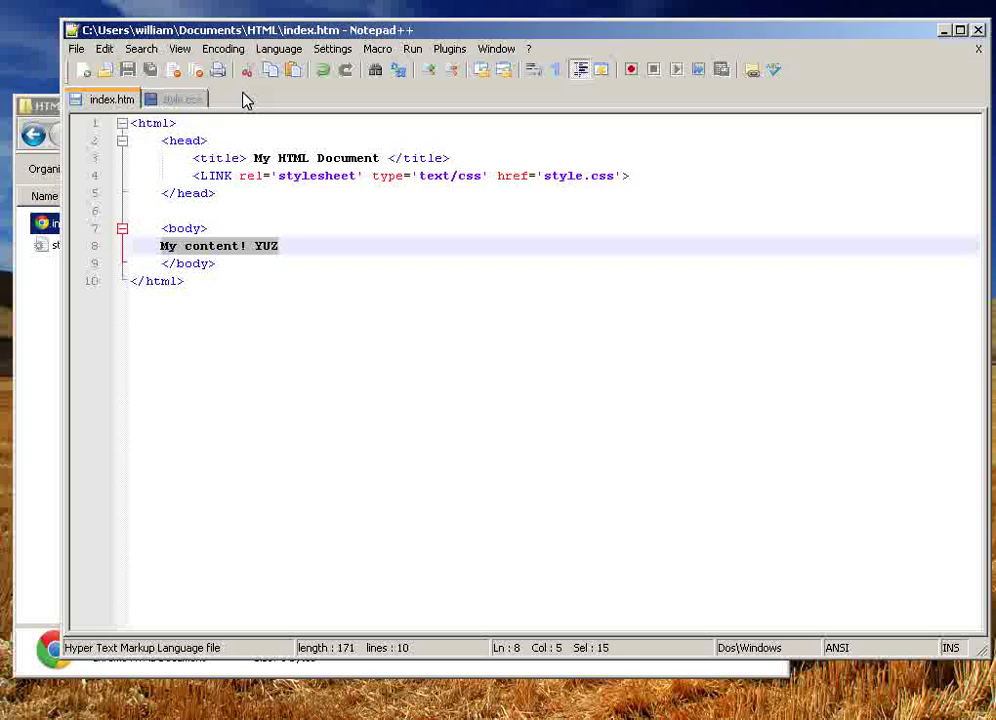
Step: Replace 'My content! YUZ' in index.htm with an unfinished <div tag
text(<div>)
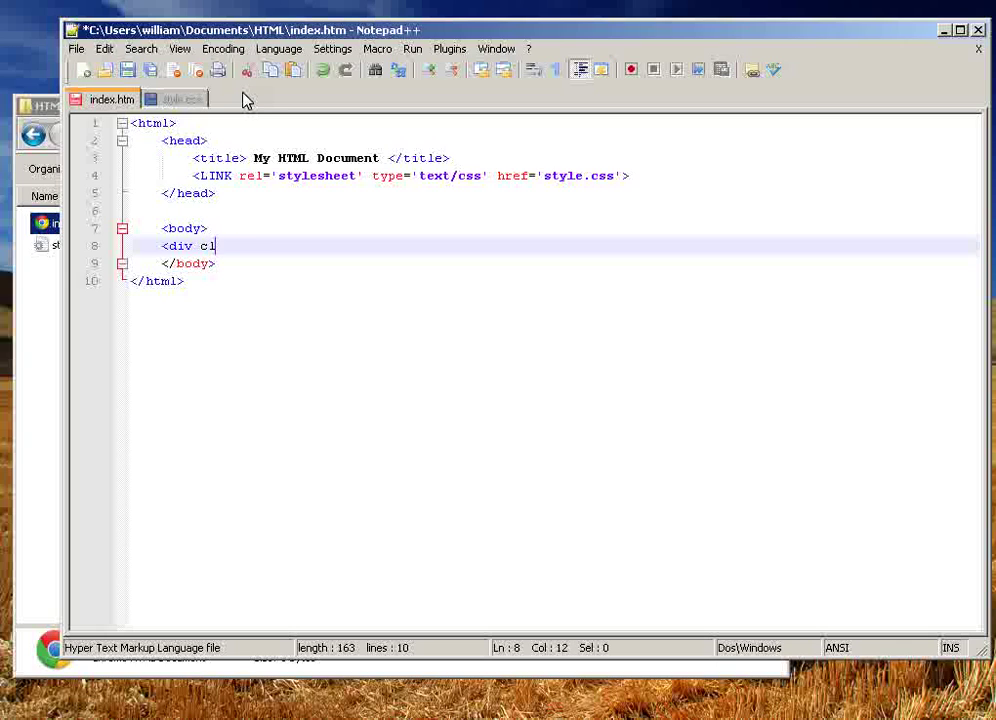
key(BackSpace)
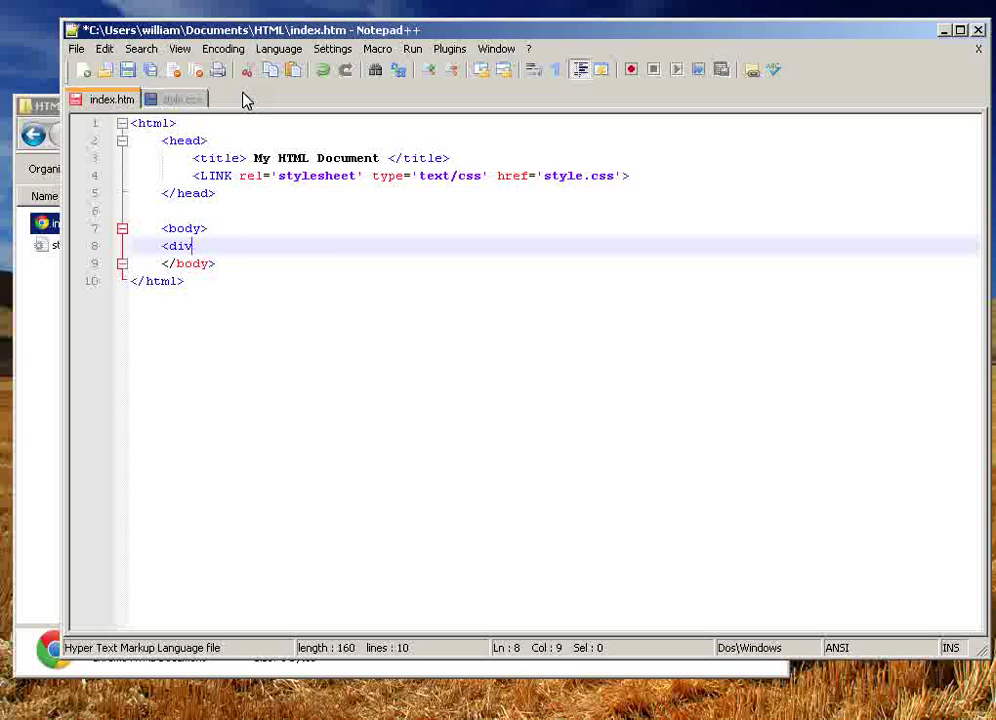
click(180, 99)
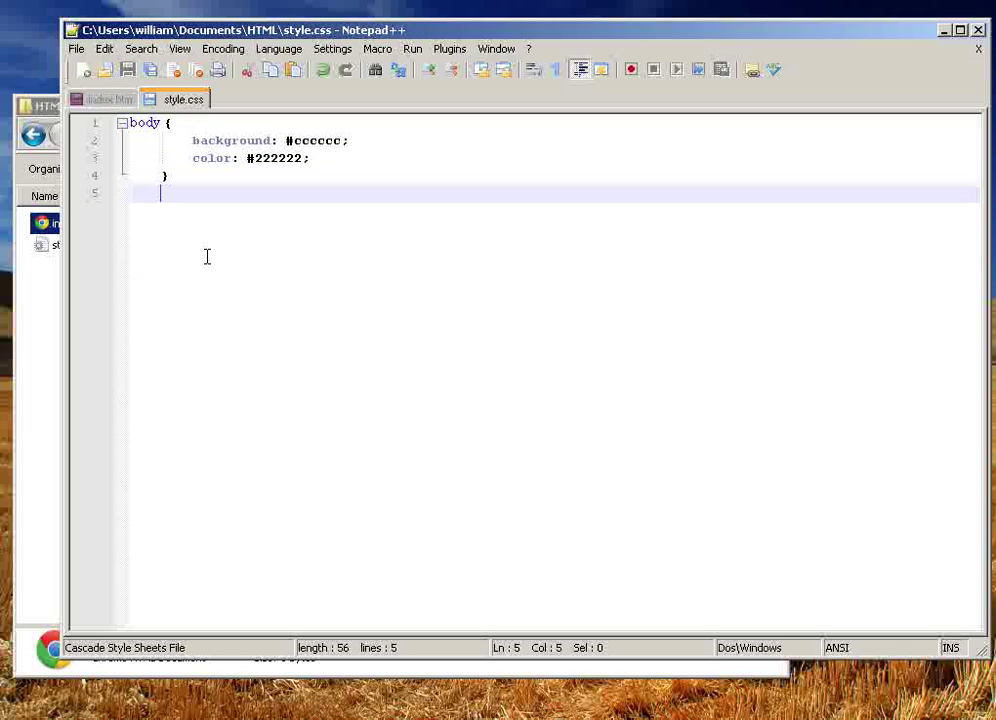
key(backspace)
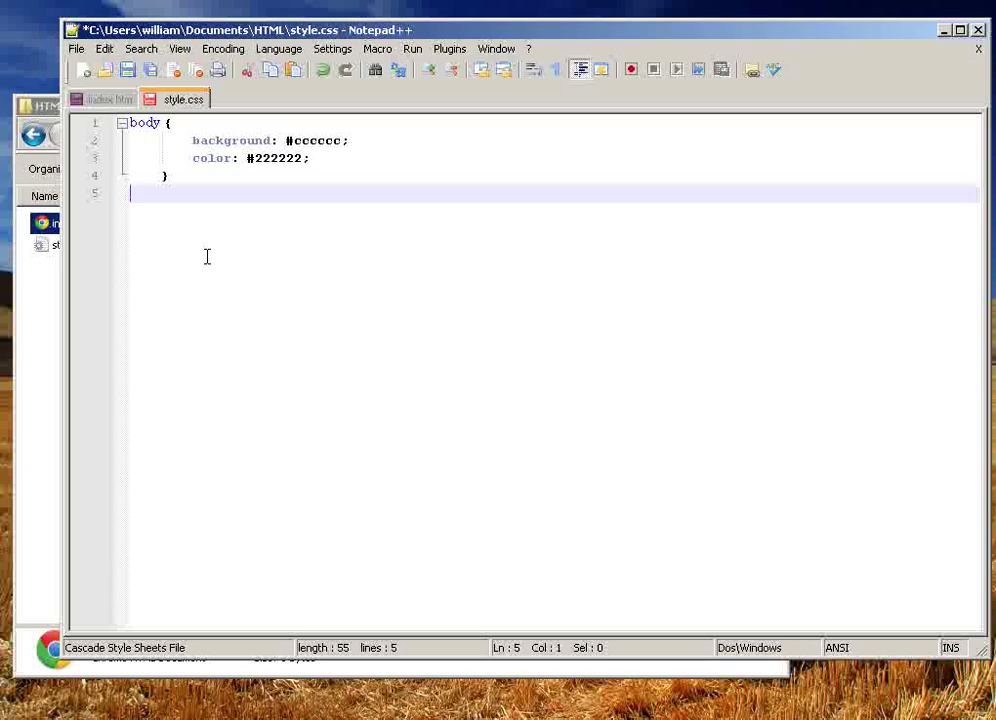
text(#)
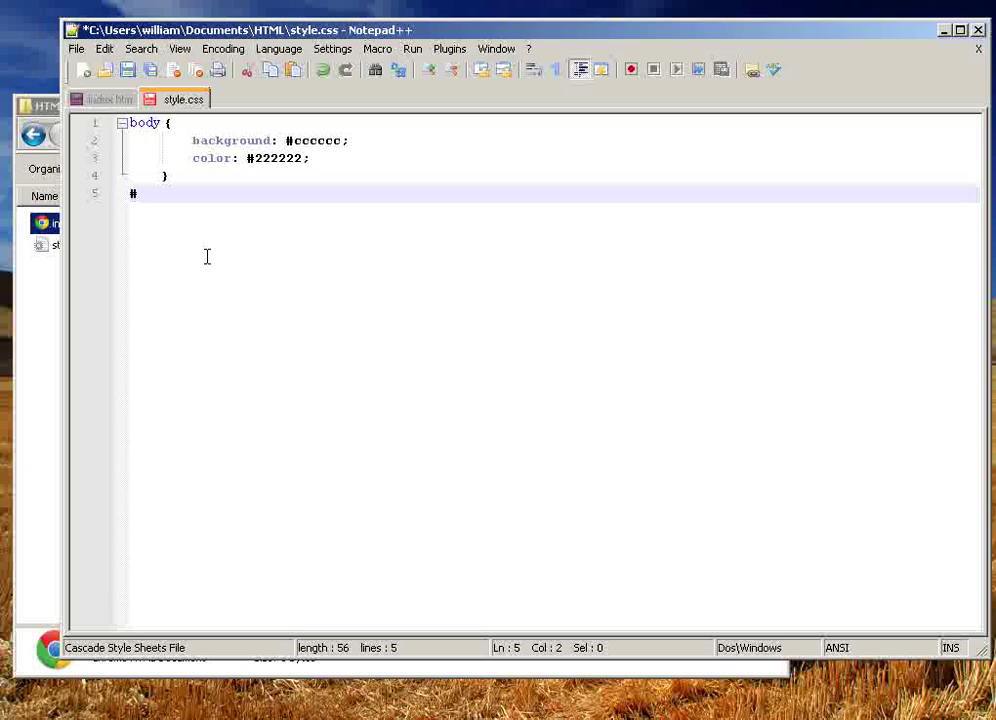
text(MyID {)
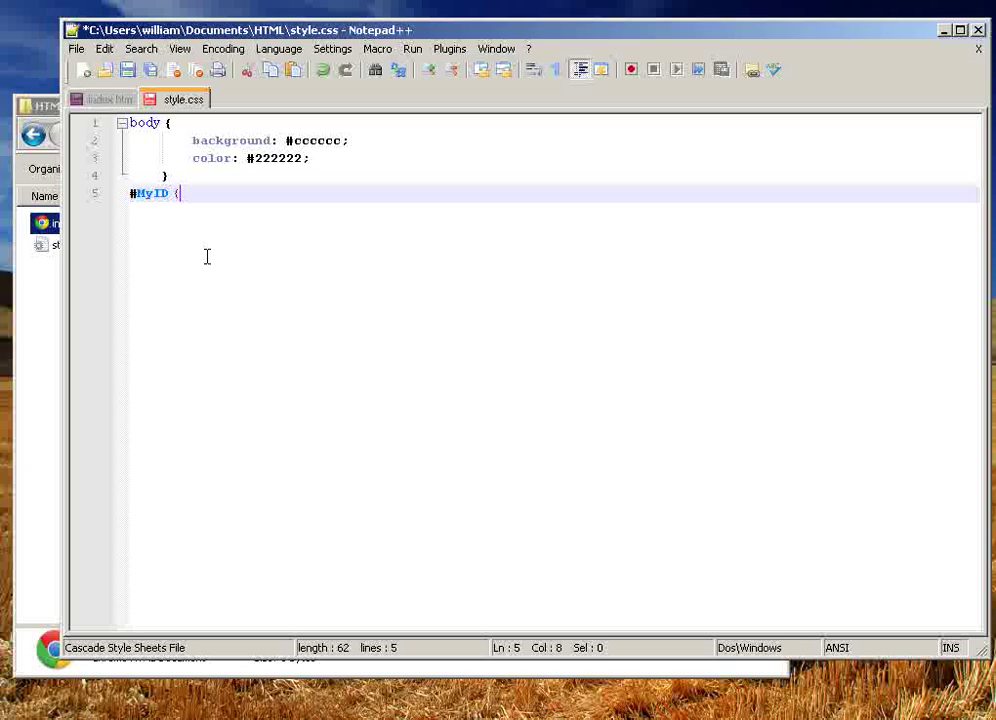
text(widt)
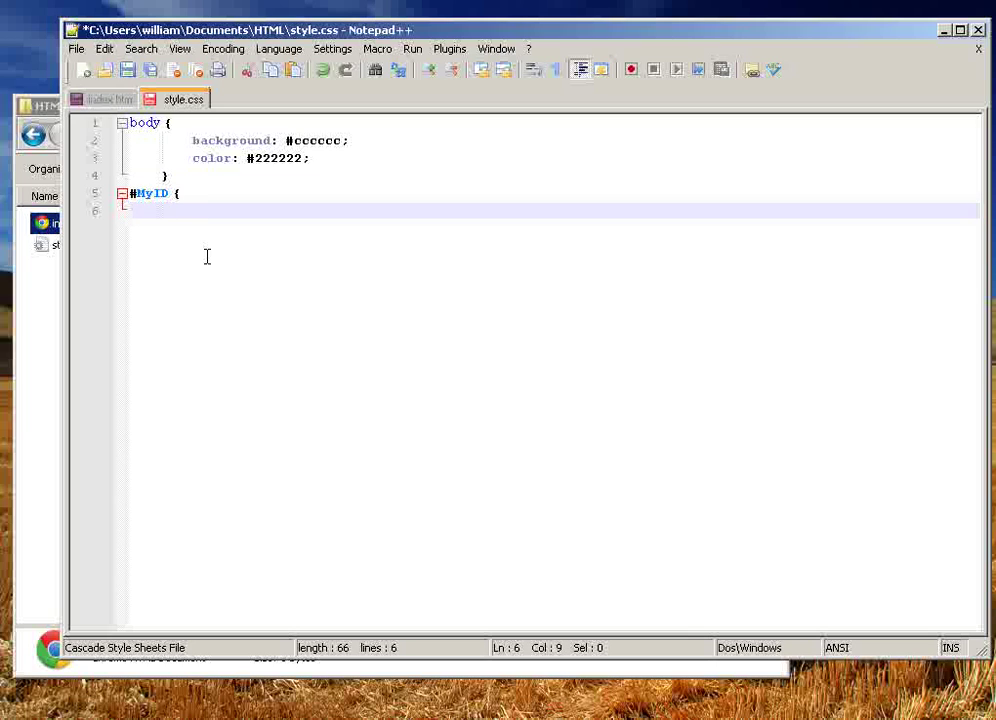
text(width:)
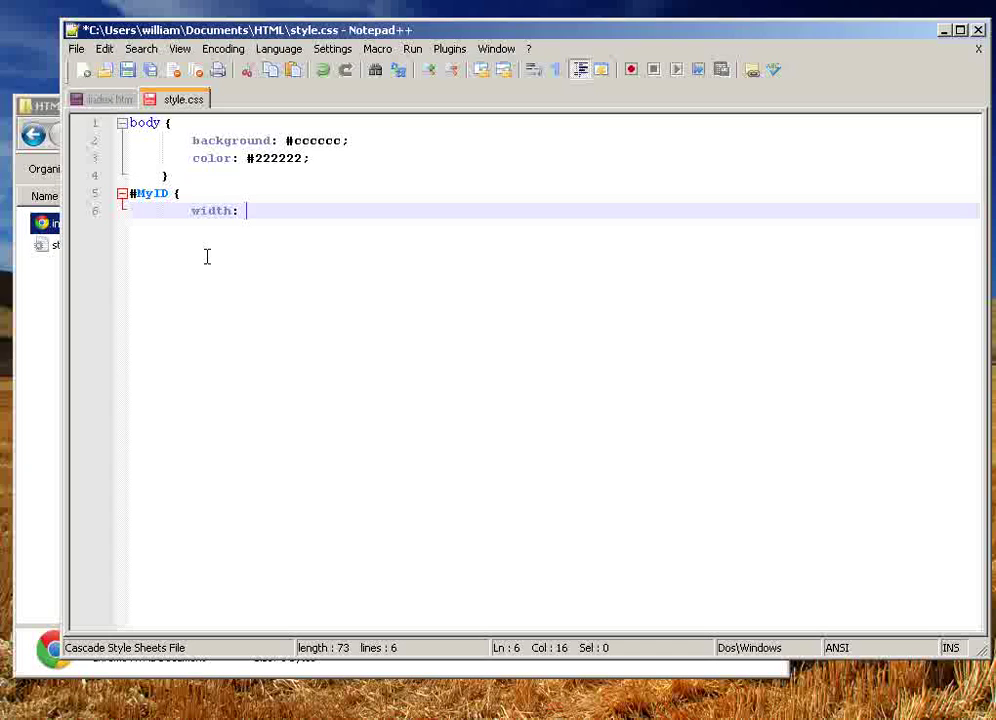
text(100)
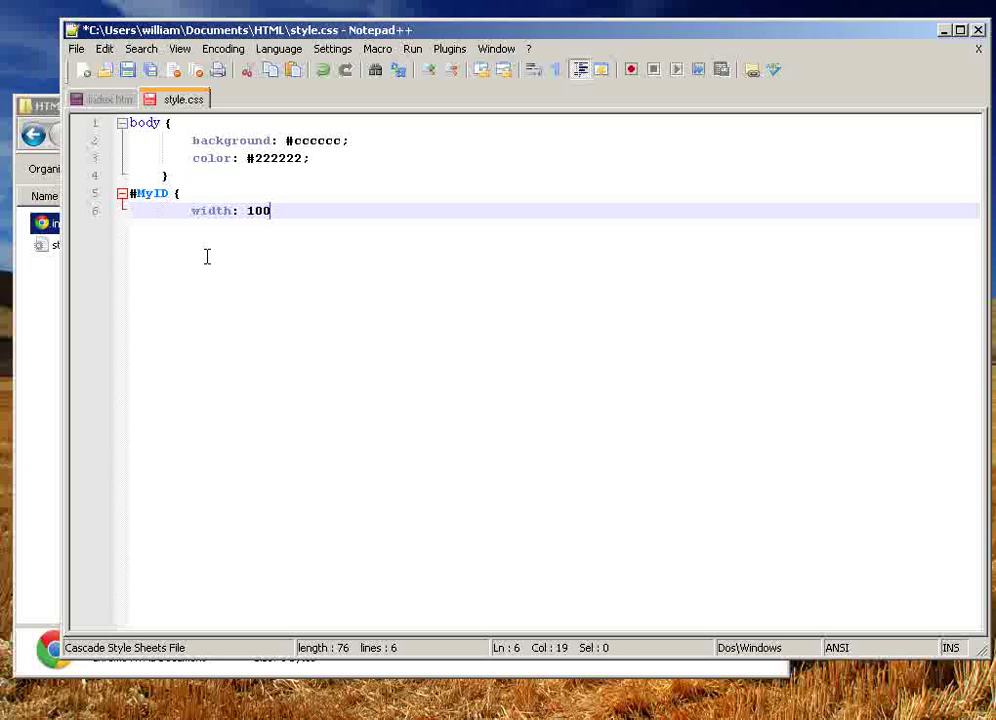
text(;)
text(height: 50;)
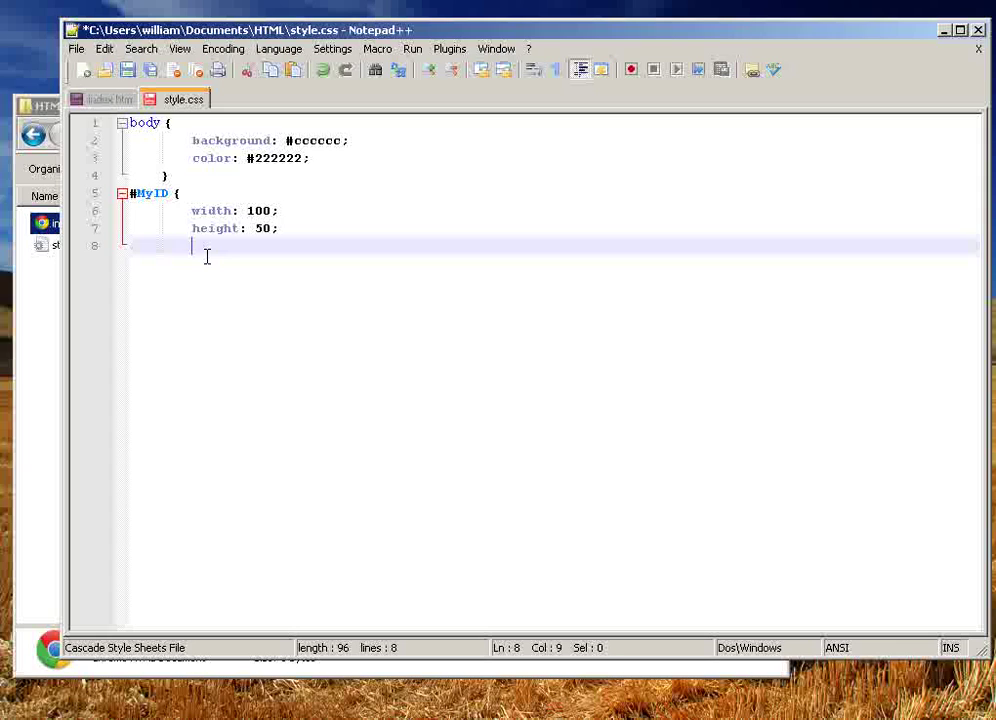
text(border: black)
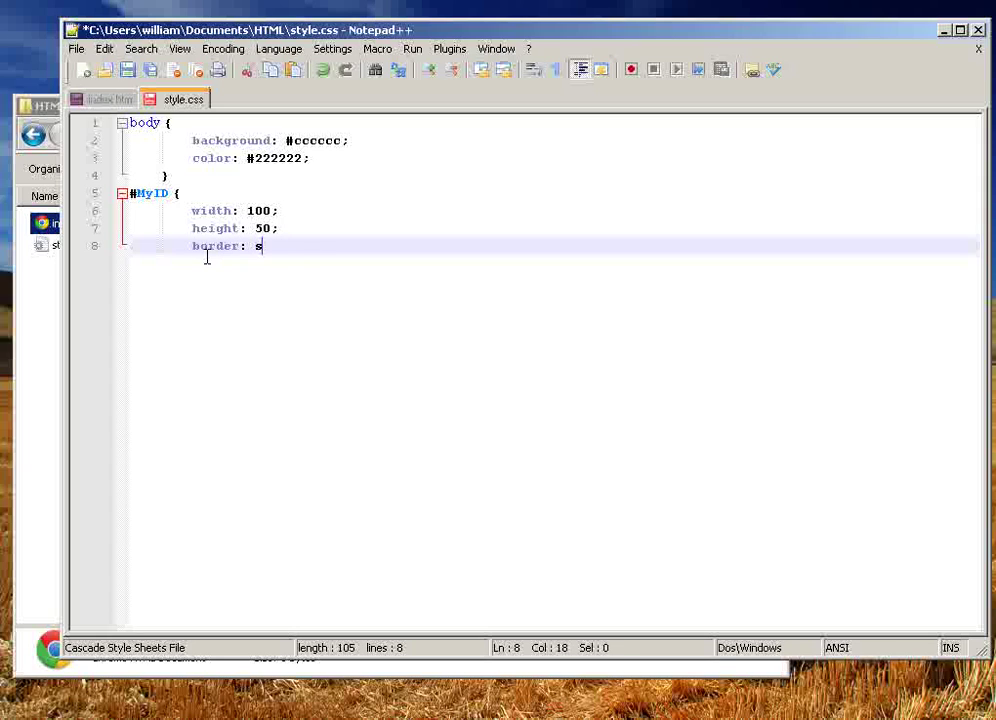
text(olid 1px)
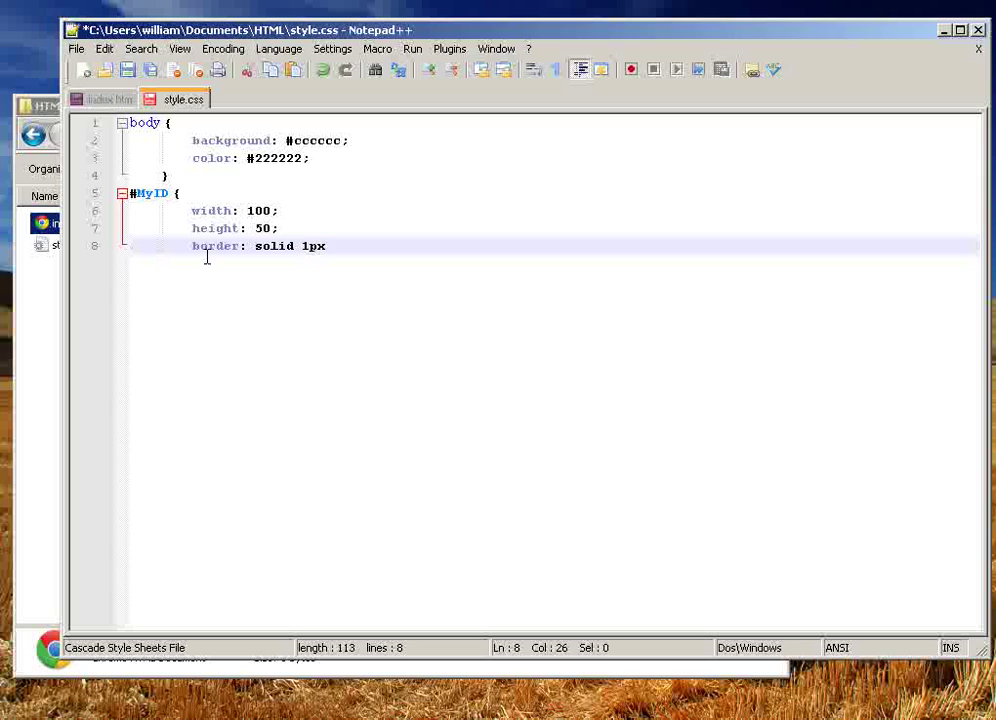
text(, #000)
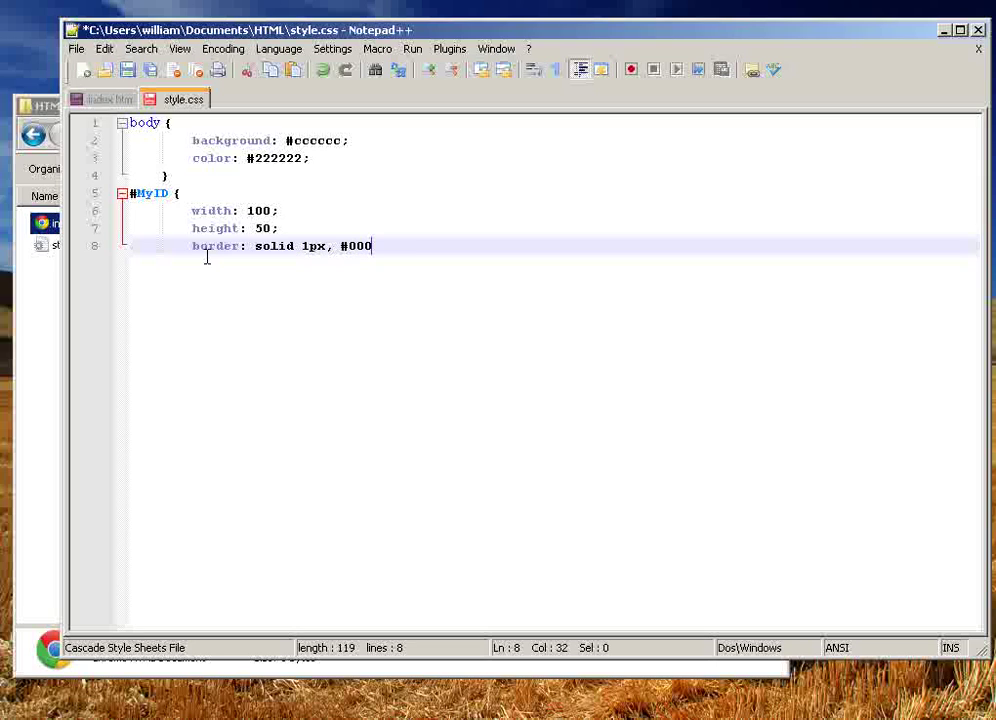
text(;)
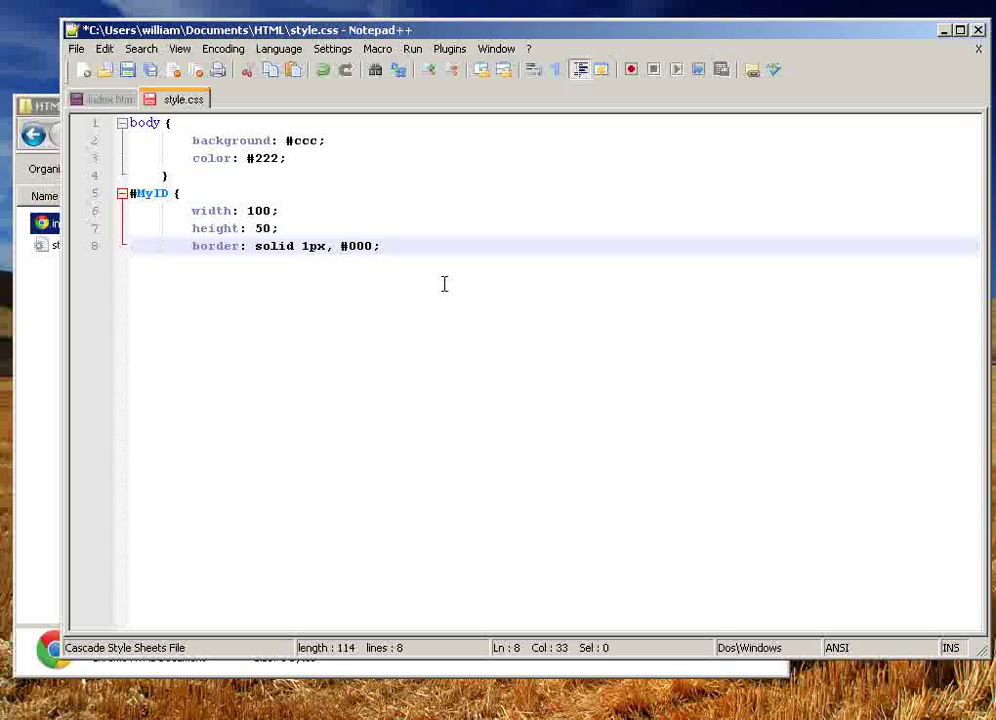
click(380, 246)
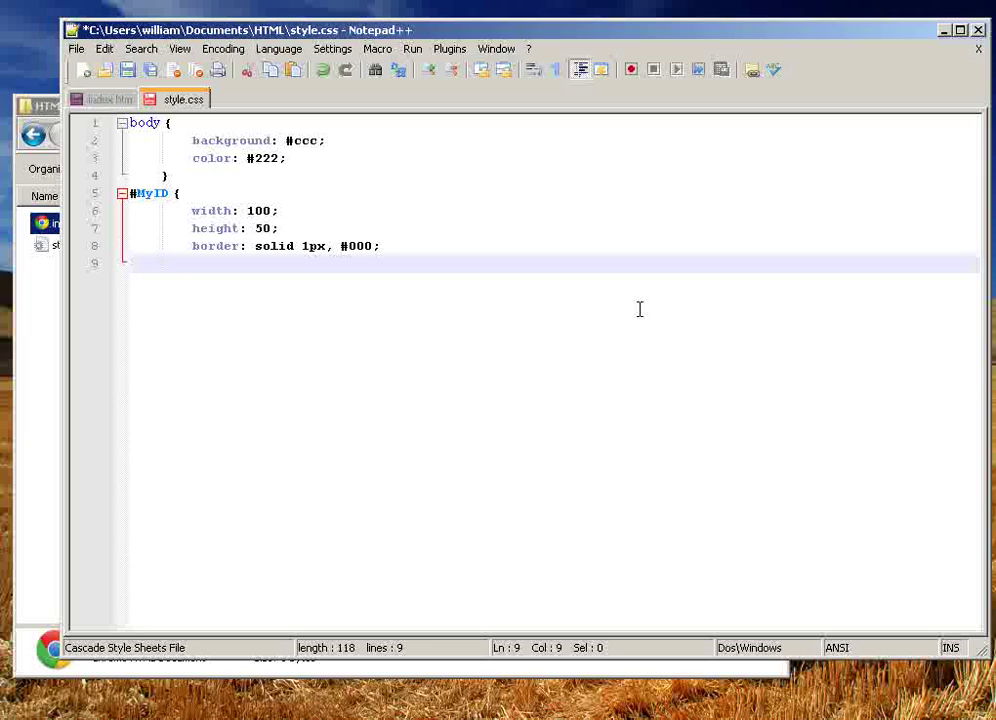
text(})
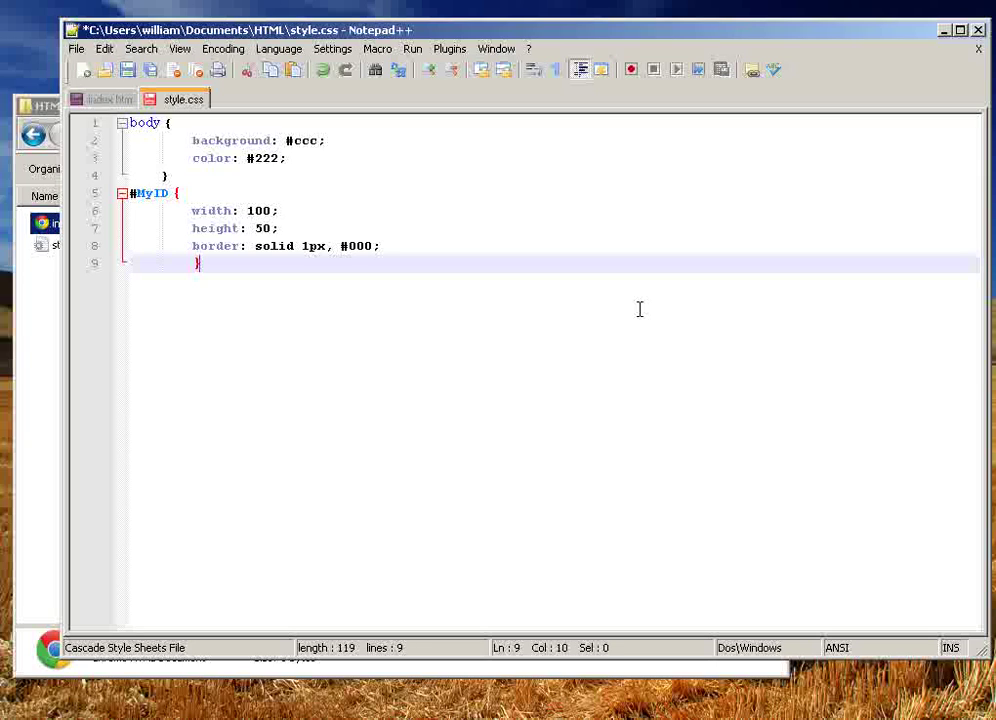
key(Backspace)
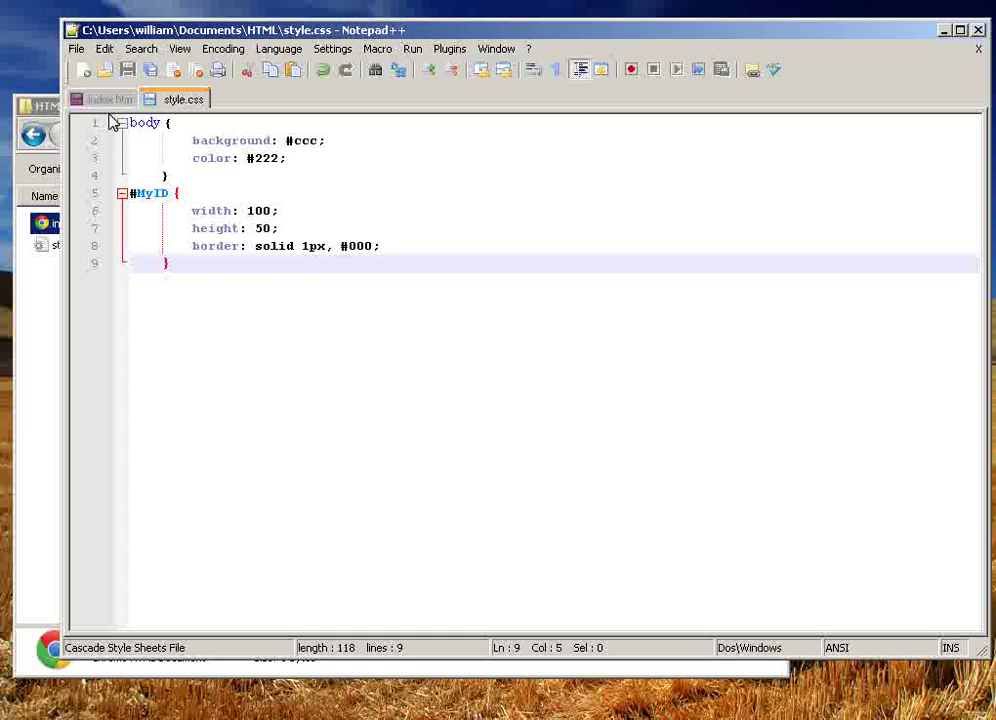
click(112, 99)
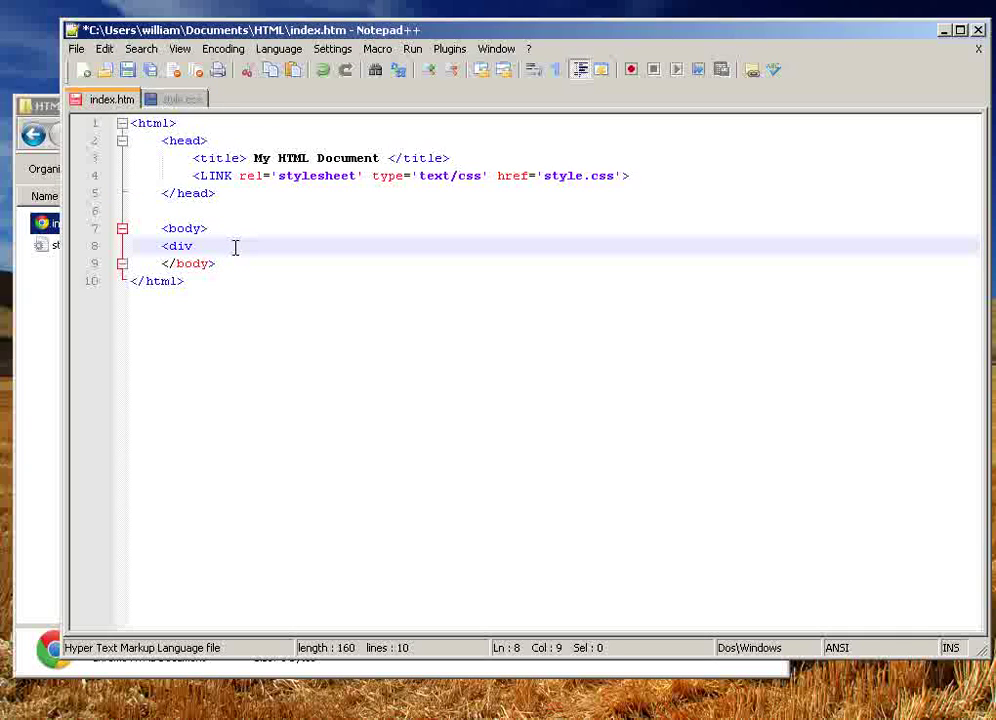
text(id="MyId">)
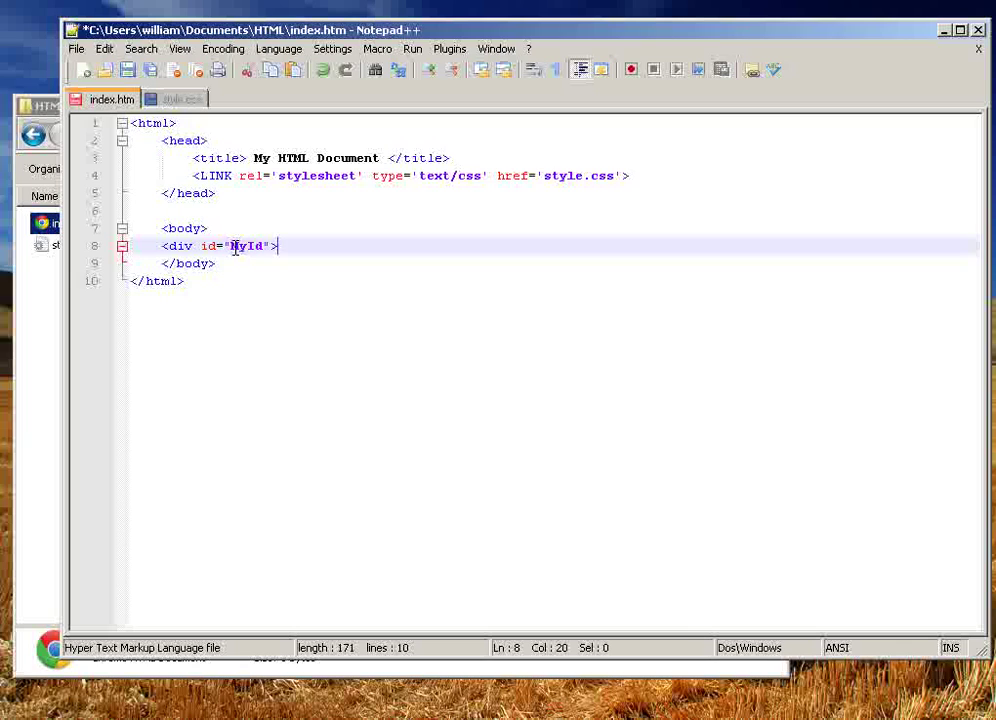
text(Testing?<)
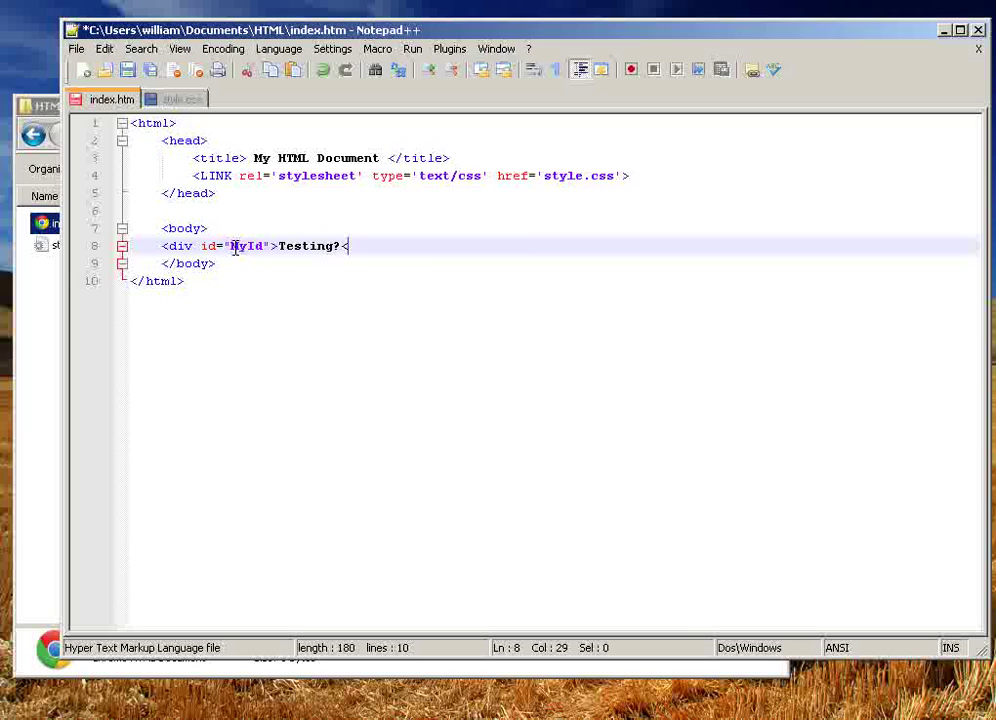
text(/div>)
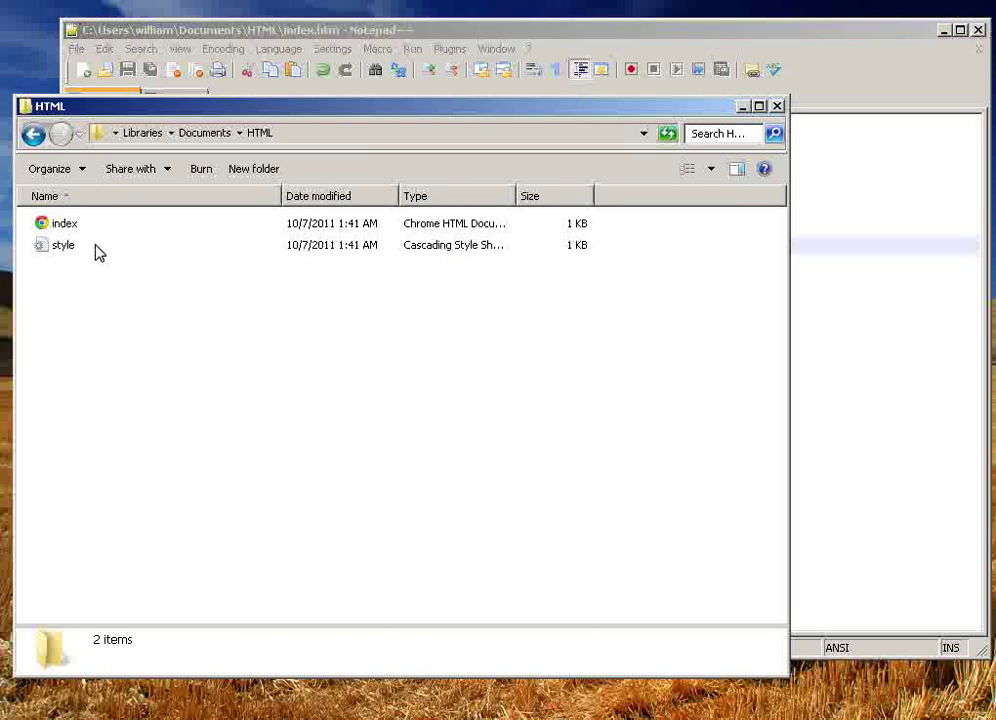
double_click(64, 223)
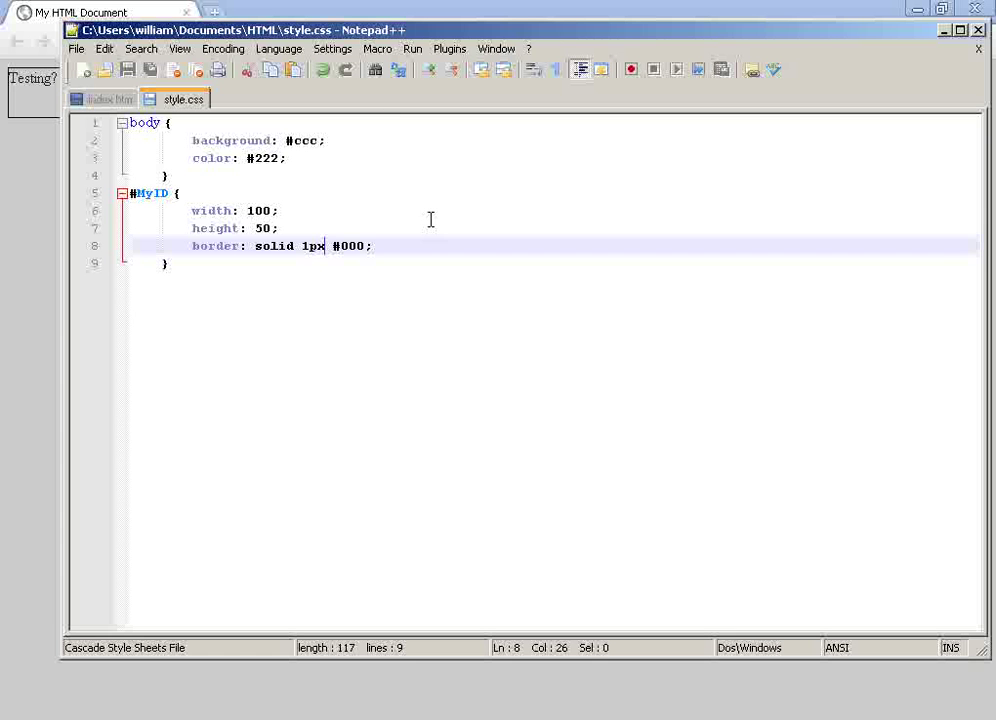
click(375, 246)
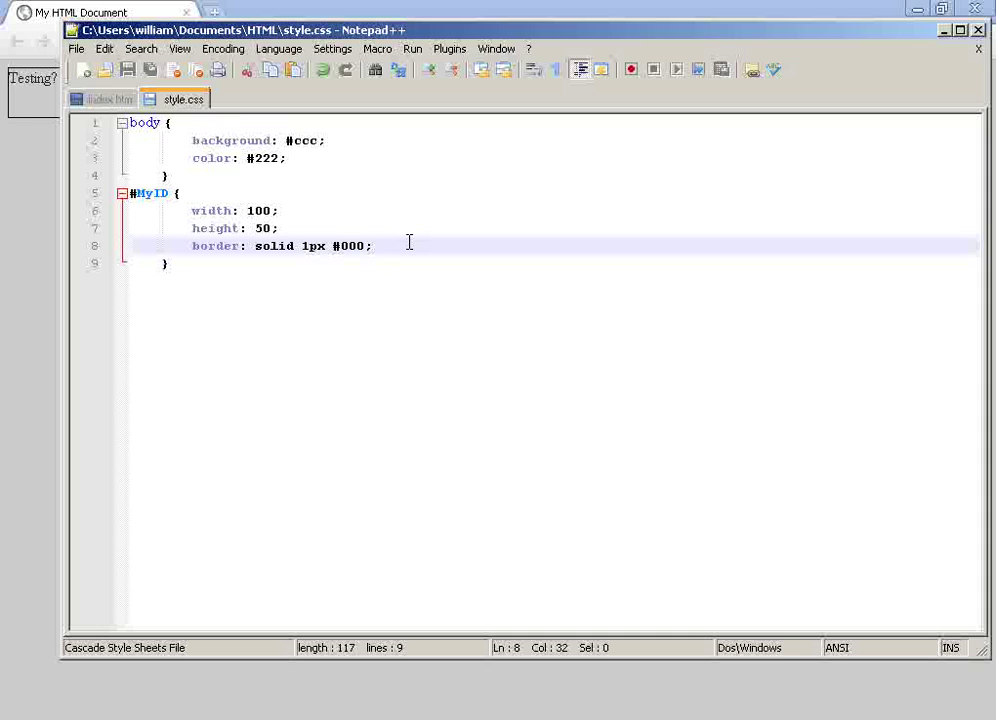
text(mar)
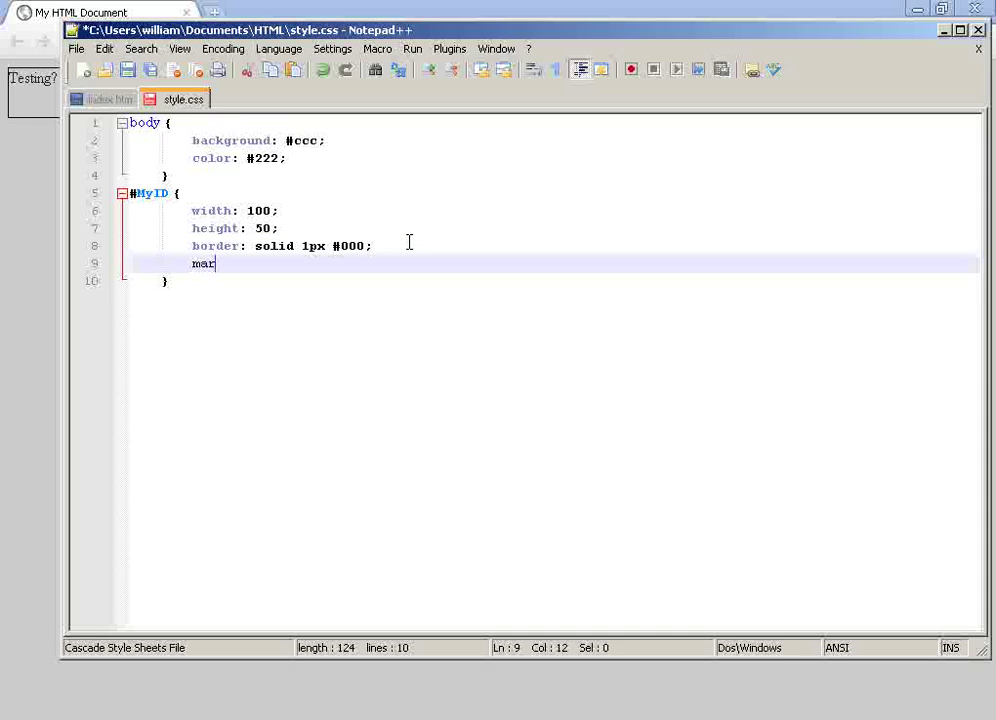
key(Backspace)
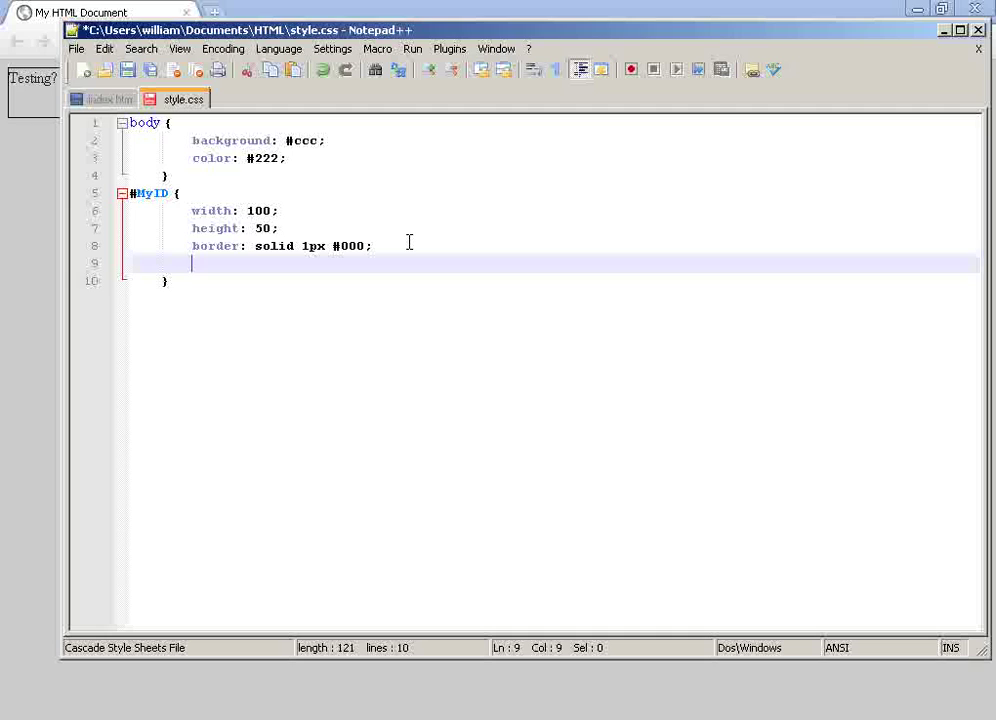
text(marg)
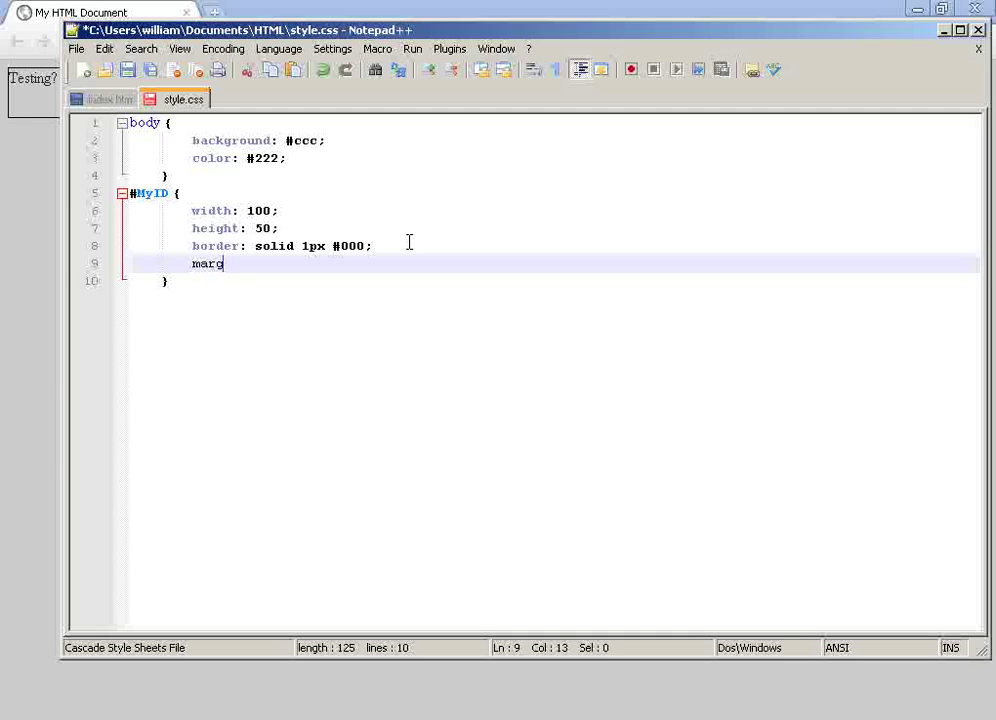
text(in:)
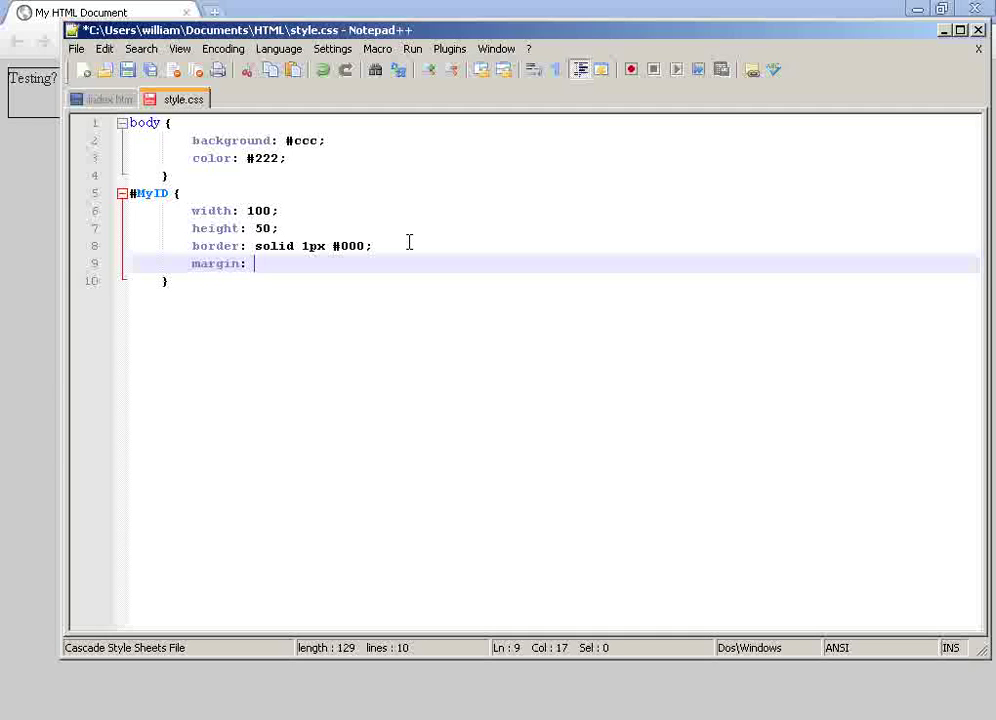
text(2px;)
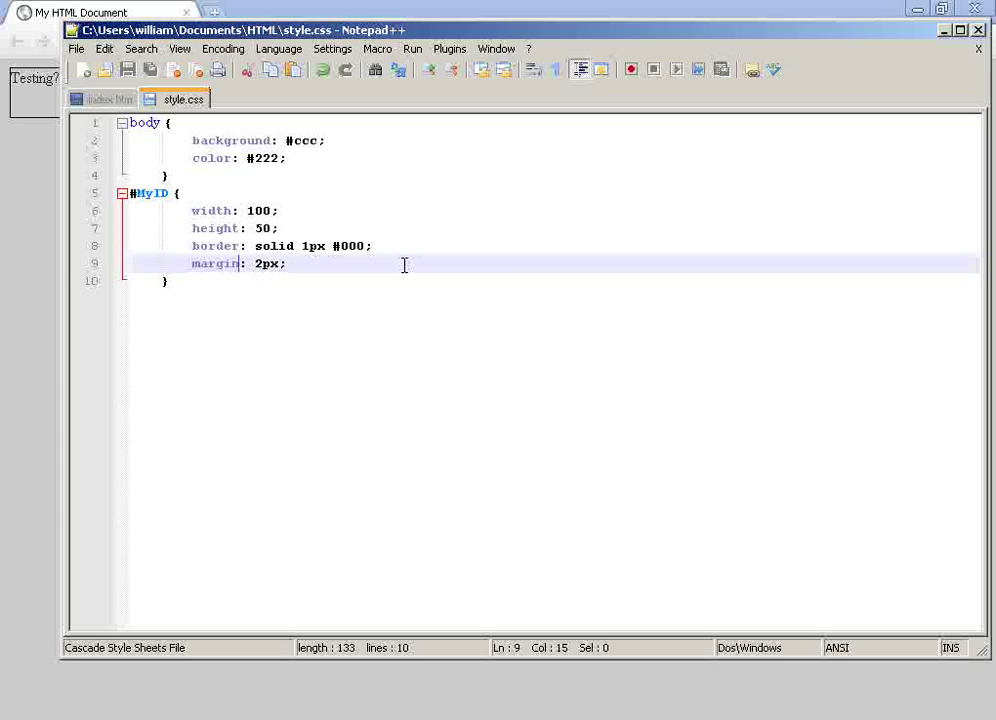
text(-left)
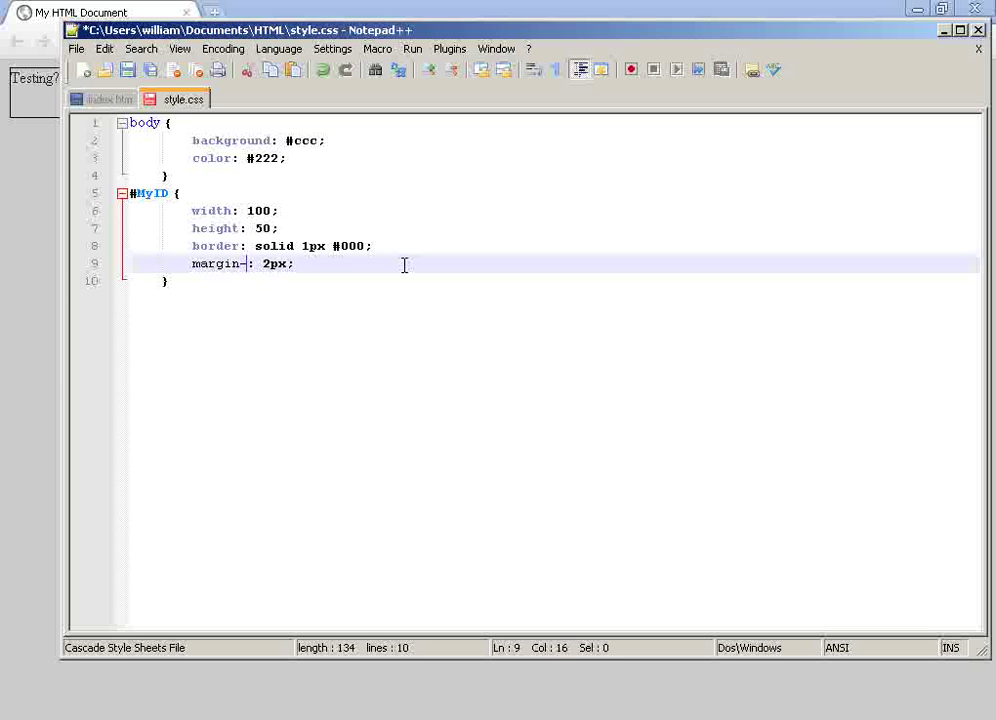
text(top)
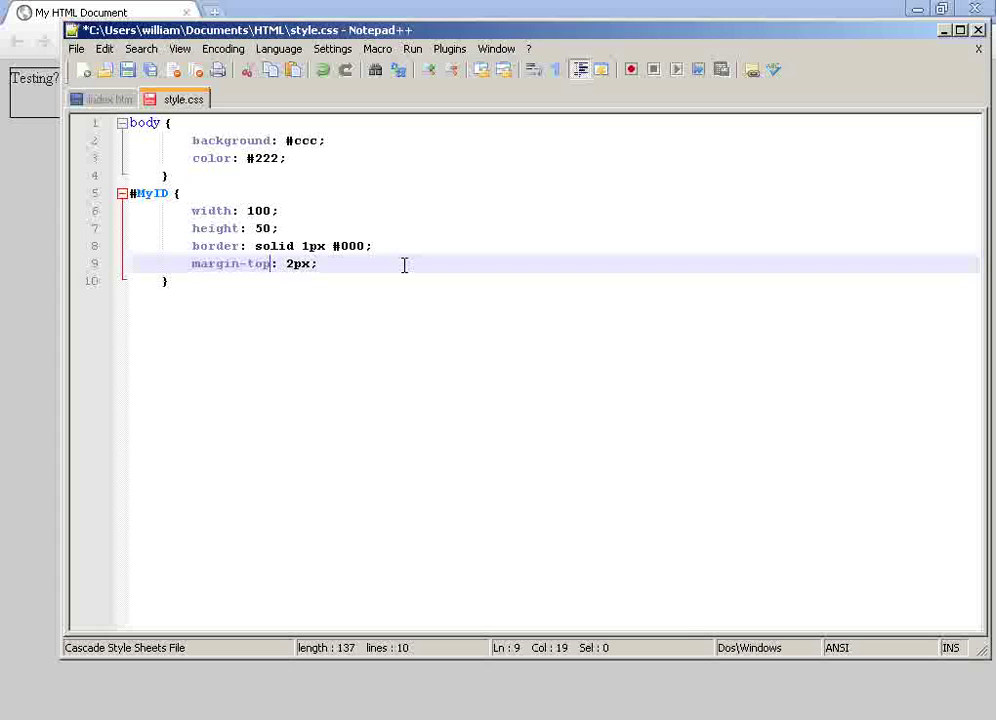
key(BackSpace)
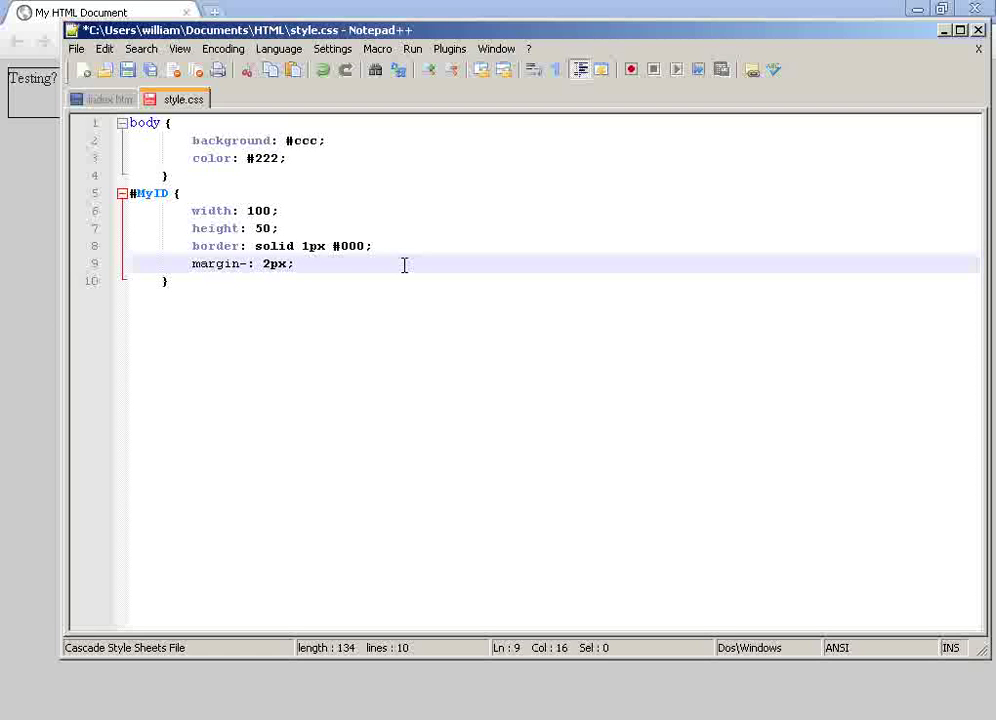
text(bottom)
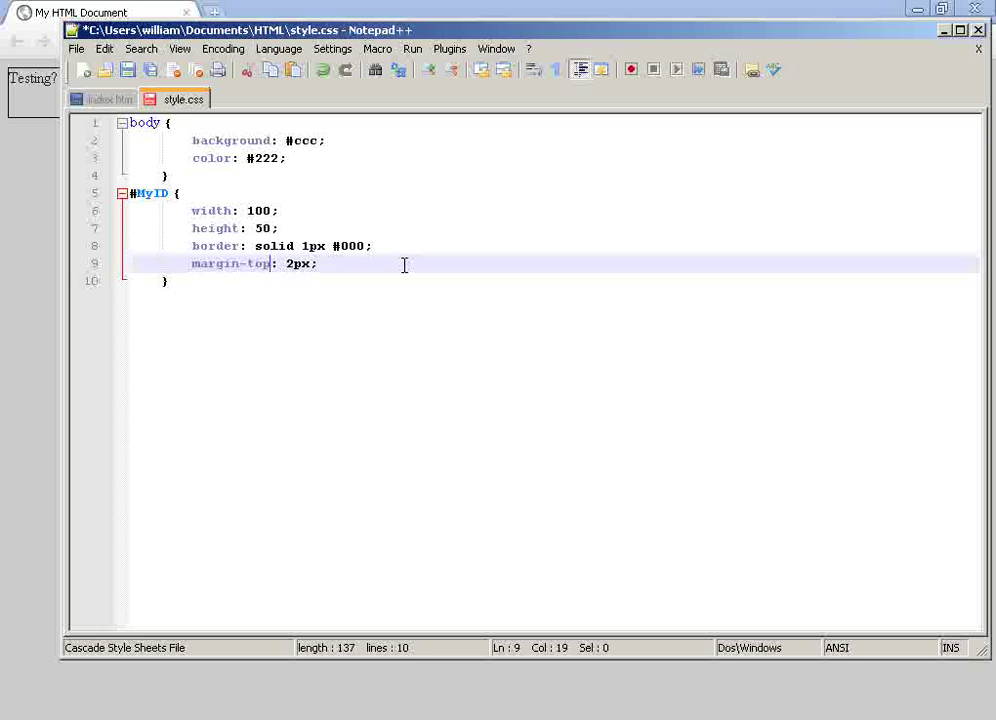
click(127, 69)
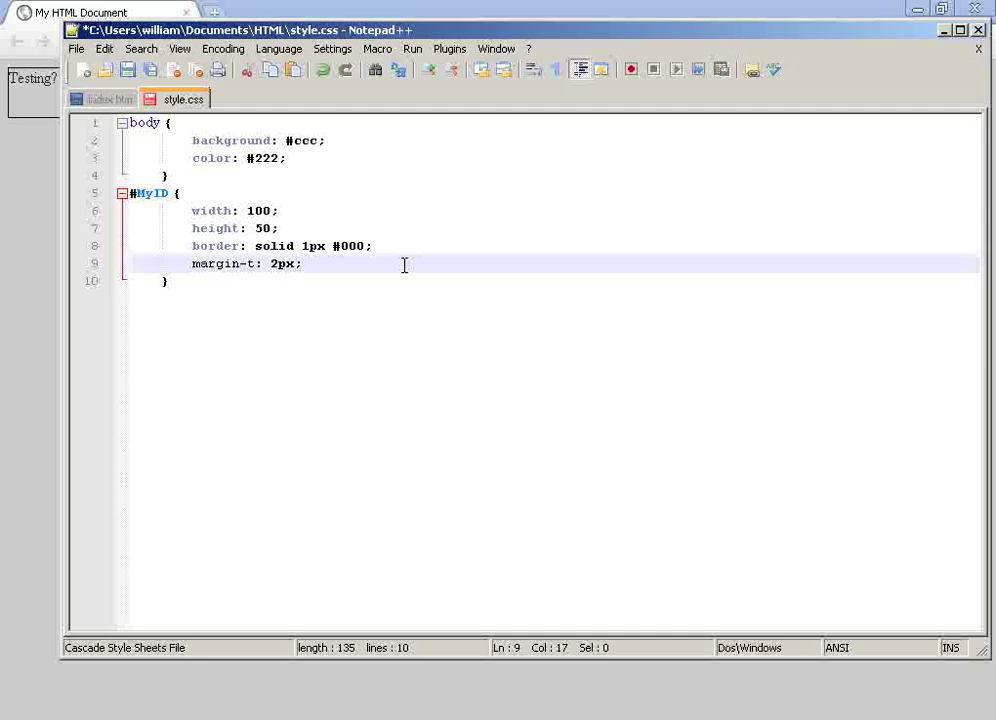
text(p[)
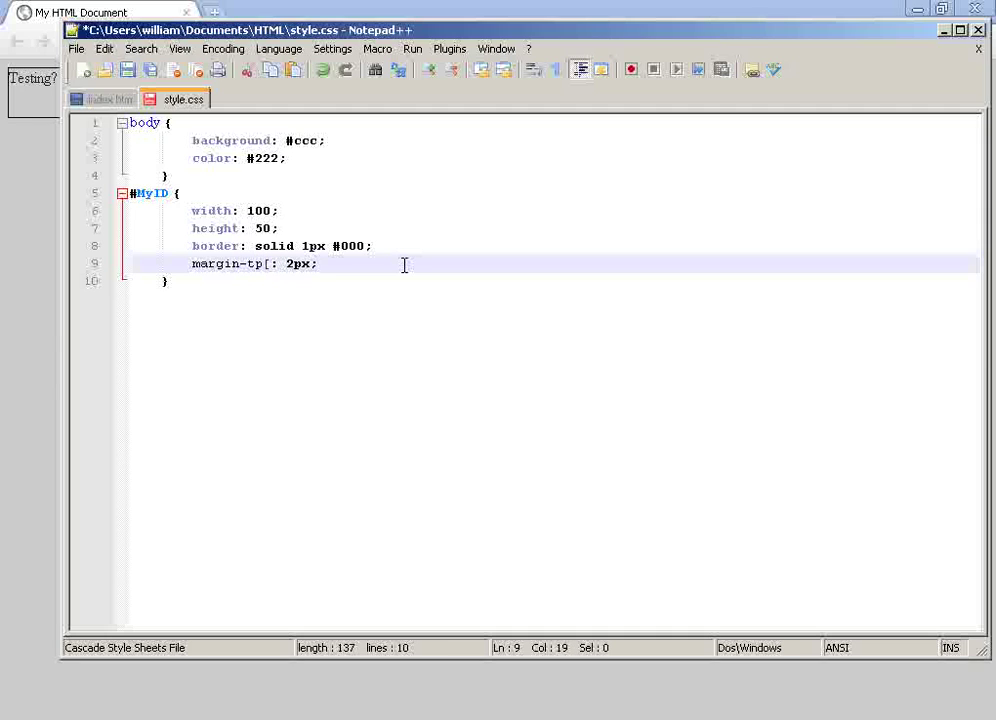
text(op)
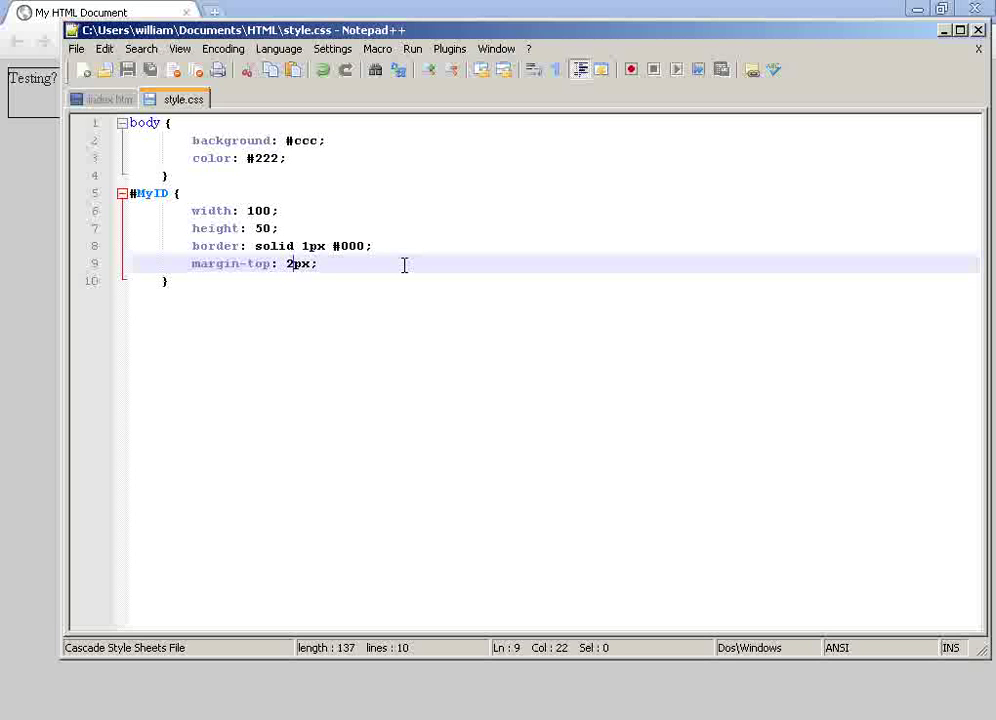
text(99)
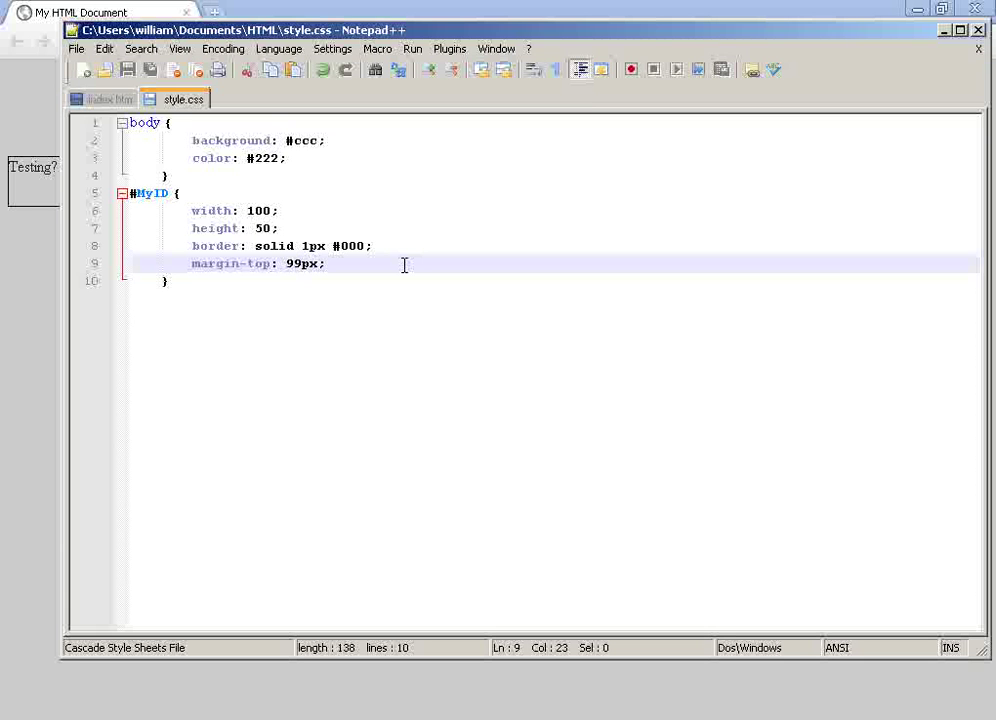
key(BackSpace)
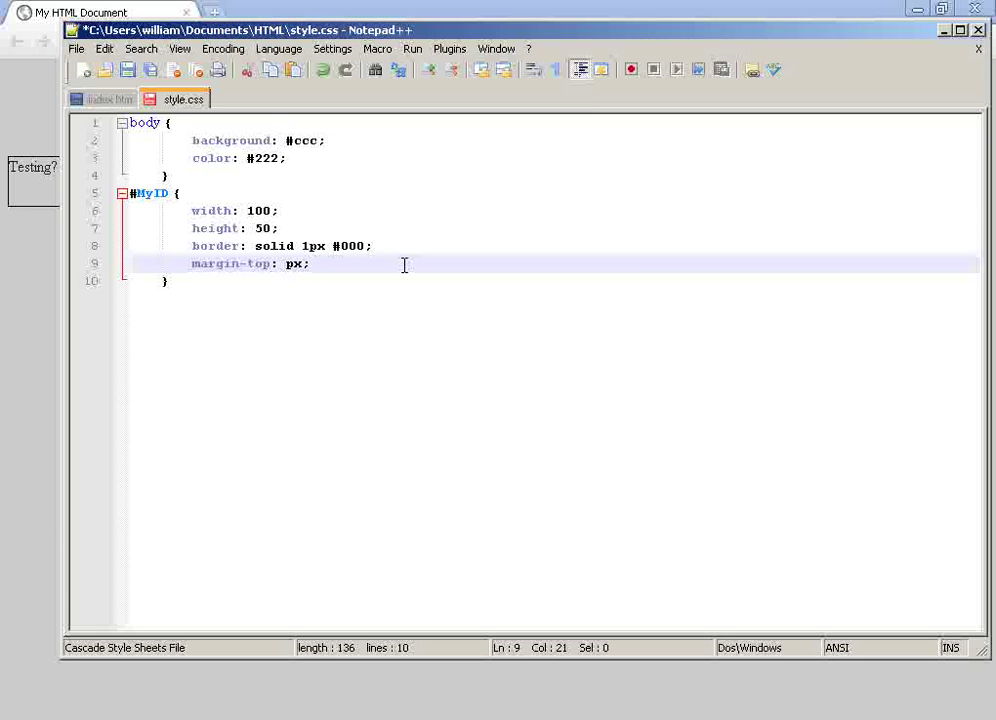
text(2)
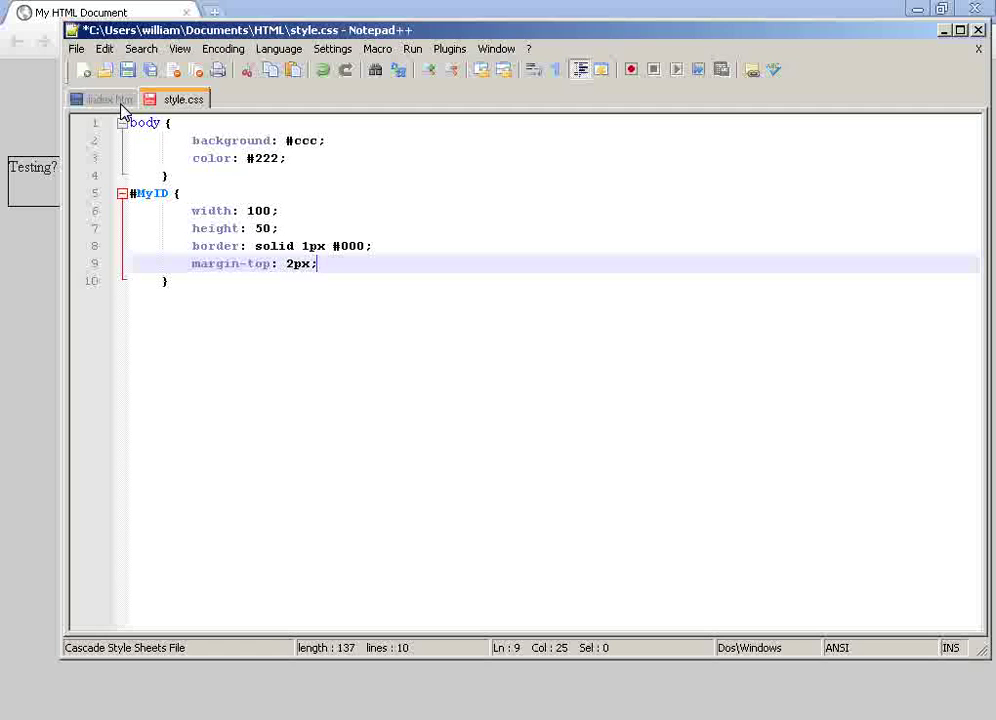
Step: Add ':D <br>' and 'Dwien' above the Testing? div, deleting stray DC2 characters
click(111, 98)
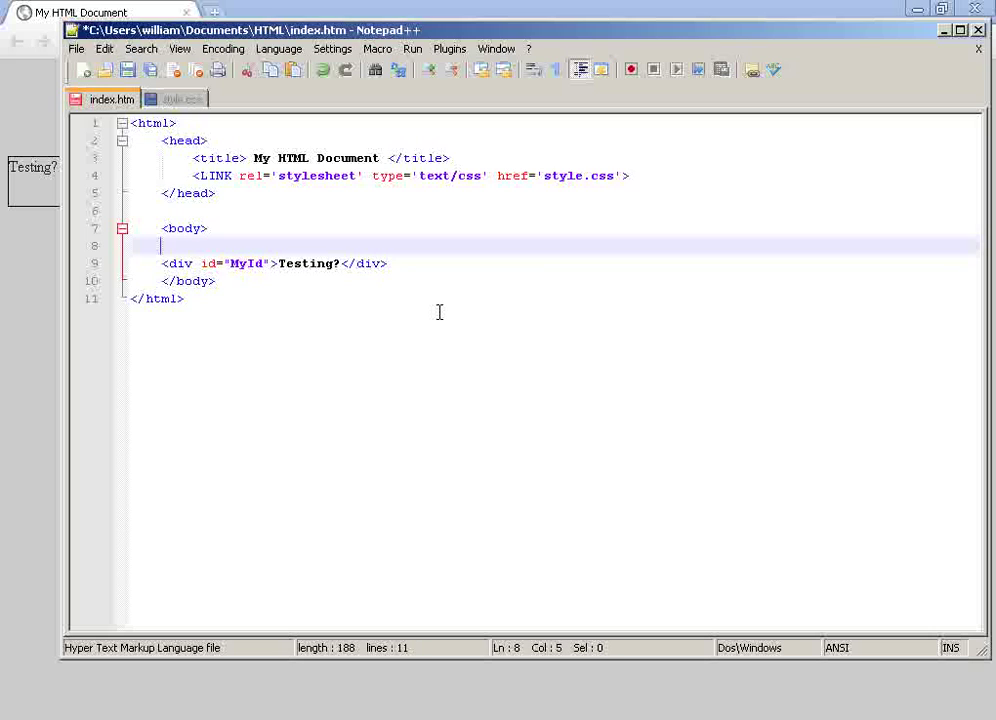
text(:D)
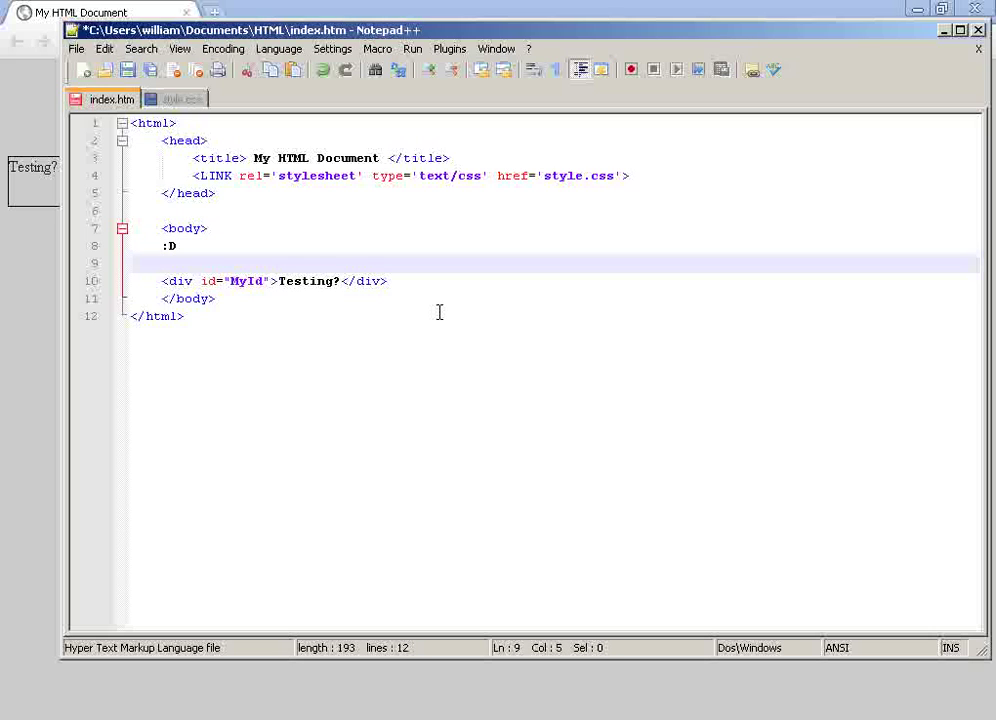
text(Dwien)
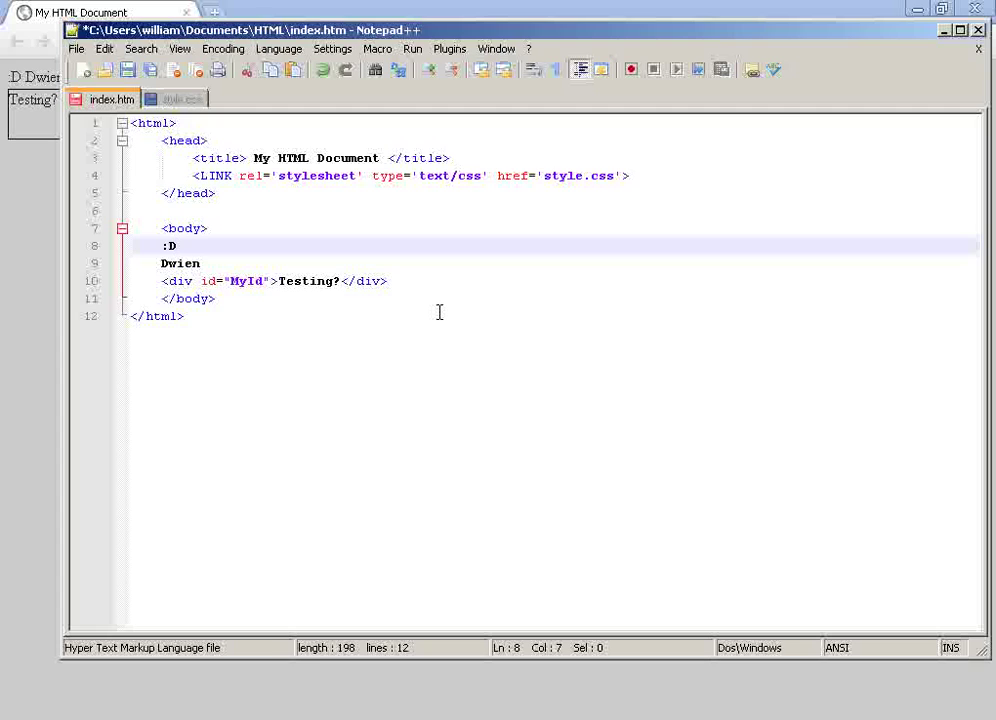
text(<br>)
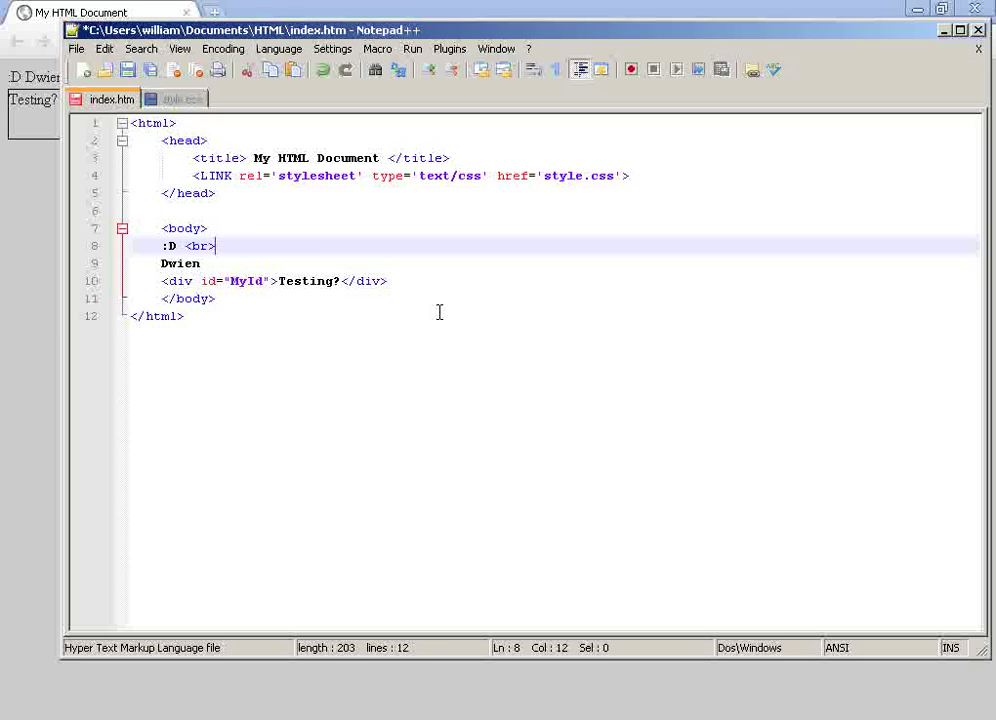
text(DC2)
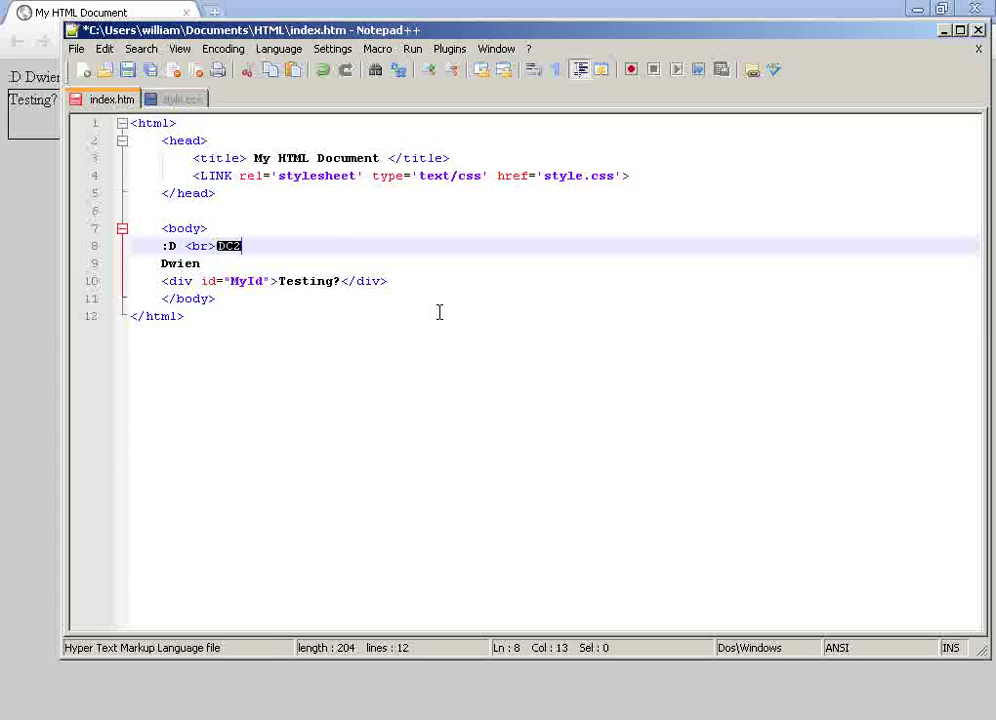
text(DC2)
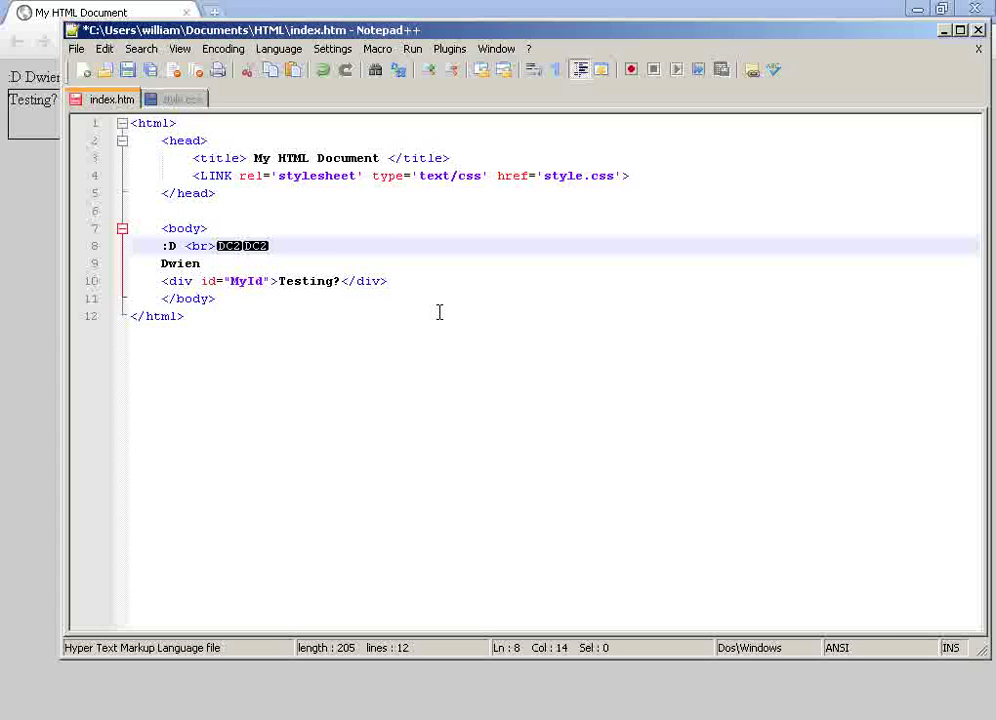
key(Delete)
text(<p>)
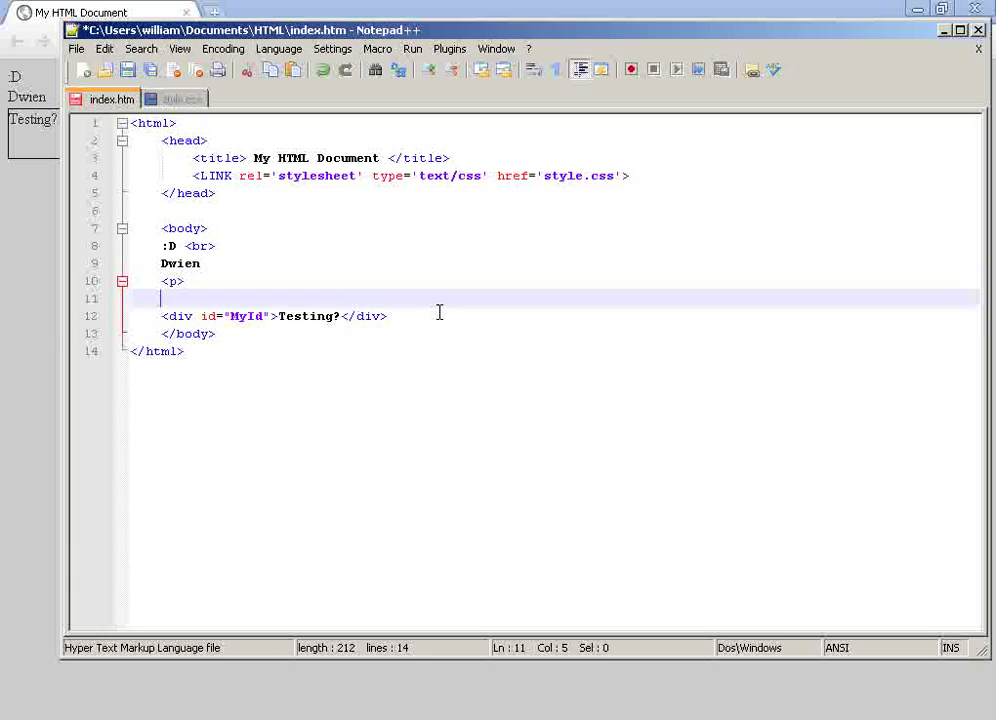
Step: Type the paragraph text 'paragraph?' and 'I want cookies' above the Testing? div
text(para)
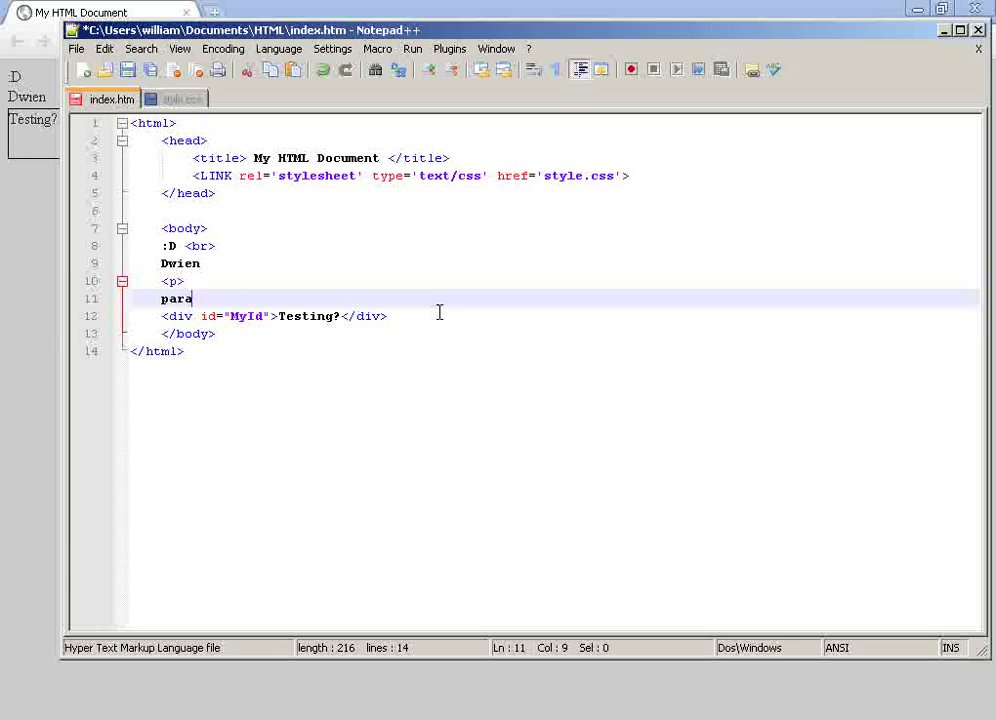
text(graph?)
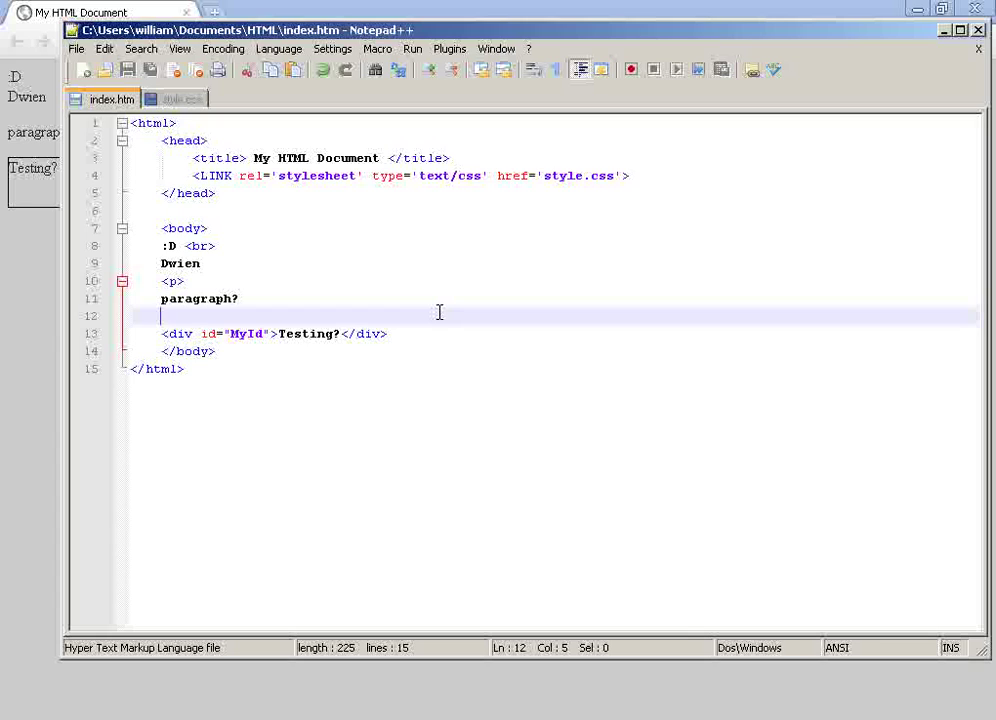
text(f)
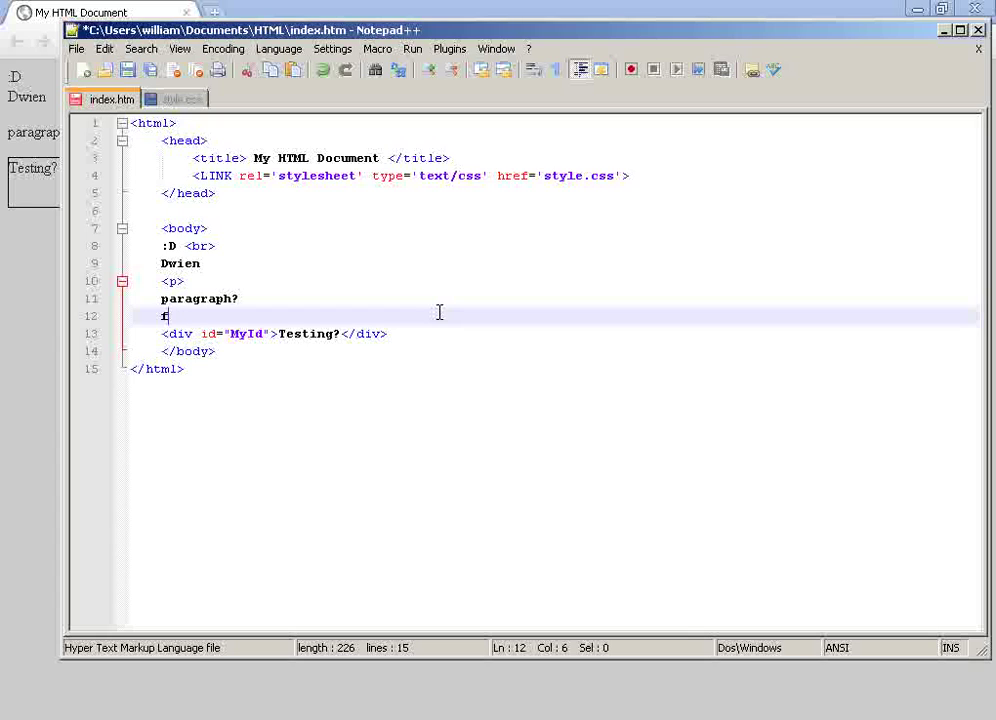
text(I want)
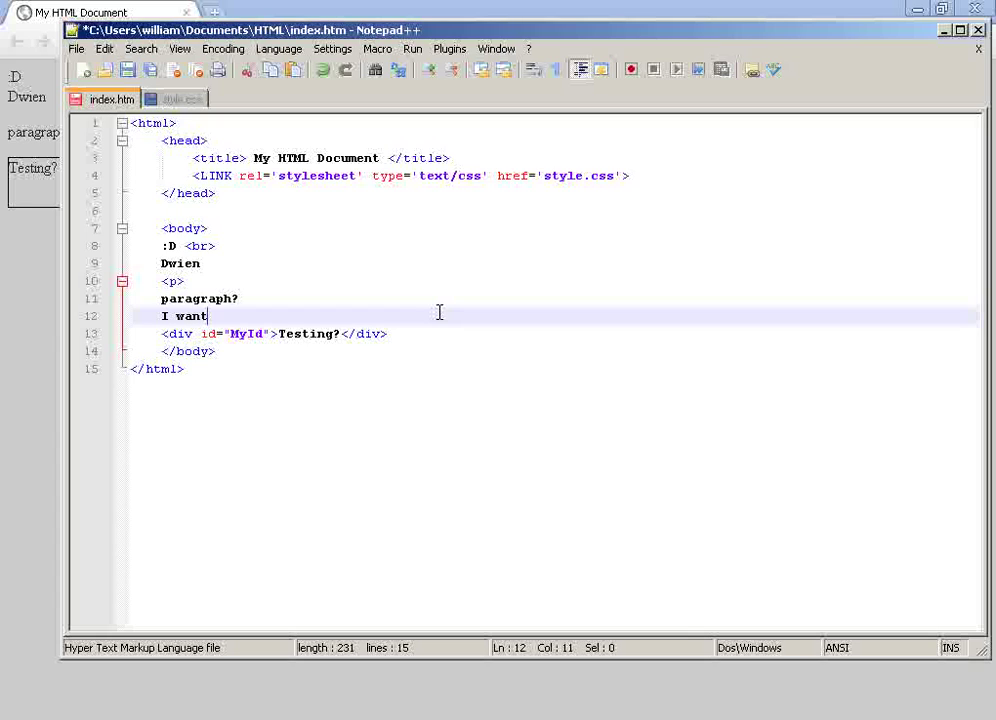
text(cookies)
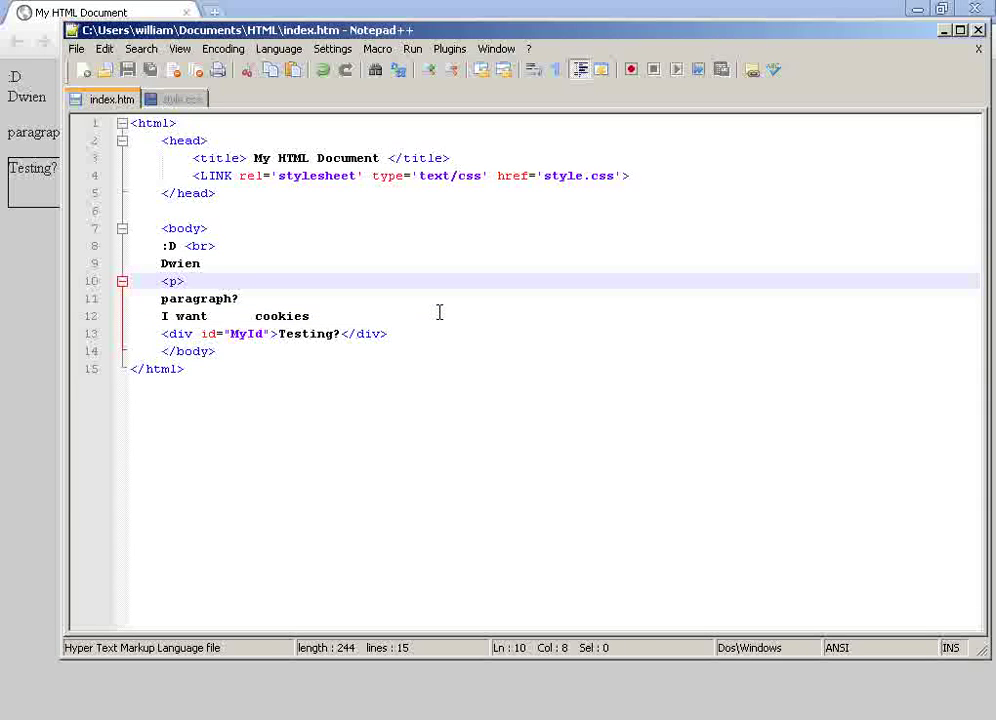
Step: Add a <br> after 'paragraph?' and an &nbsp; between 'I want' and 'cookies'
text(<)
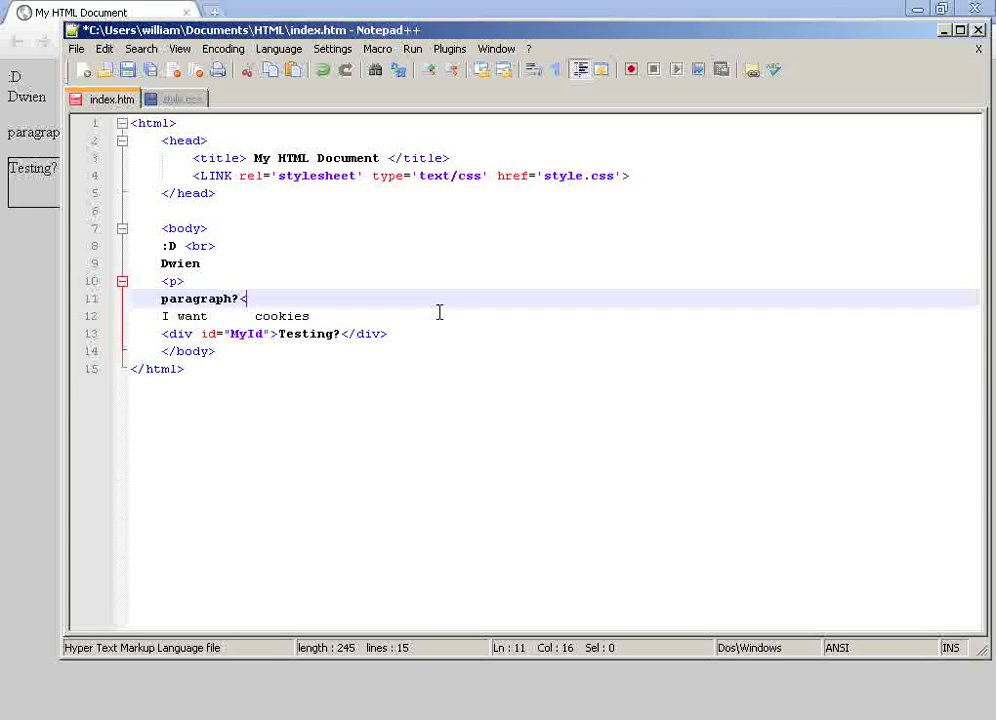
text(br>)
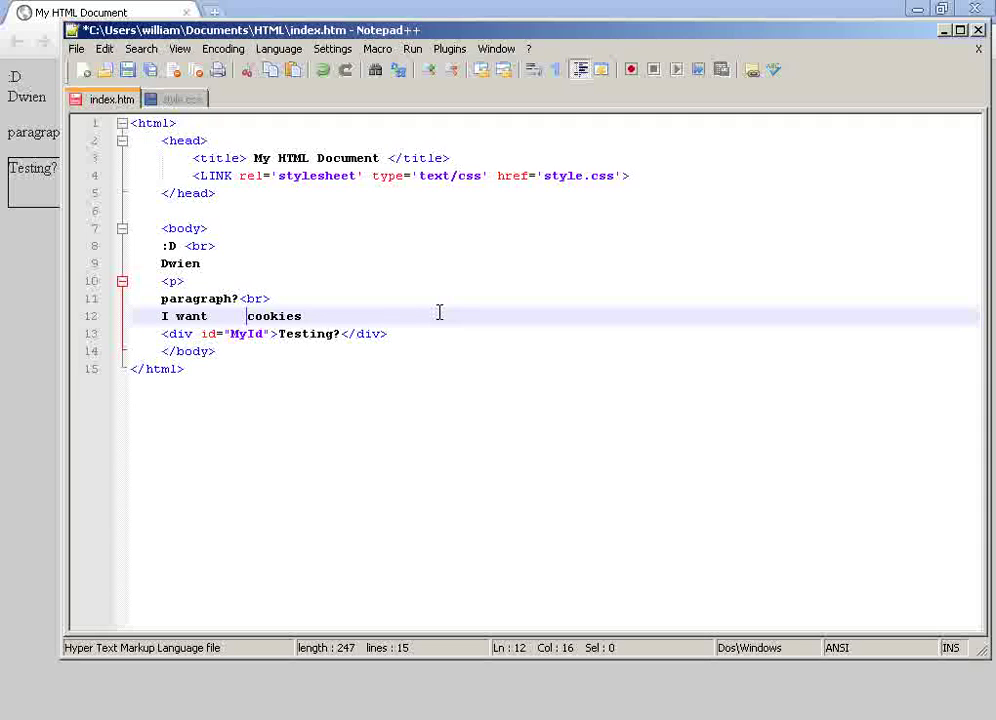
key(BackSpace)
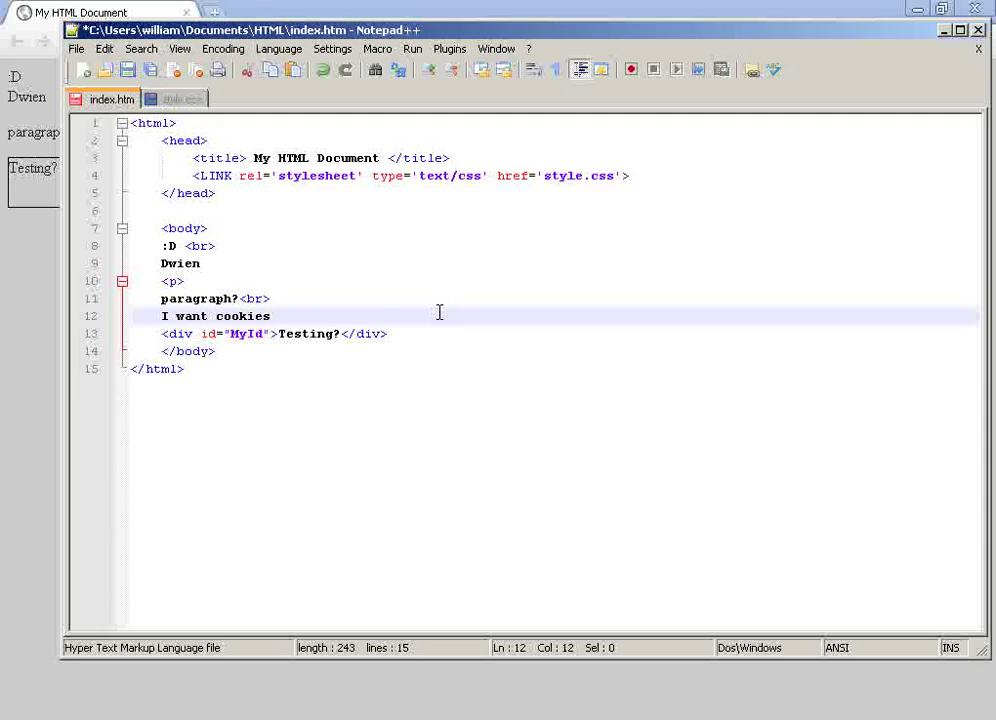
text(c)
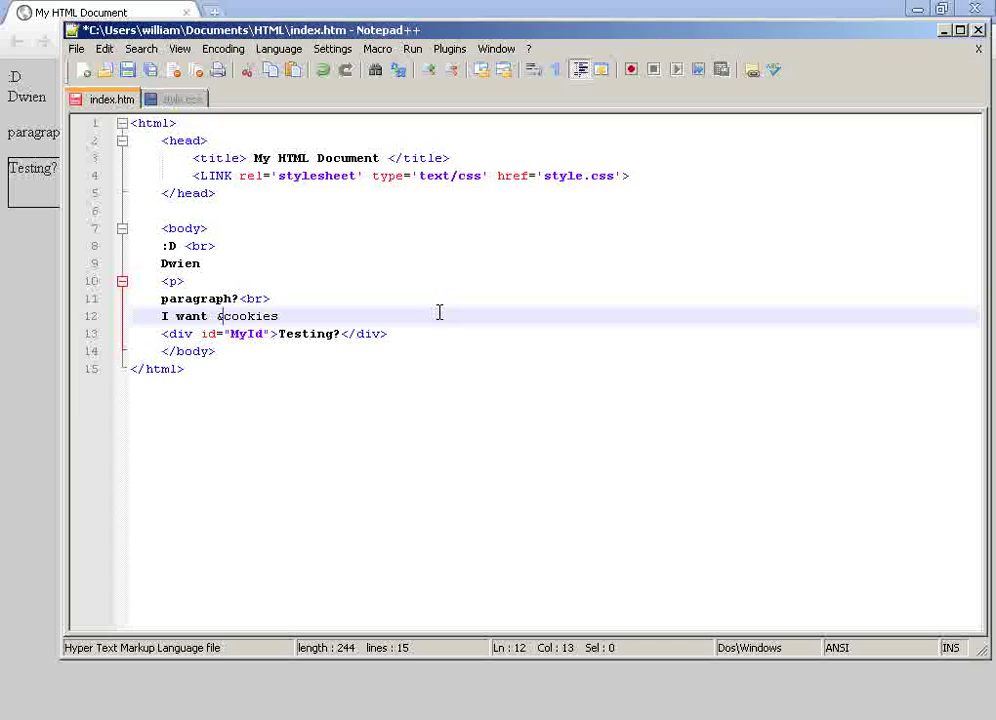
text(&)
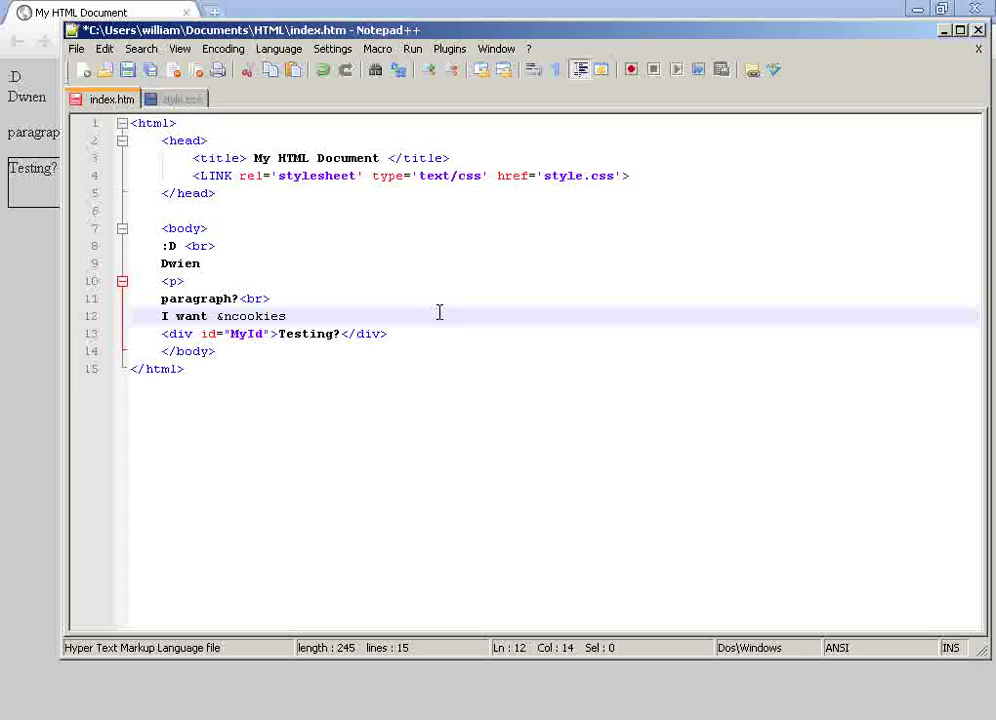
key(Backspace)
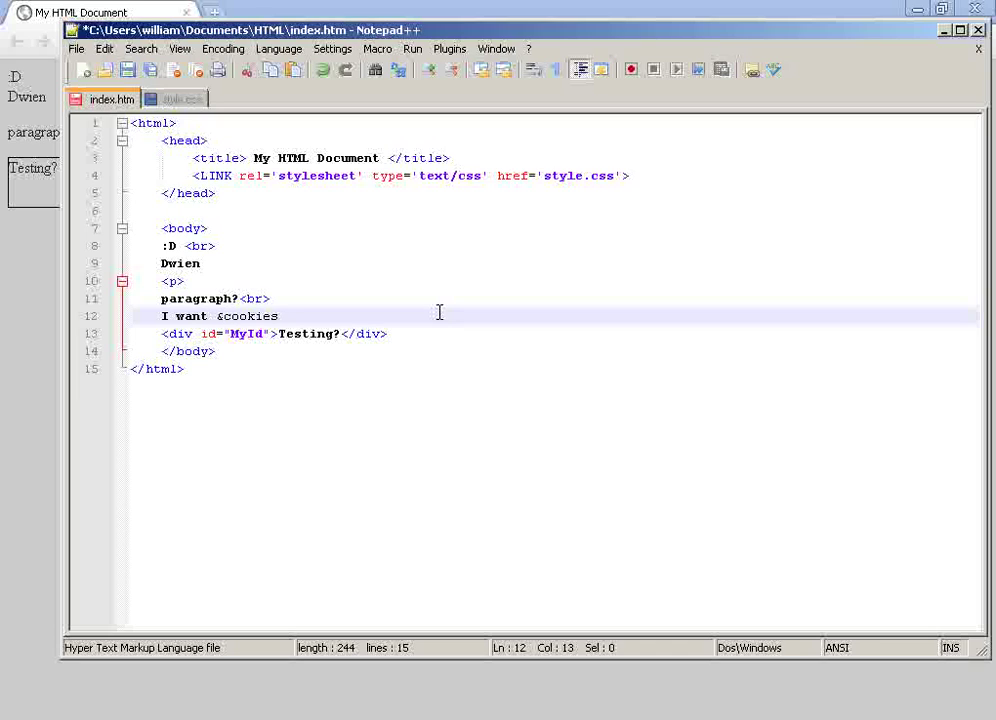
key(Backspace)
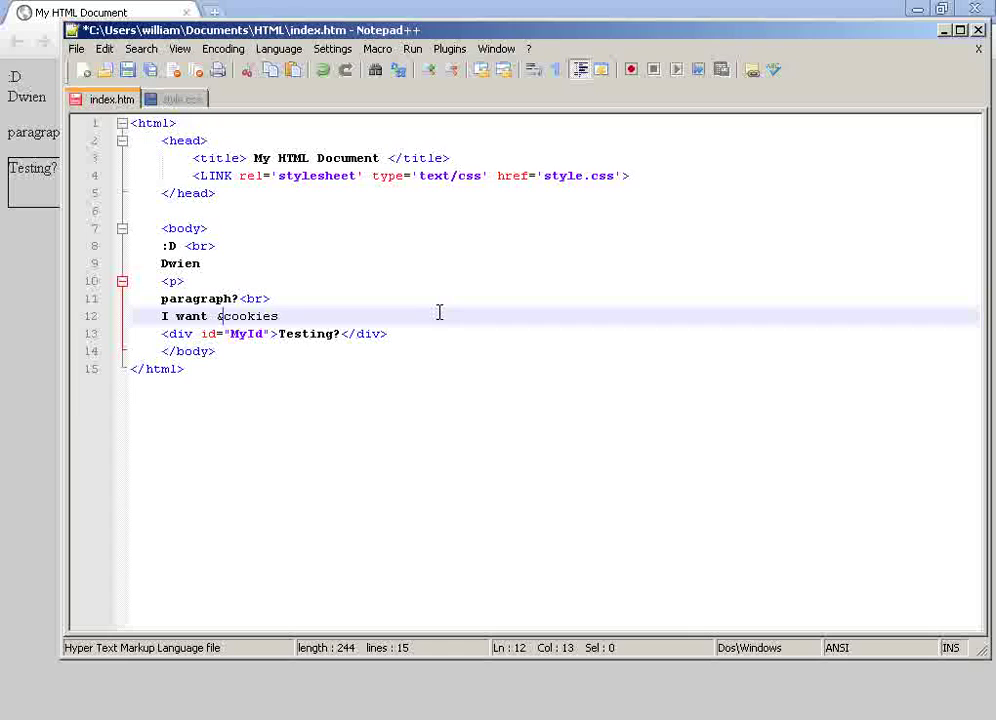
text(&nbsp;)
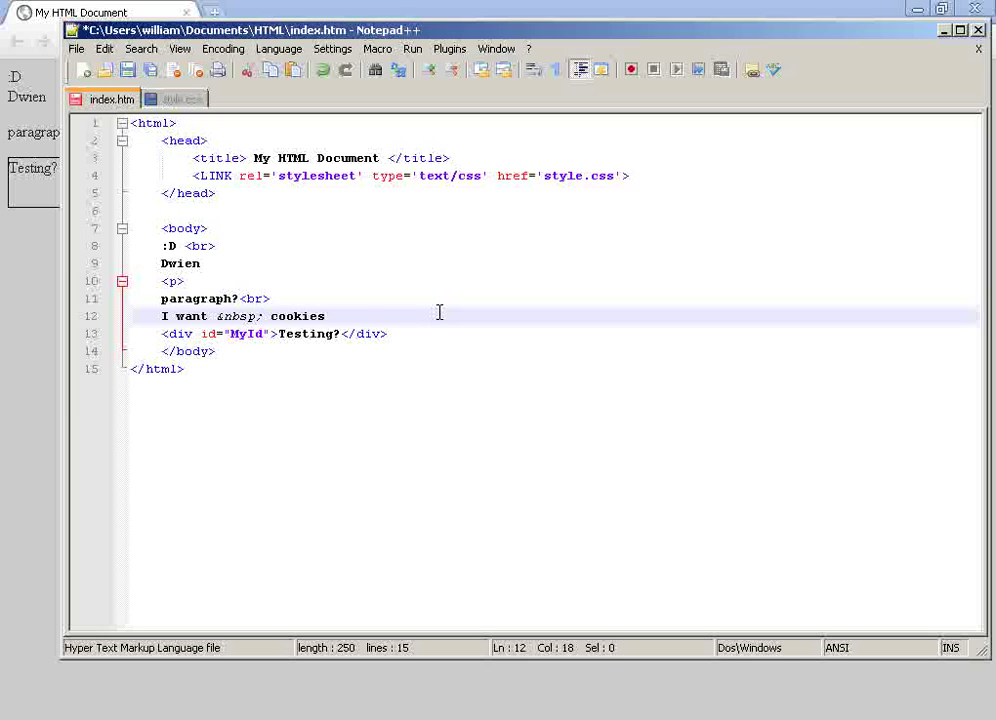
Step: Add two more &nbsp; entities between 'I want' and 'cookies'
text(&nbsp;&nbsp;)
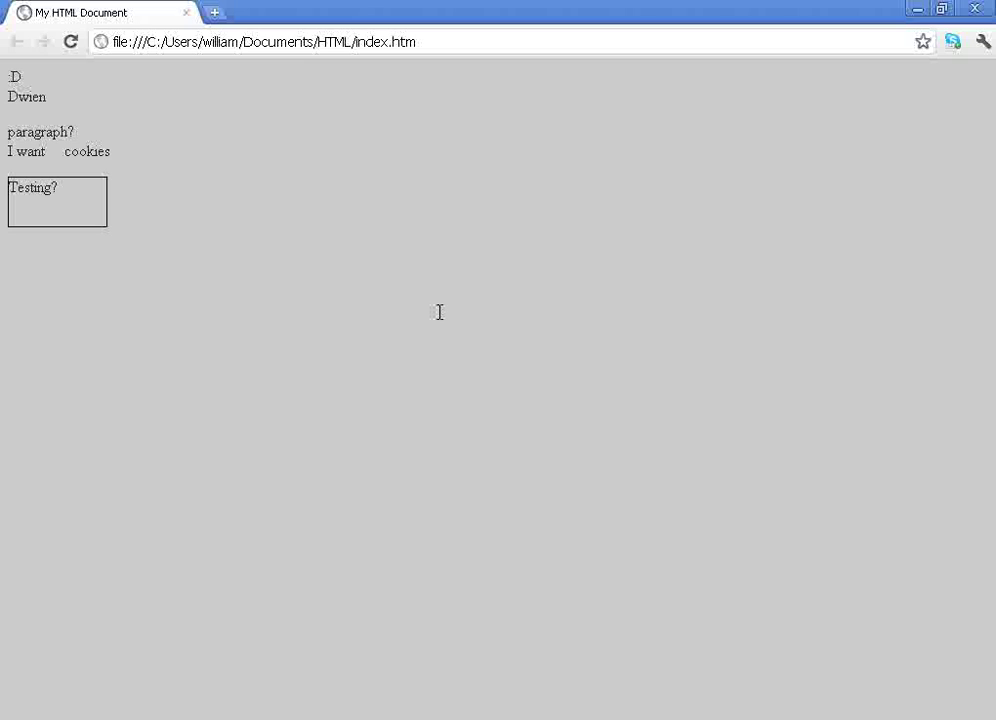
mouse_move(33, 185)
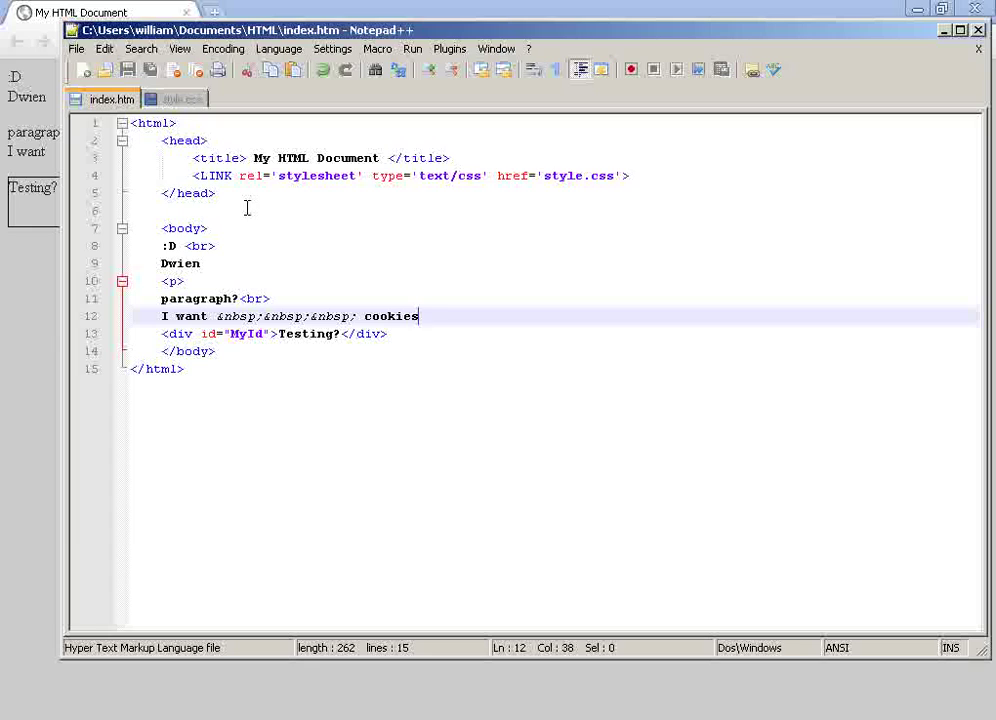
mouse_move(247, 207)
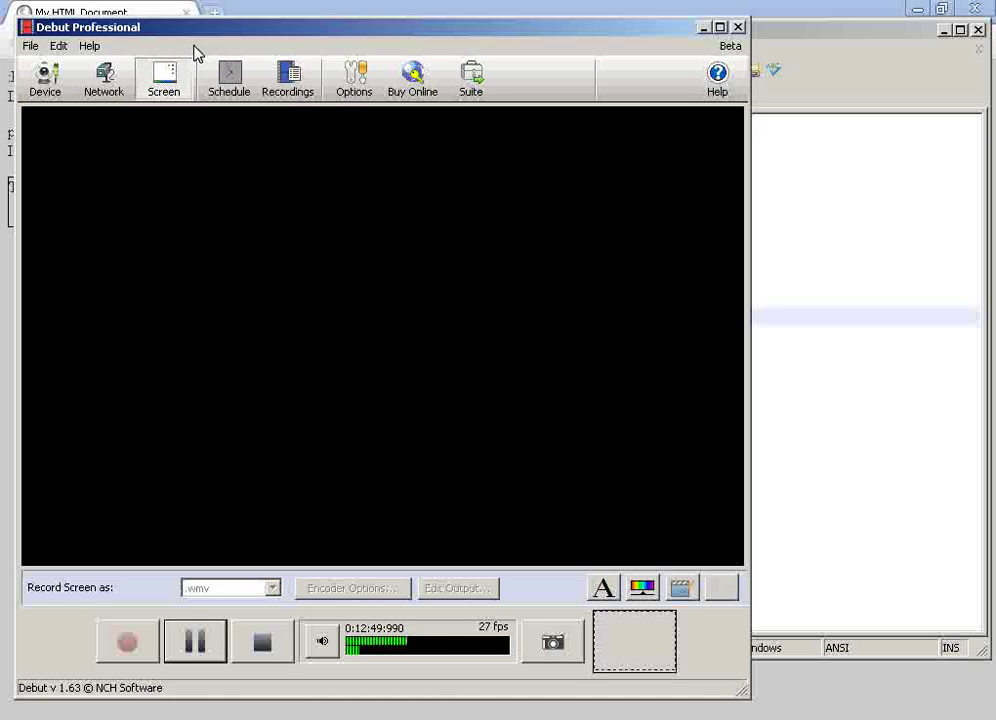
mouse_move(453, 380)
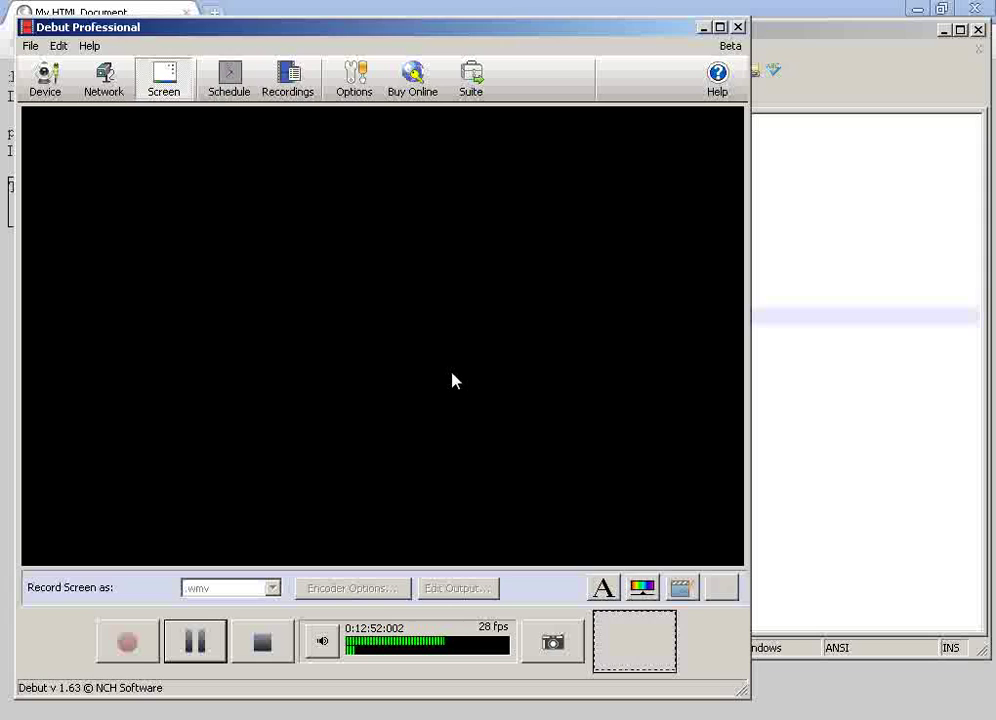